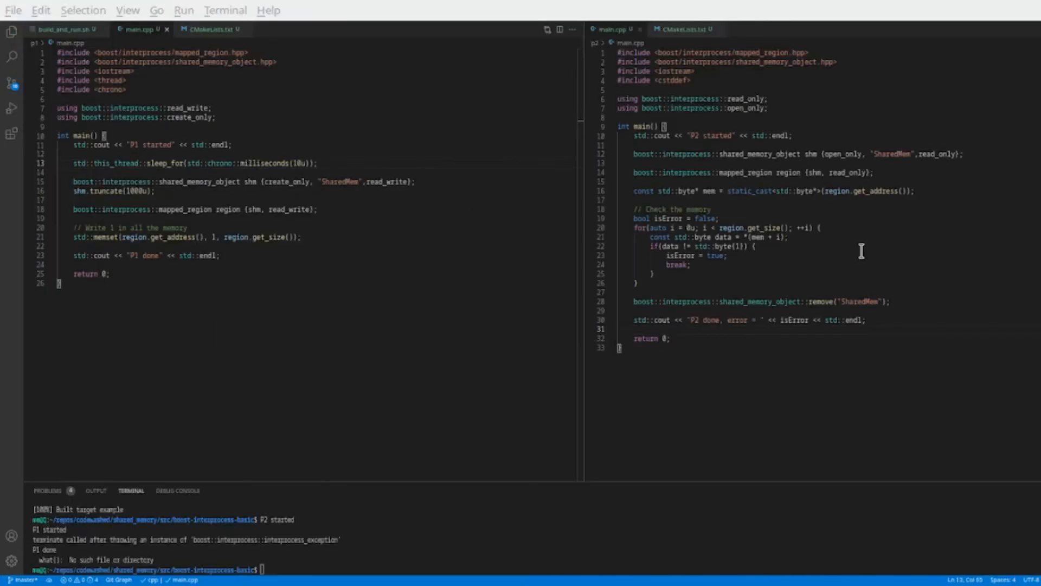
# Wrap p2's mapped_region and shared memory setup in try/catch(...) printing a failure message
pyautogui.write('try{')
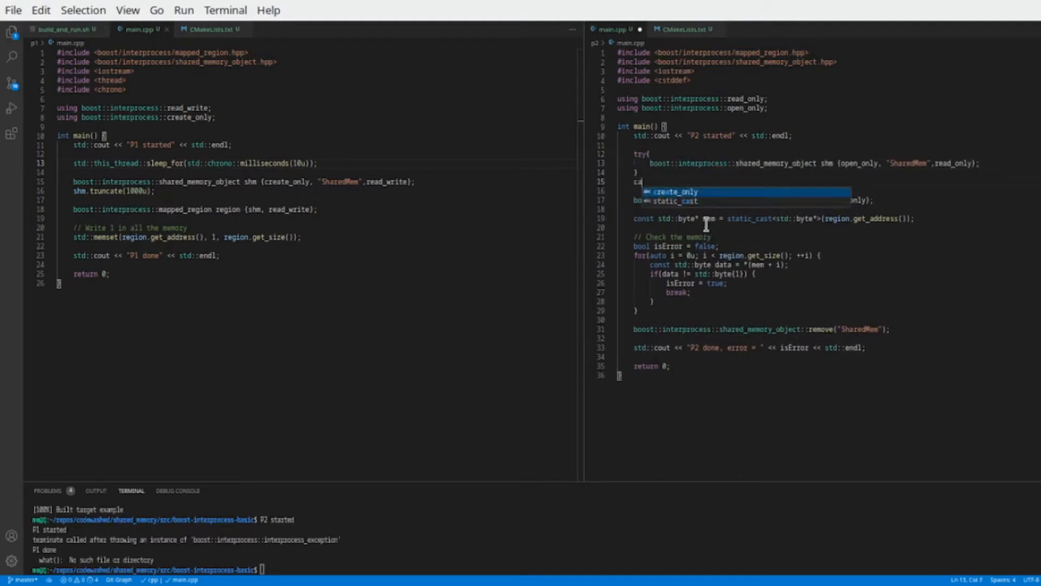
pyautogui.write('catch(...) {')
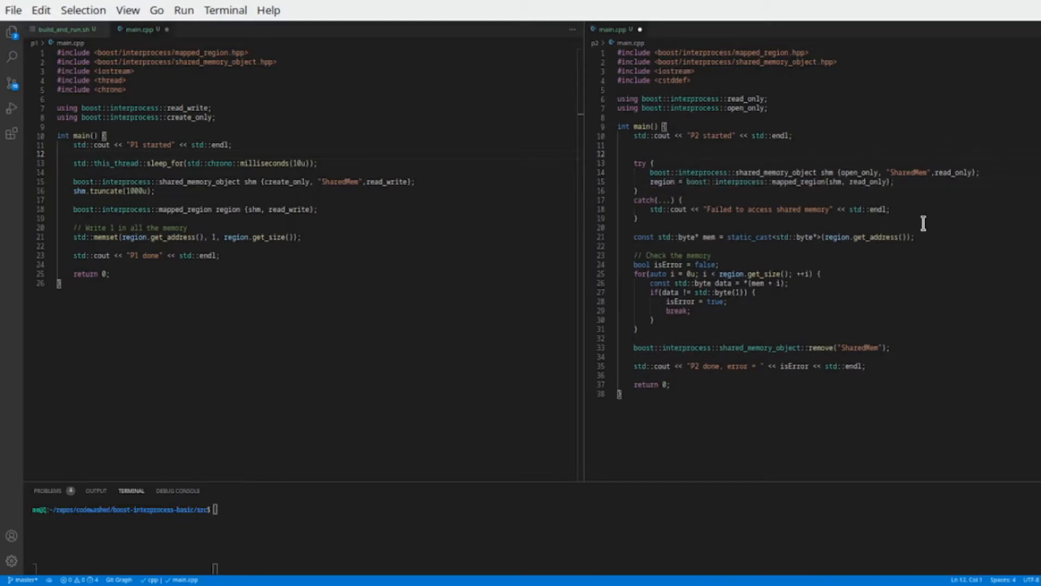
pyautogui.write('boost::interprocess::mapped_region region;')
pyautogui.write('cmake_minimum_required(')
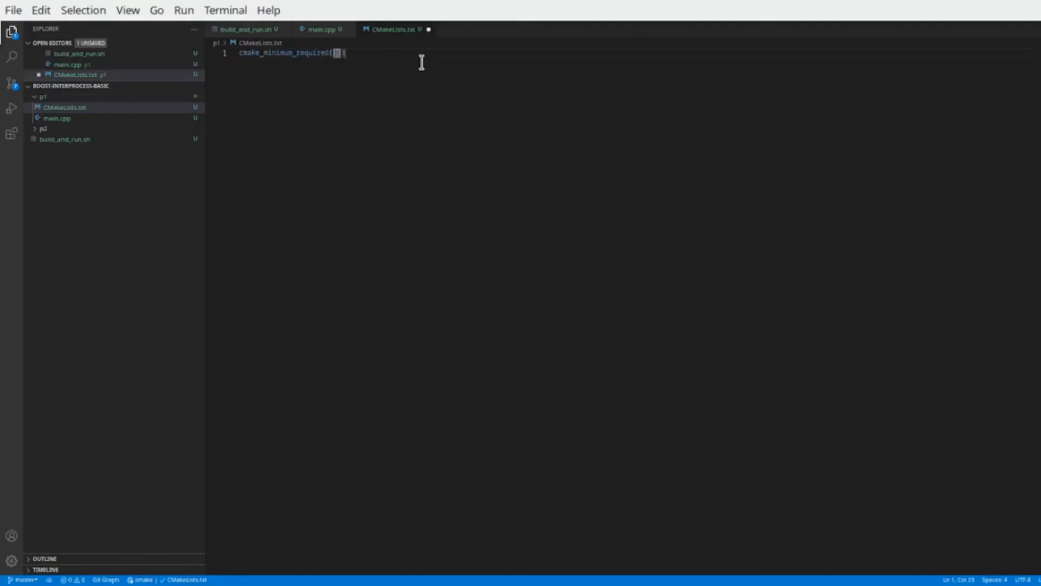
# Require CMake VERSION 3.0.0, declare the project, and find Boost 1.40
pyautogui.write('VERSION 3.0.0)')
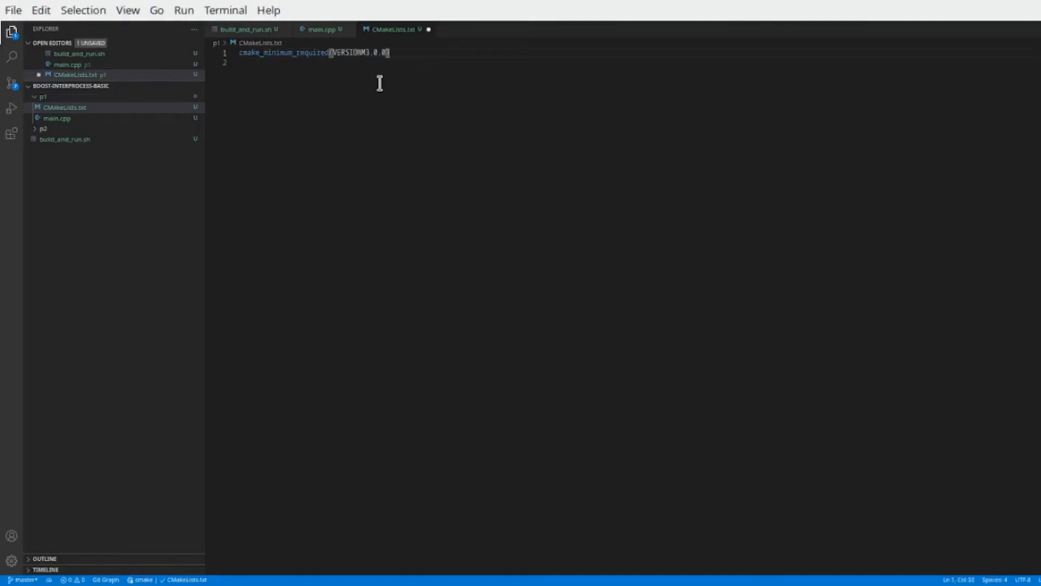
pyautogui.write('project()')
pyautogui.write('find_package(')
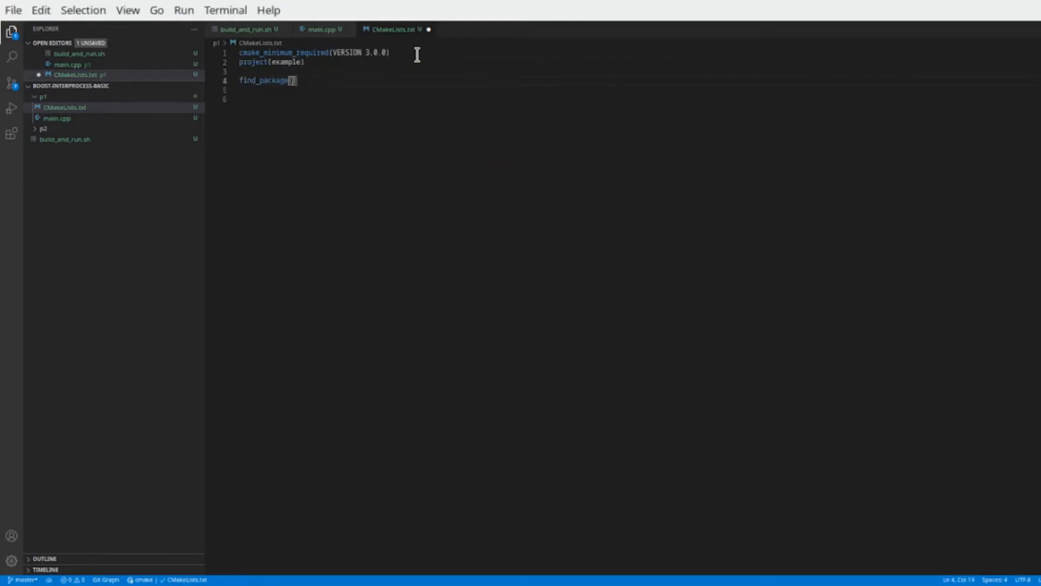
pyautogui.write('Boost')
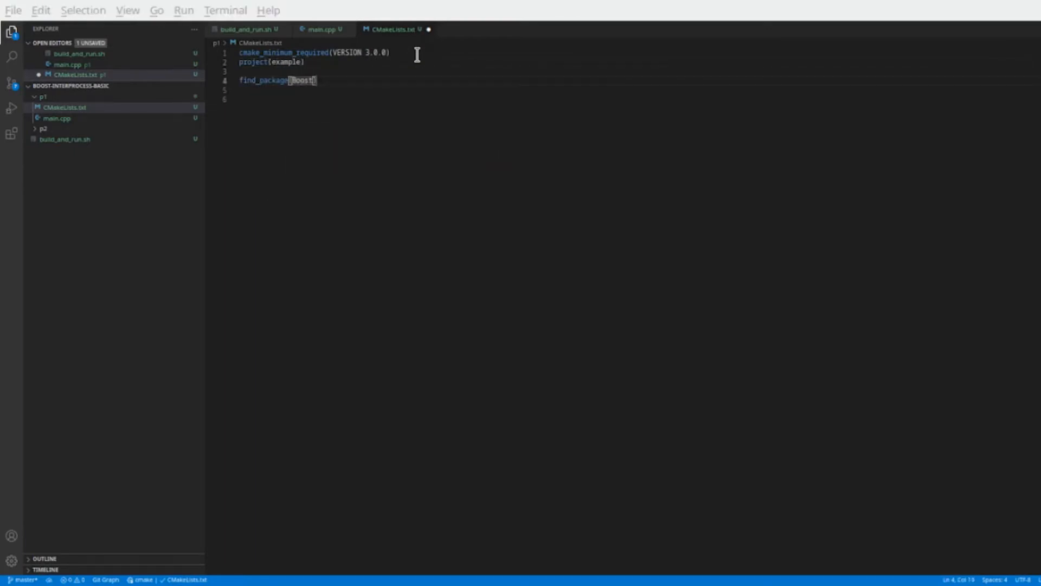
pyautogui.write('1.40')
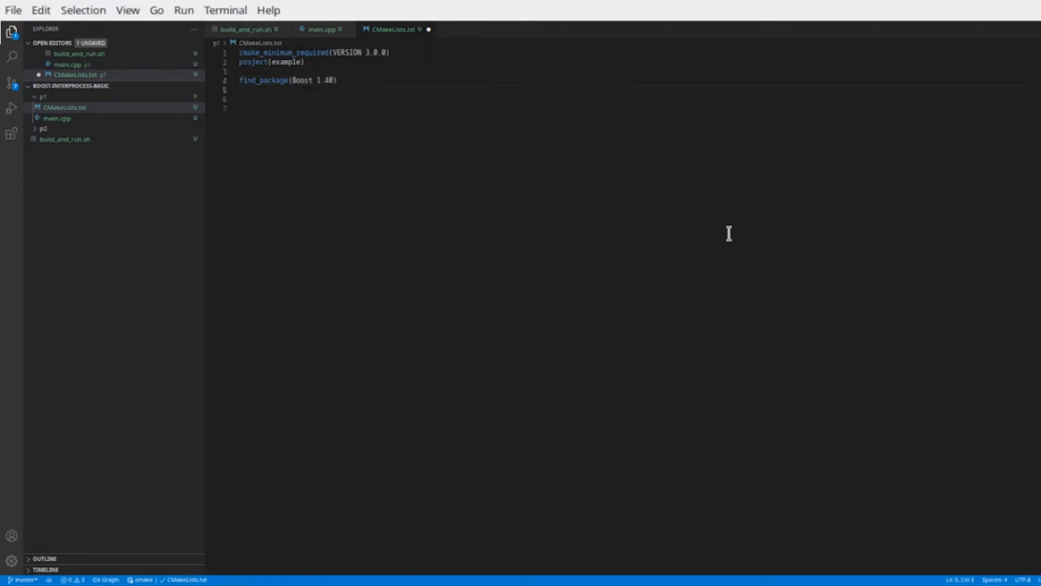
# Add Boost include directories, the example executable, and linking against Boost_LIBRARIES
pyautogui.write('include_directories(${Boost_INCLUDE_DIRS})')
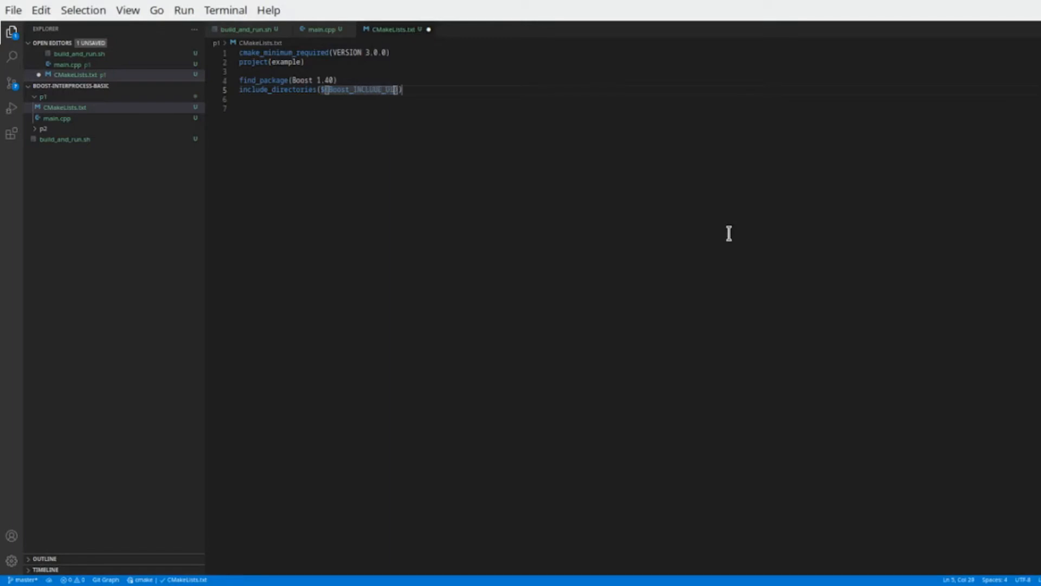
pyautogui.write('add_executable(example main.cpp)')
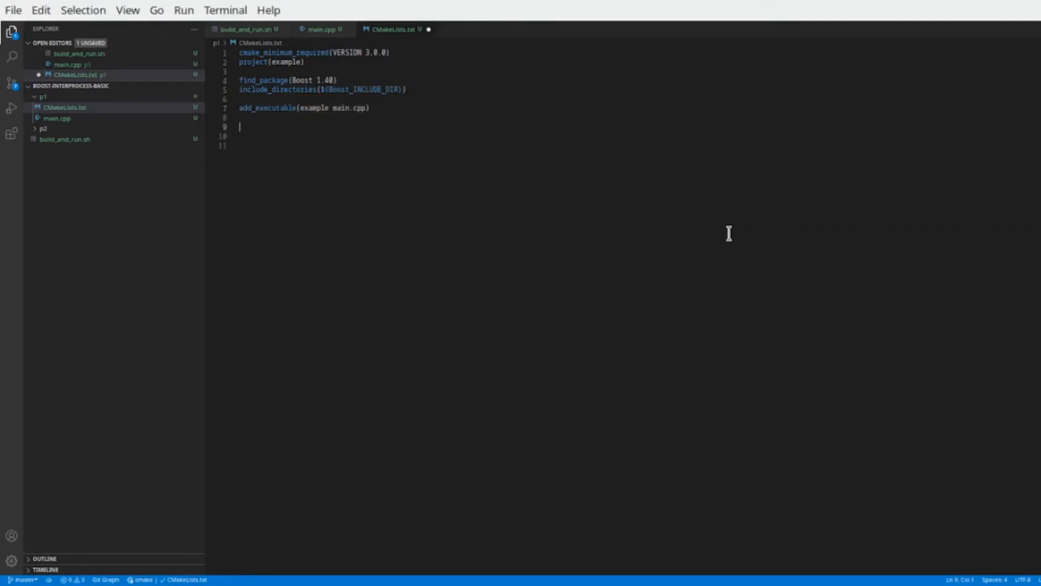
pyautogui.write('target_link_libraries()')
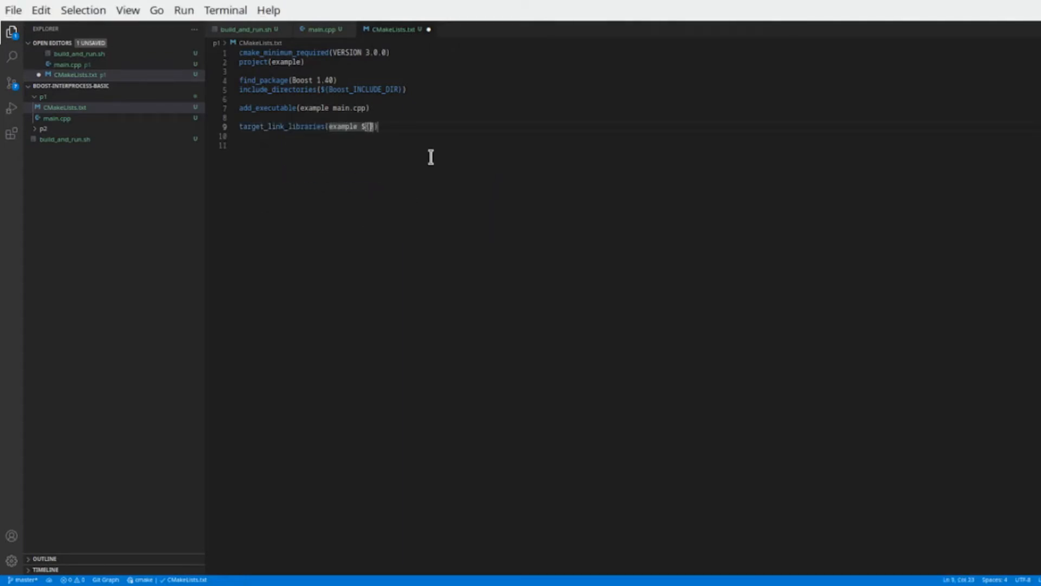
pyautogui.write('Boost_LIBRARIES')
pyautogui.write('cd')
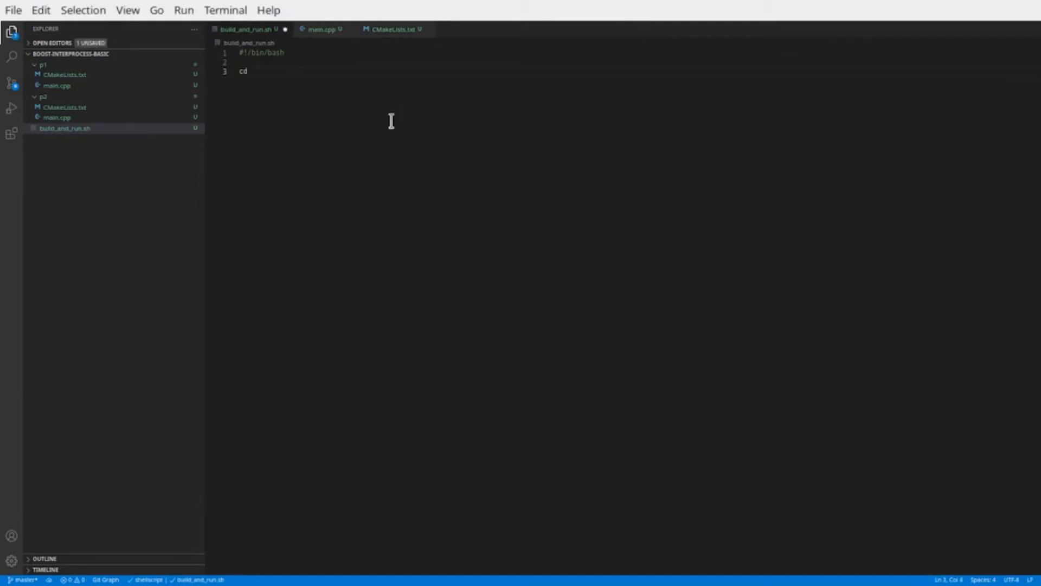
# Add commands to build p1 and p2 in build folders with cmake .. and make
pyautogui.write('p1')
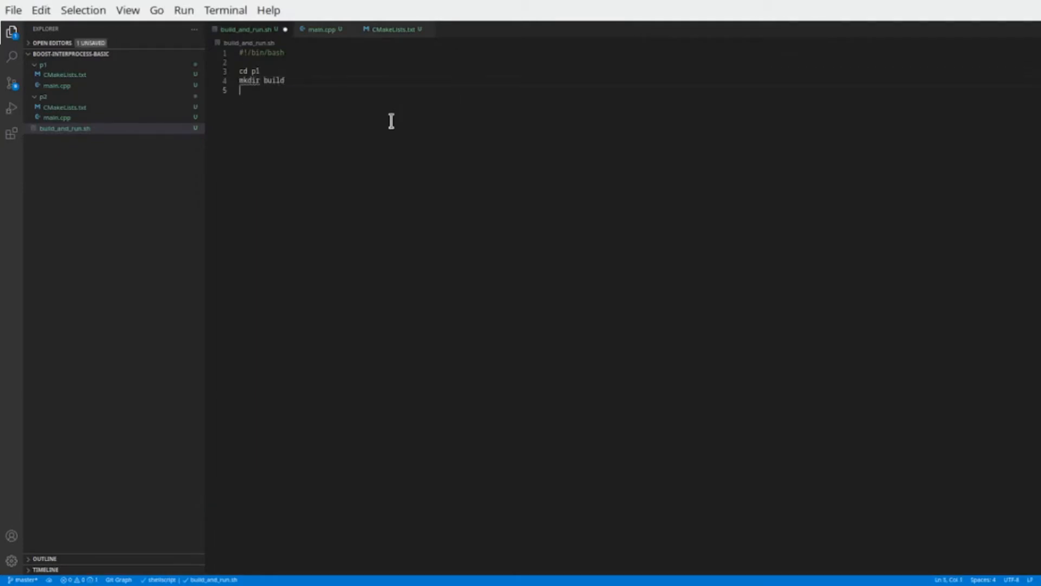
pyautogui.write('cd build')
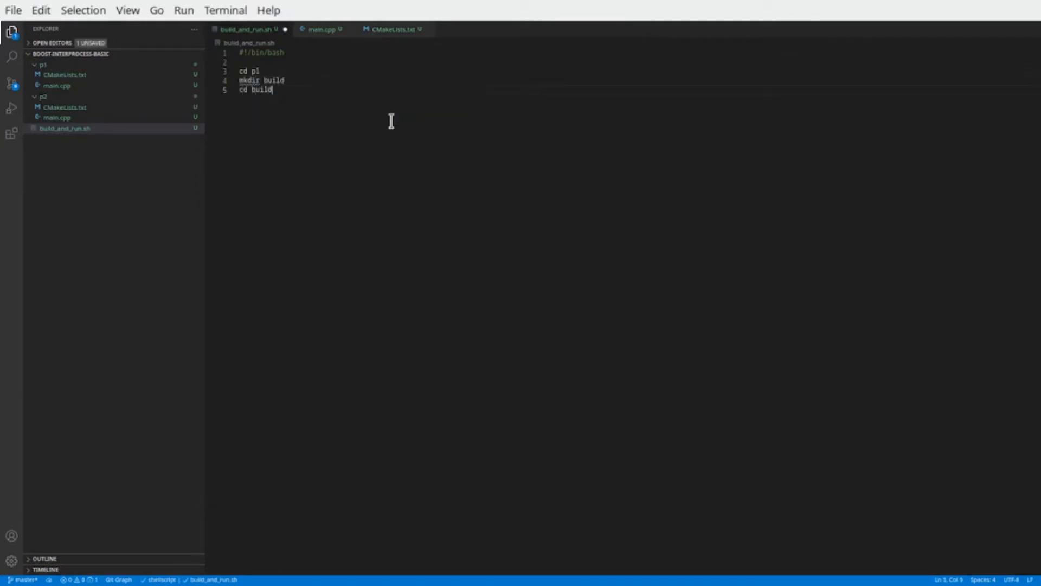
pyautogui.write('cmake ..')
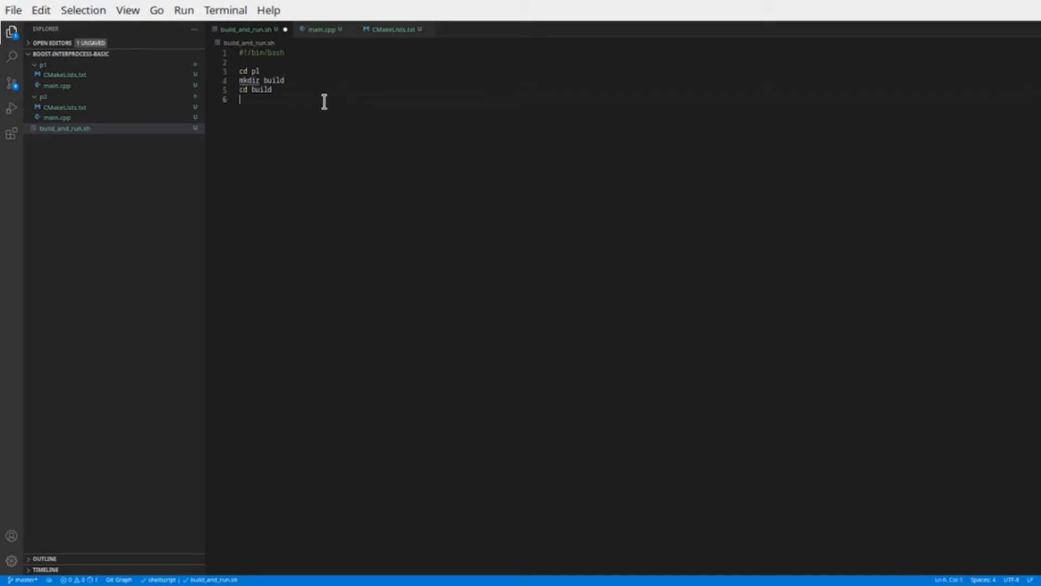
pyautogui.write('cmake ..')
pyautogui.write('cd ')
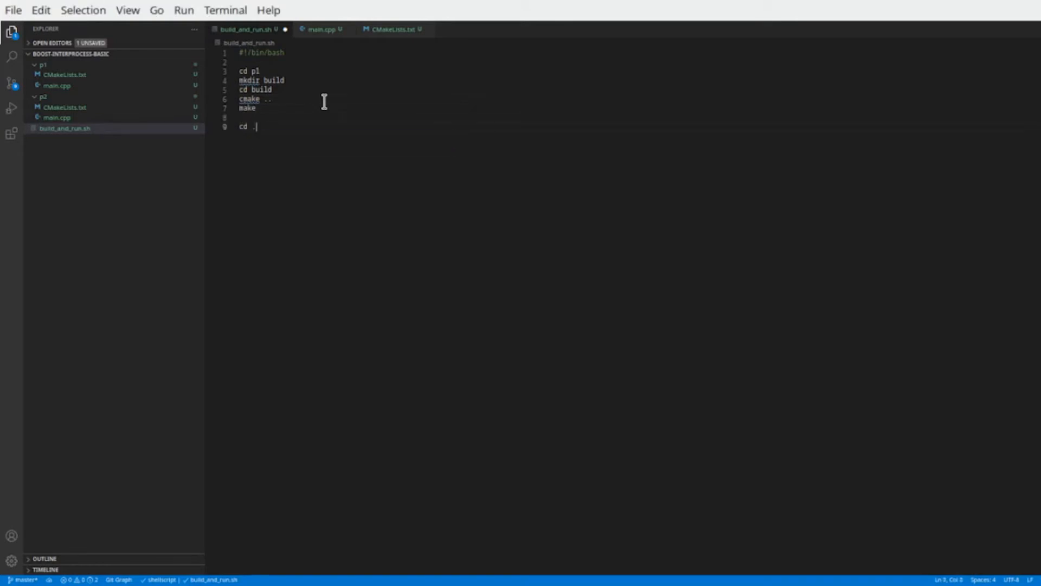
pyautogui.write('./../p2')
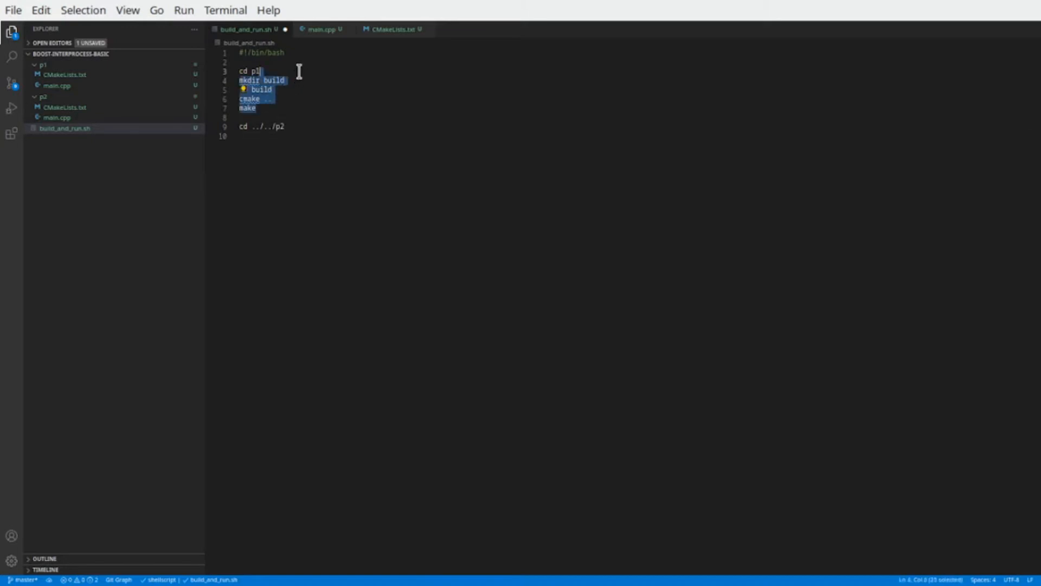
pyautogui.write('mkdir build')
pyautogui.write('c')
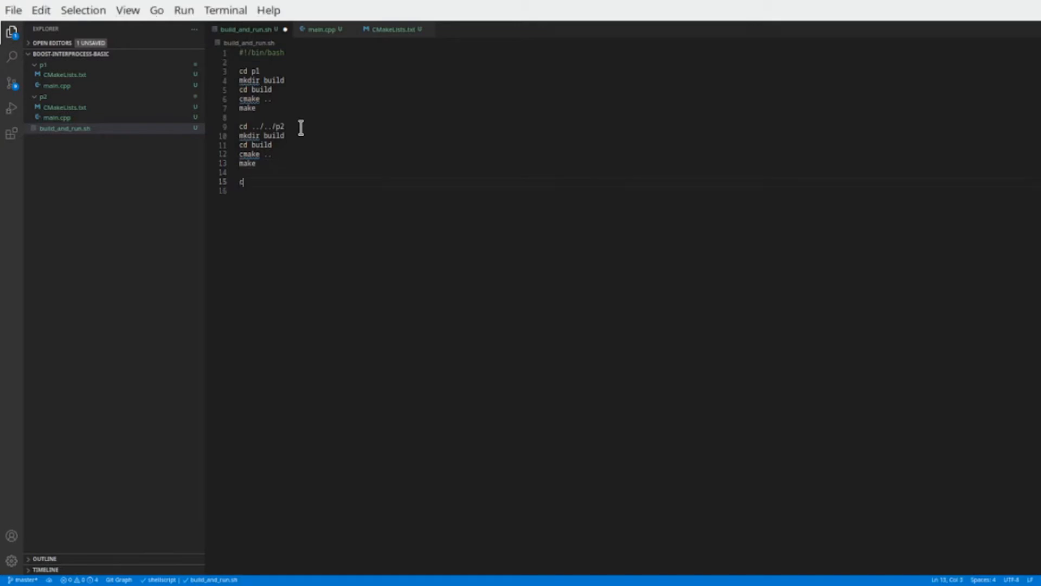
# Return to the root with cd ../../ and run p1/build/example and p2/build/example
pyautogui.write('d ../../')
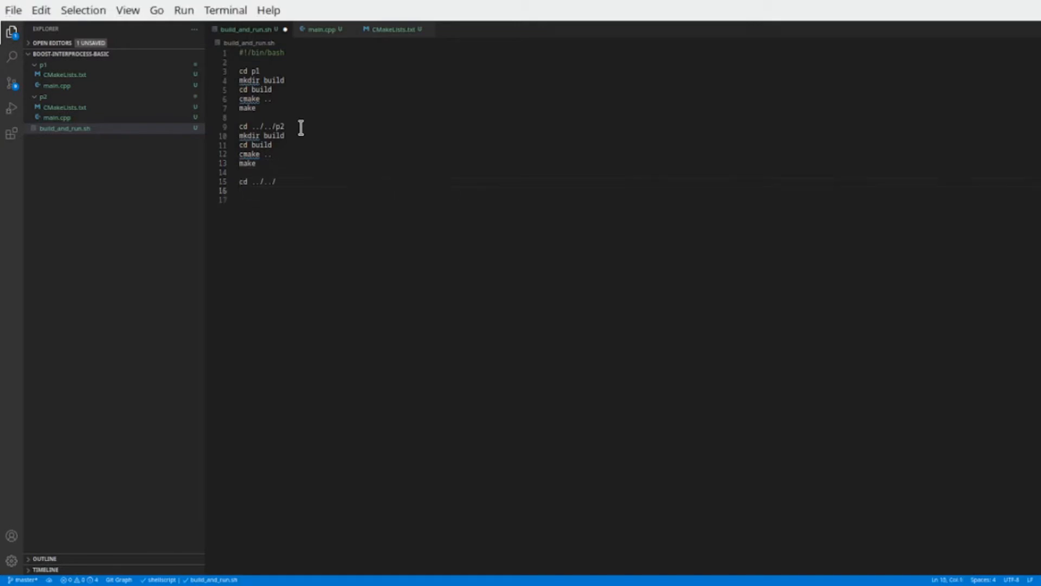
pyautogui.write('p1/bu')
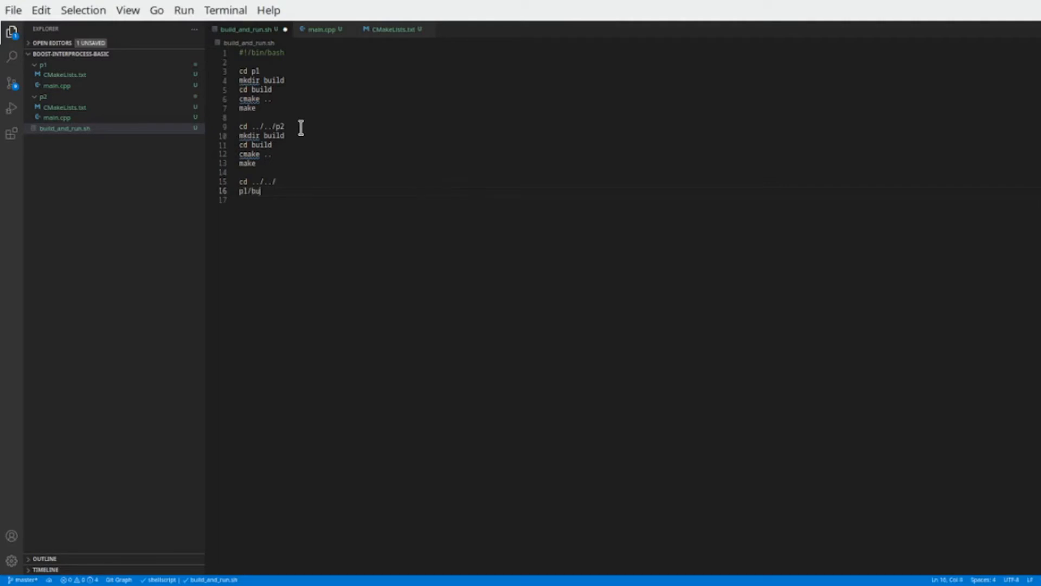
pyautogui.write('ild/example')
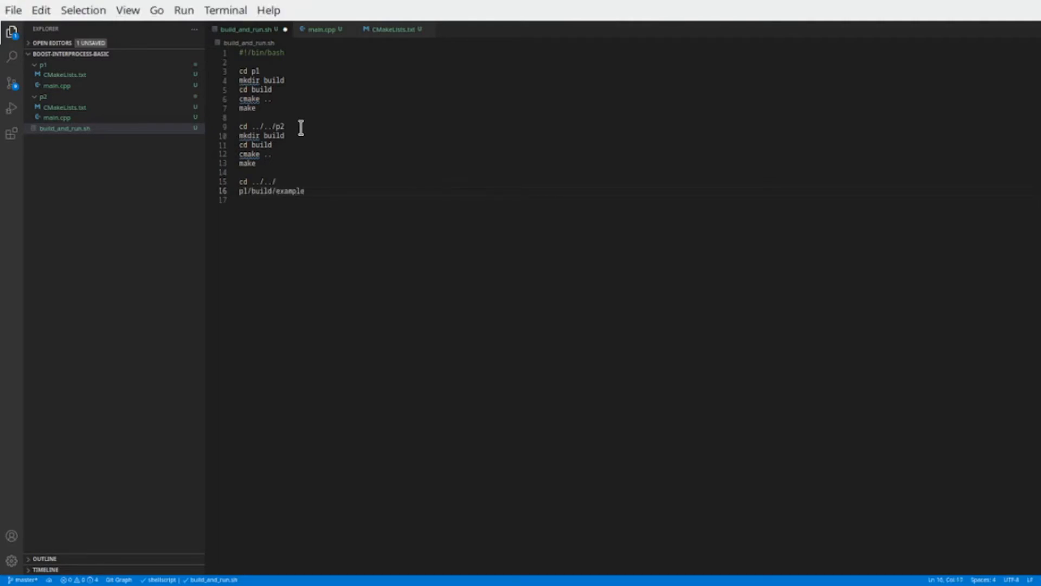
pyautogui.write('p2/build/example')
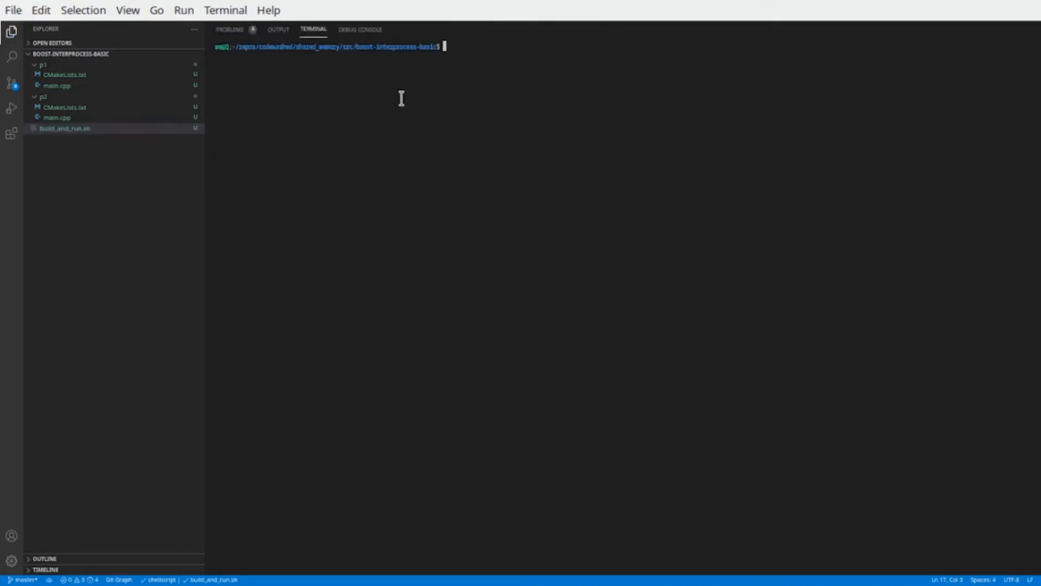
# Run chmod +x build_and_run.sh in the terminal
pyautogui.write('chmod +x')
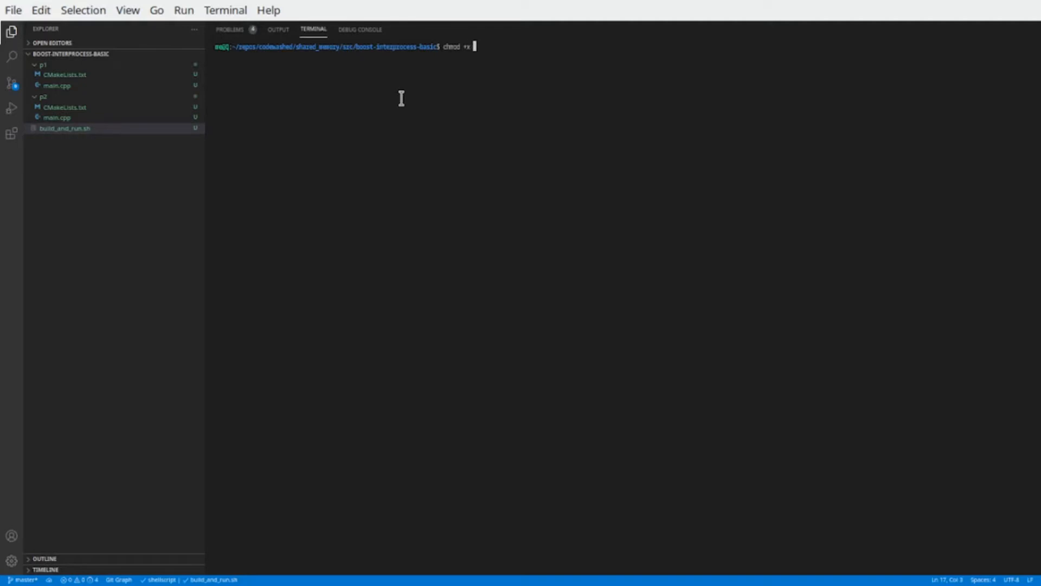
pyautogui.write('build_and_run.sh')
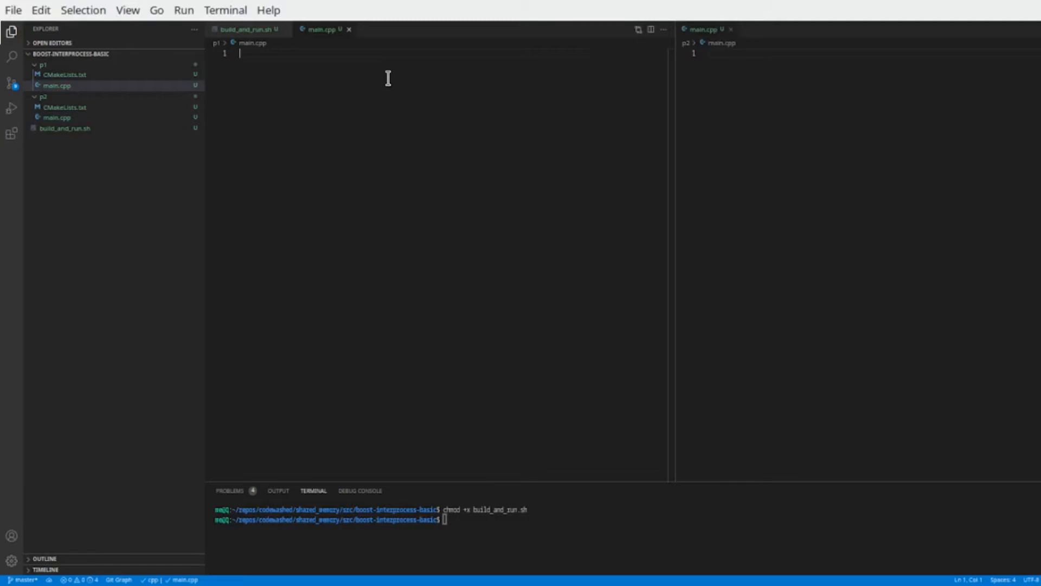
# Write p1's int main() printing "P1 started" and "P1 done"
pyautogui.write('int main() {')
pyautogui.write('return 0;')
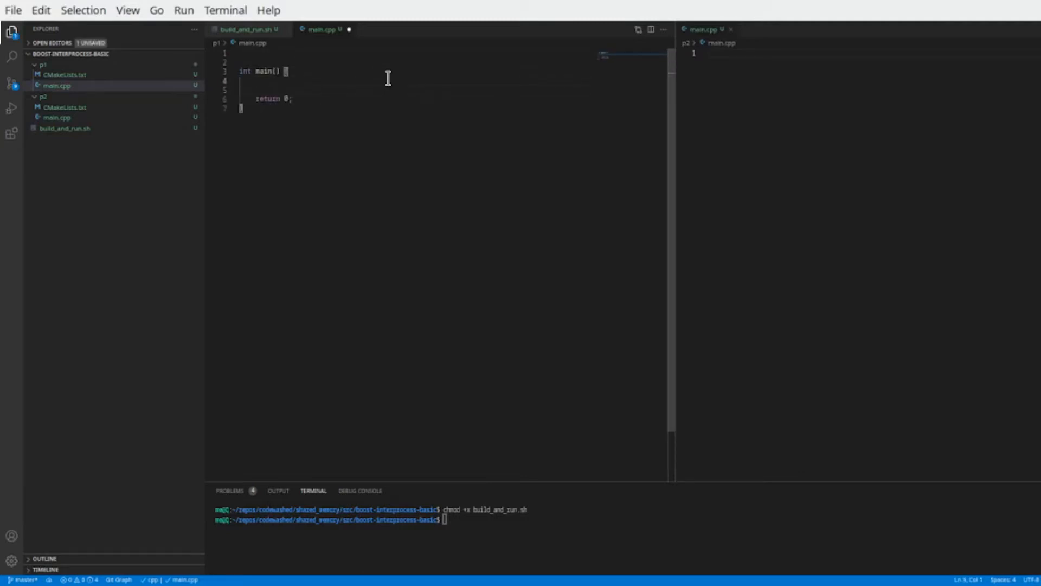
pyautogui.write('std::cout << "P1 started"')
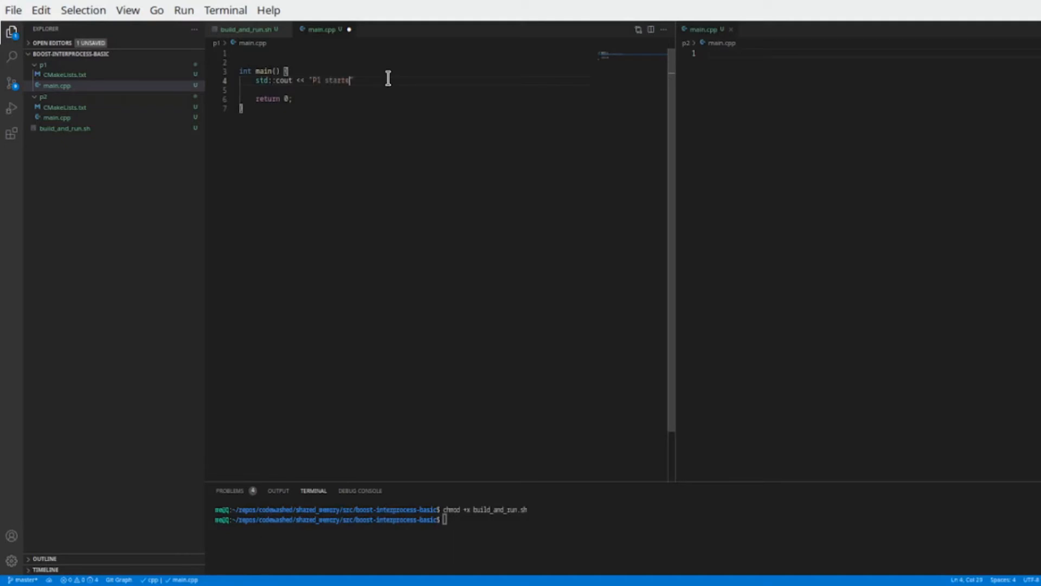
pyautogui.write('" << std::endl;')
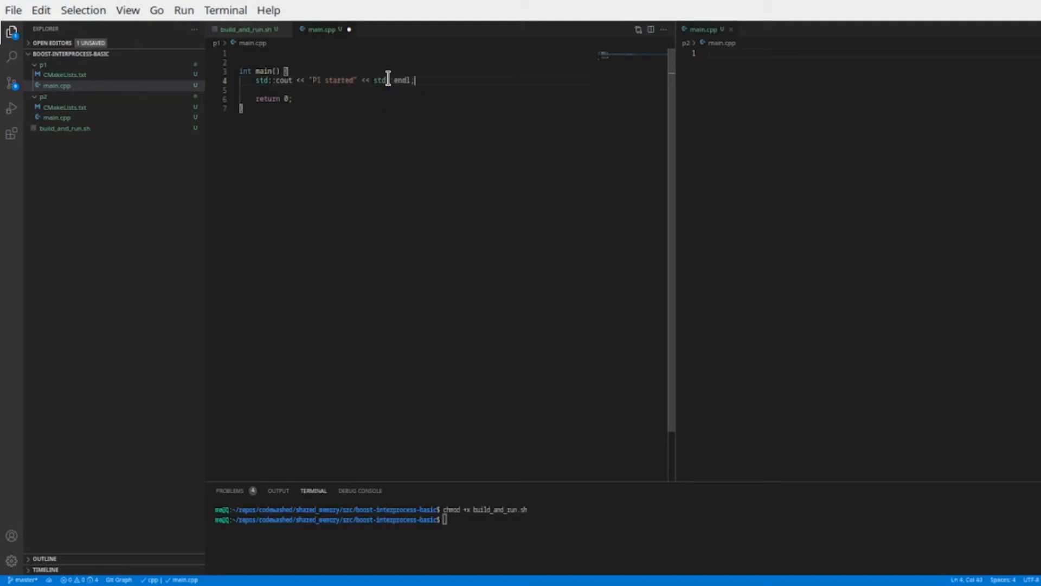
pyautogui.press('Enter')
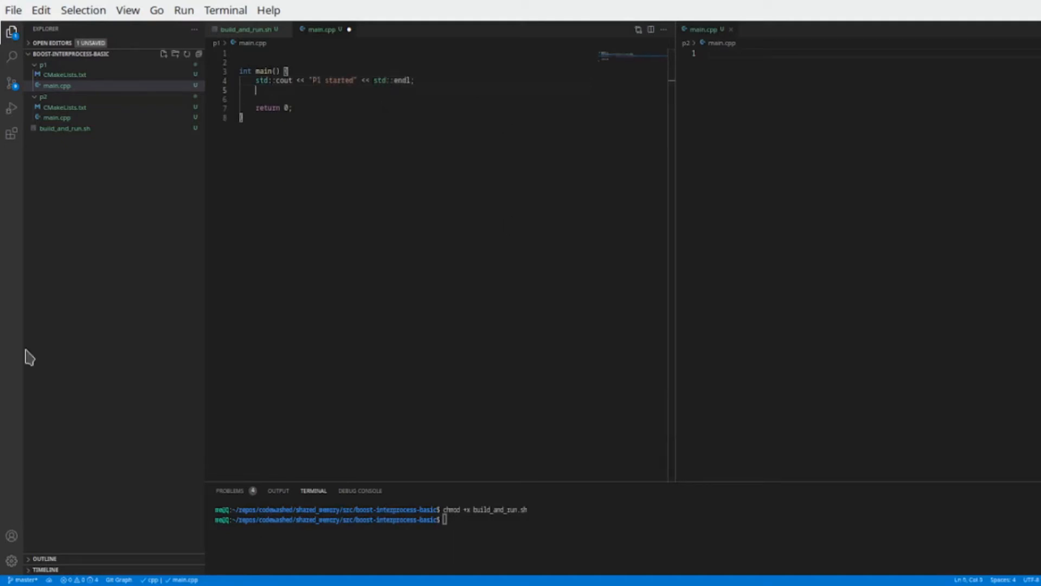
pyautogui.write('std::cout << "P1 done" << std::endl;')
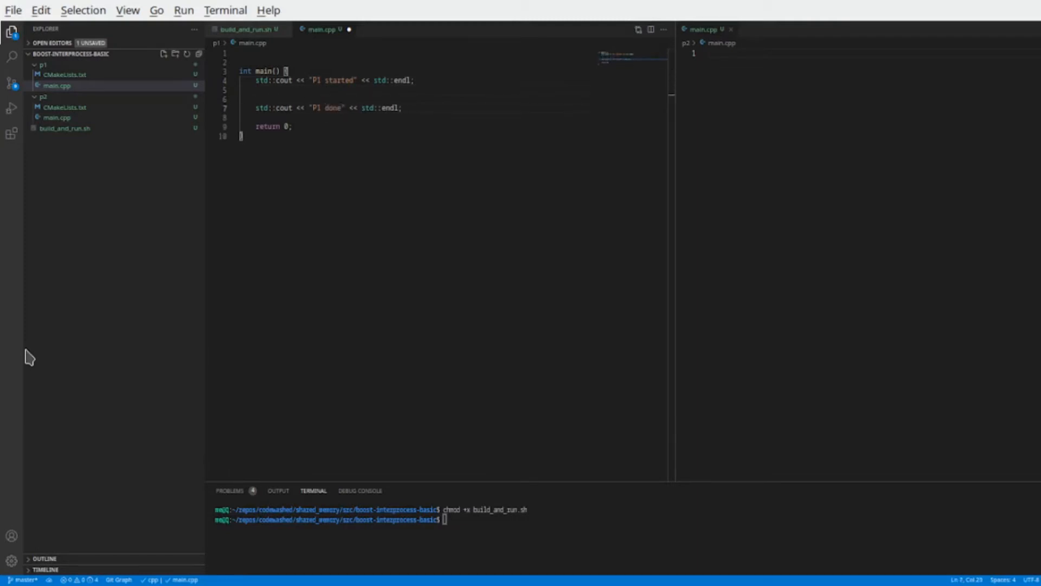
# Include iostream, boost/interprocess/mapped_region.hpp and shared_memory_object.hpp
pyautogui.write('#include <iostream>')
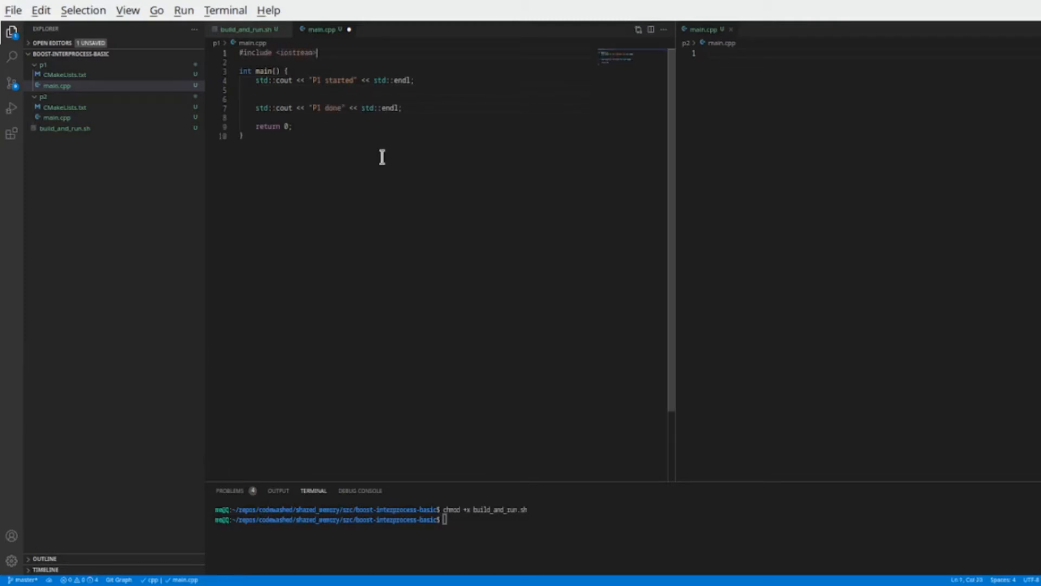
pyautogui.press('Enter')
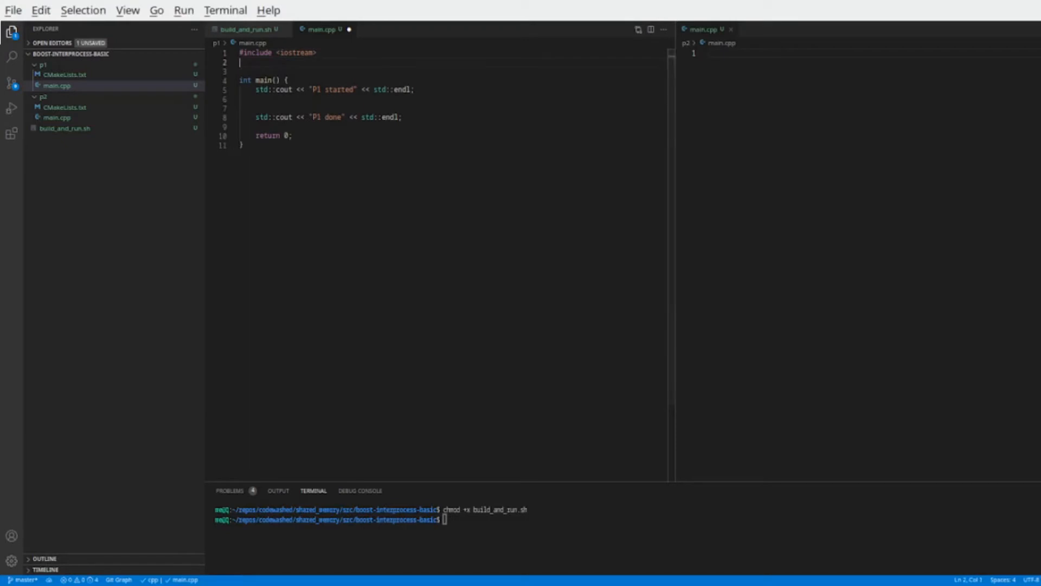
pyautogui.write('#i')
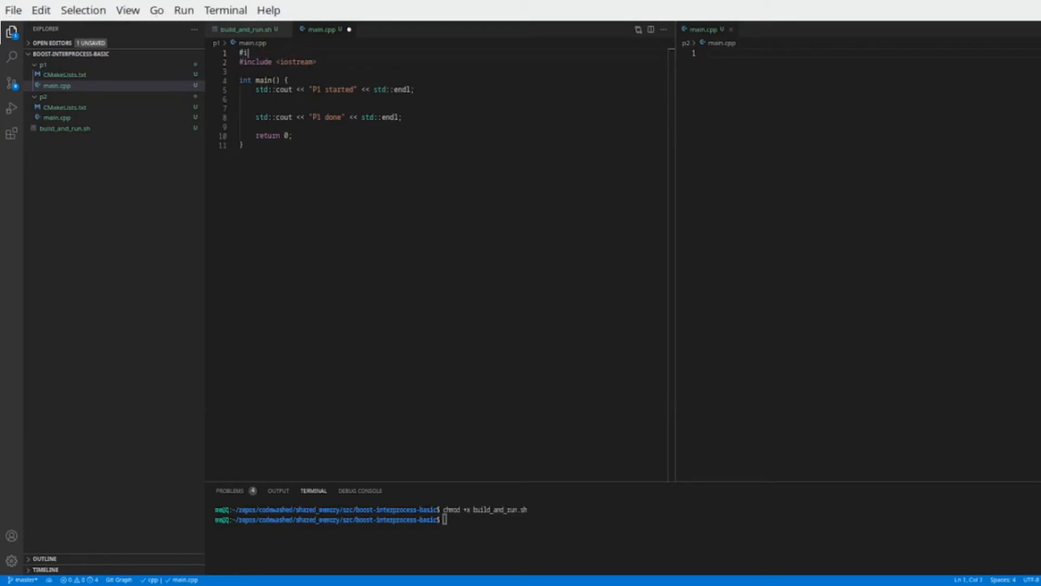
pyautogui.write('nclude <boost')
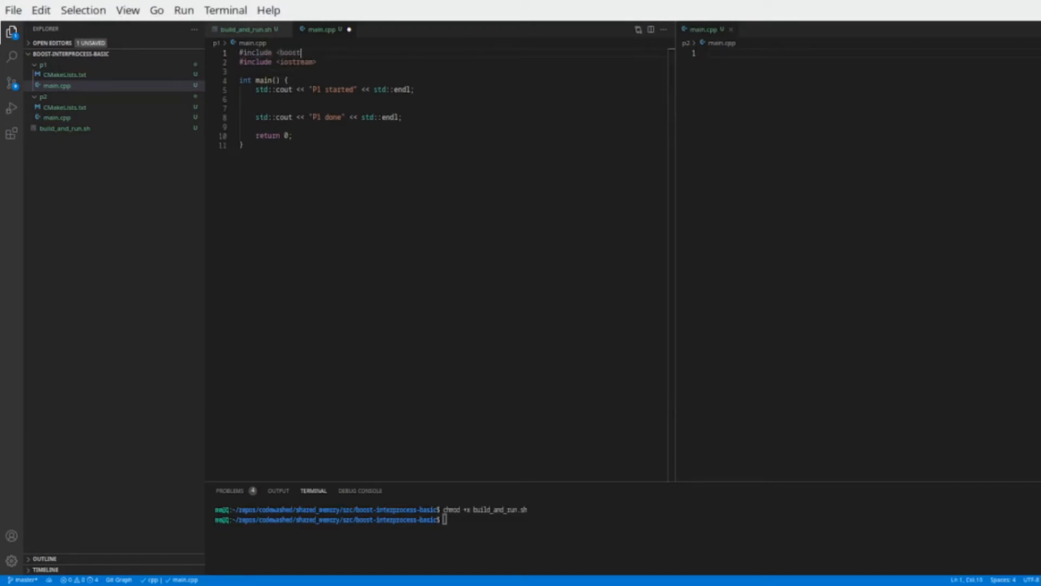
pyautogui.write('/interprocess')
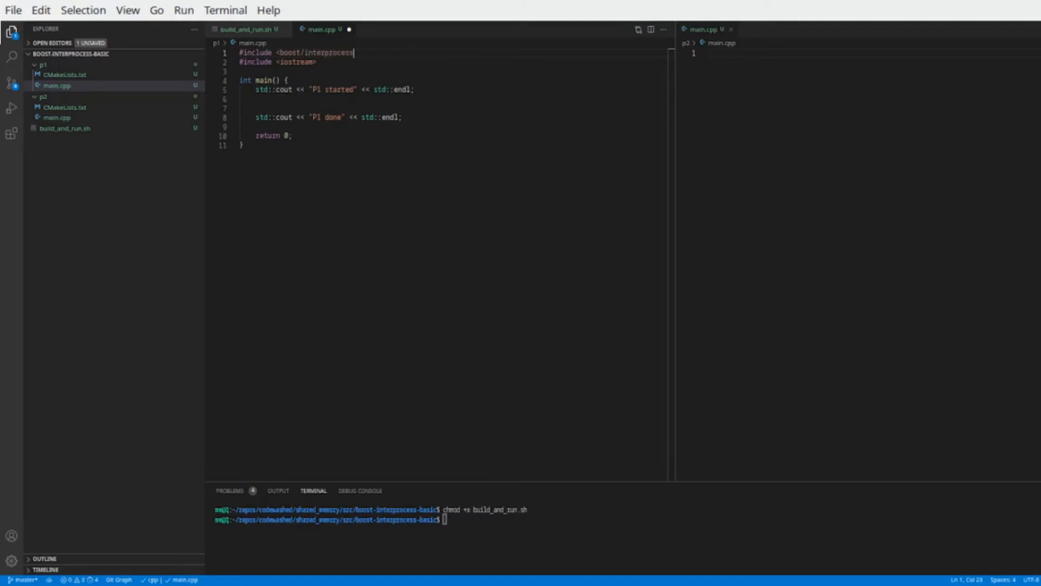
pyautogui.write('/mapped_')
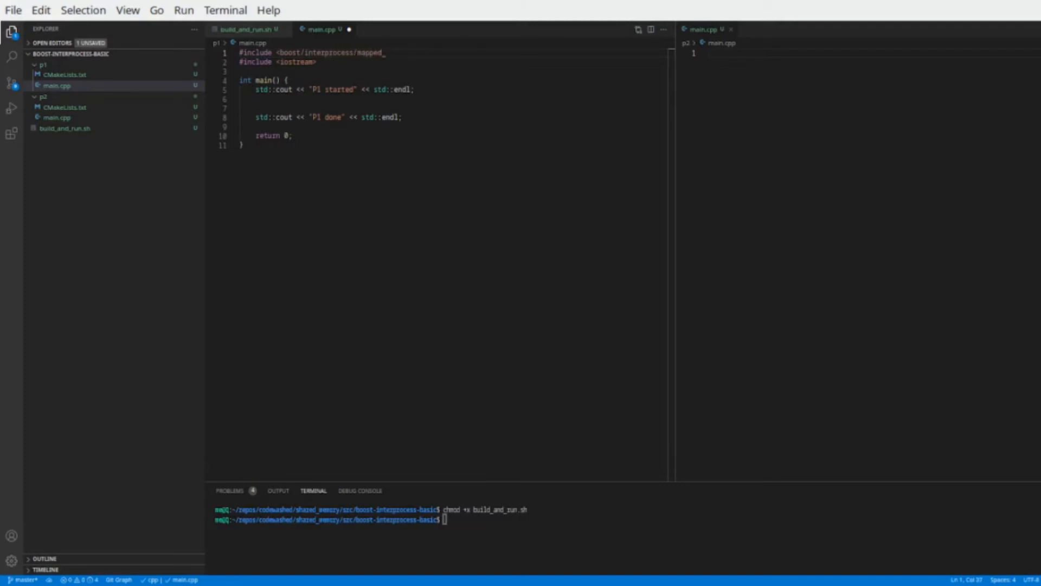
pyautogui.write('region.hp')
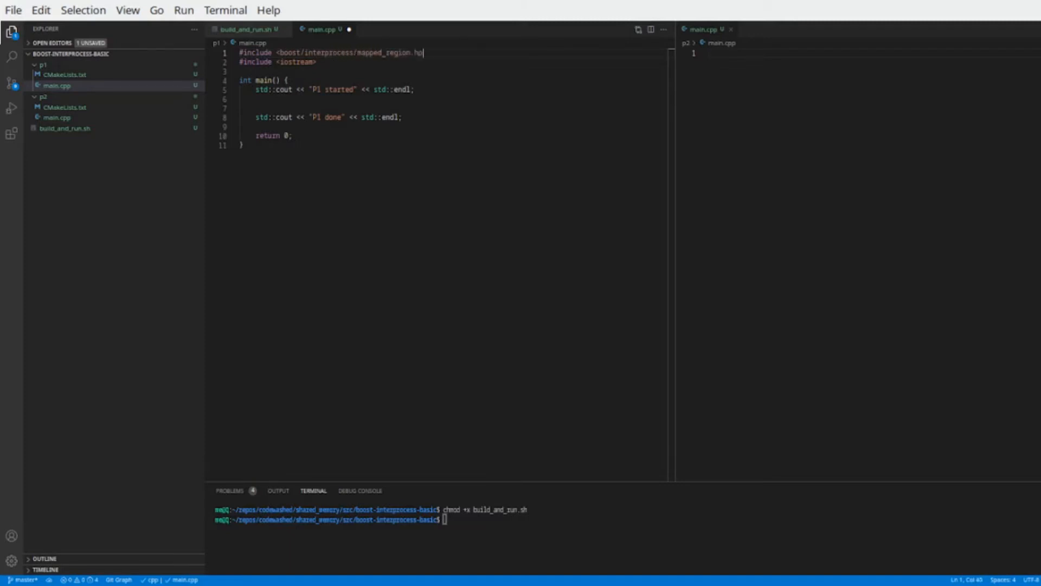
pyautogui.write('p>')
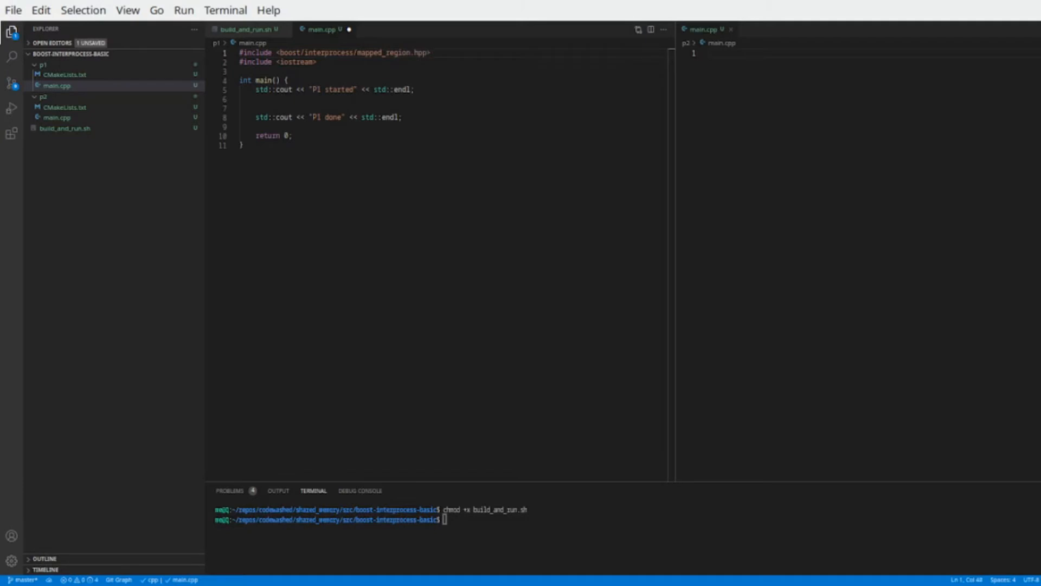
pyautogui.write('#include <boost/interprocess/mapped_region.hpp>')
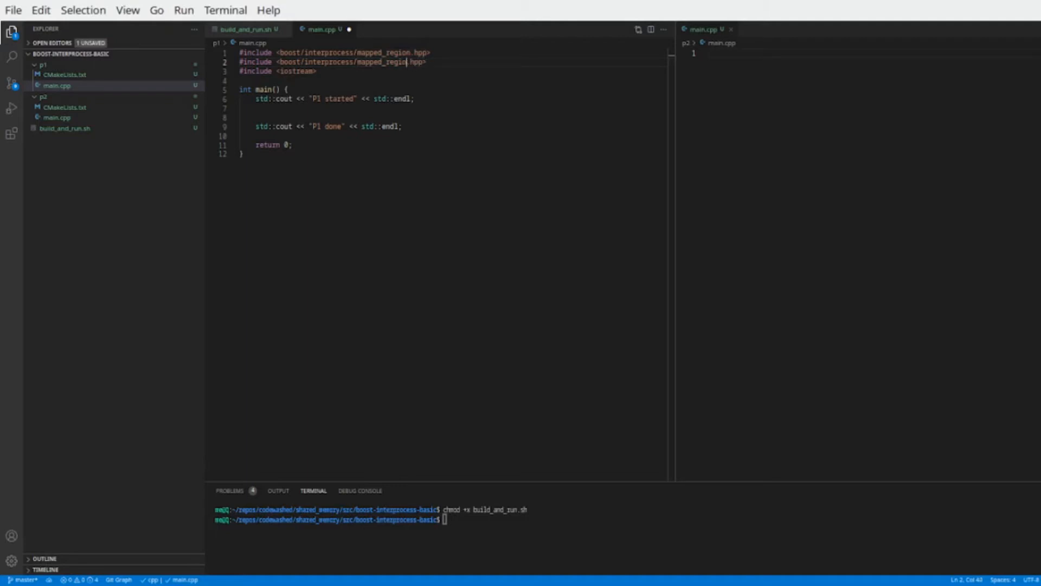
pyautogui.write('shared_')
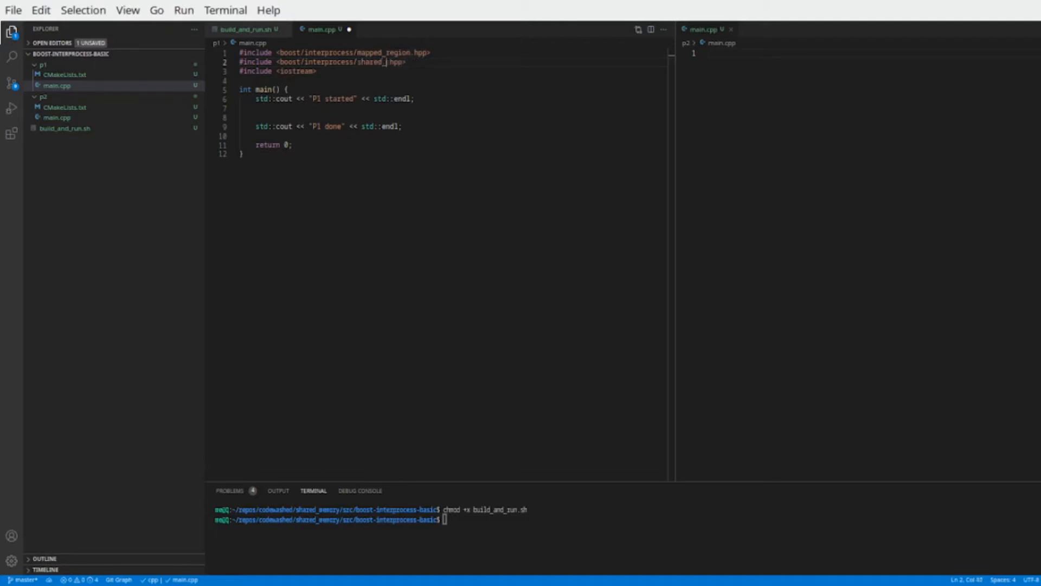
pyautogui.write('memory_')
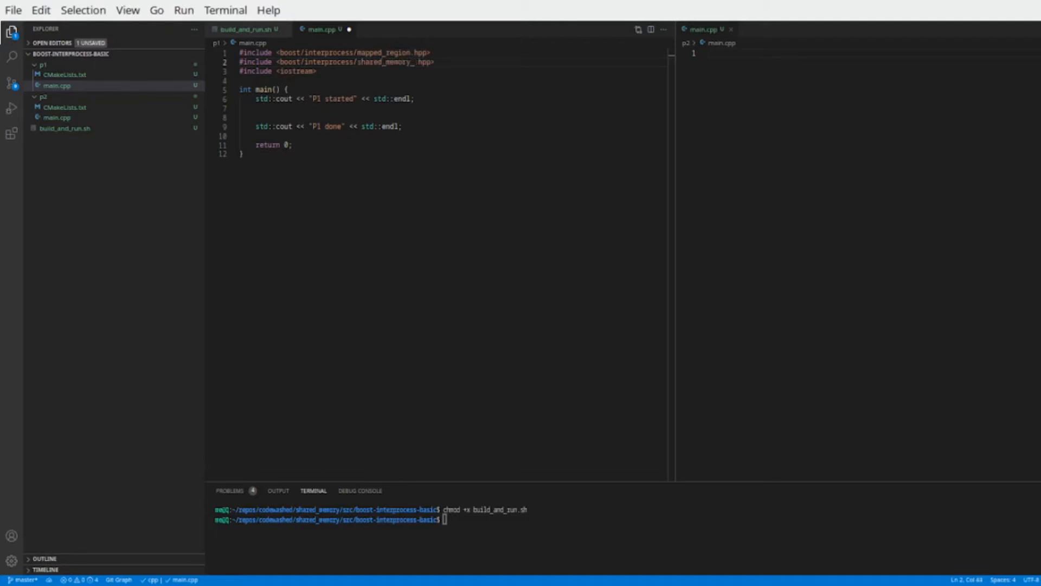
pyautogui.write('object')
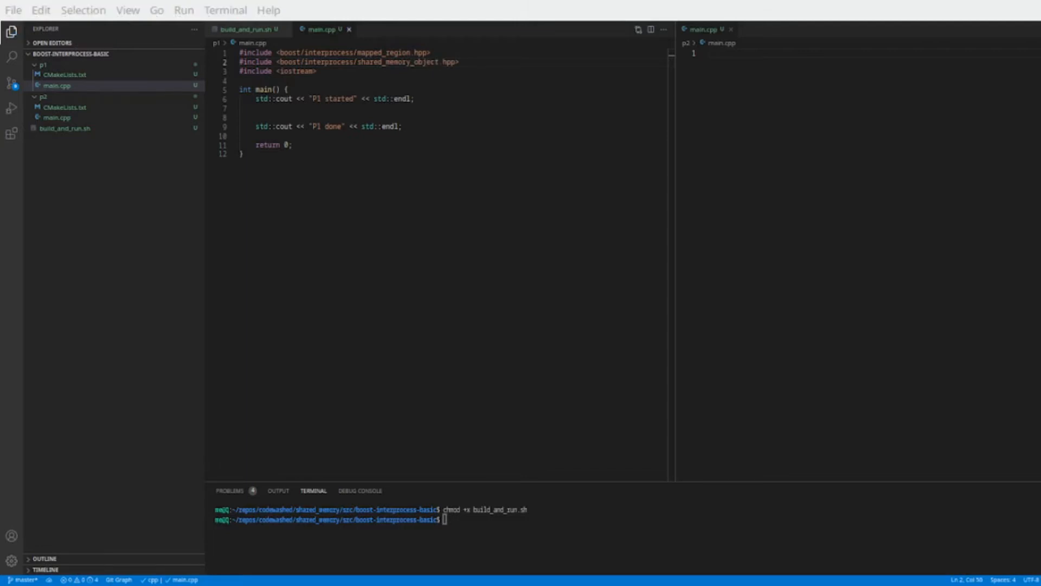
# Declare boost::interprocess::shared_memory_object shm with create_only and name "SharedMem"
pyautogui.write('boost::')
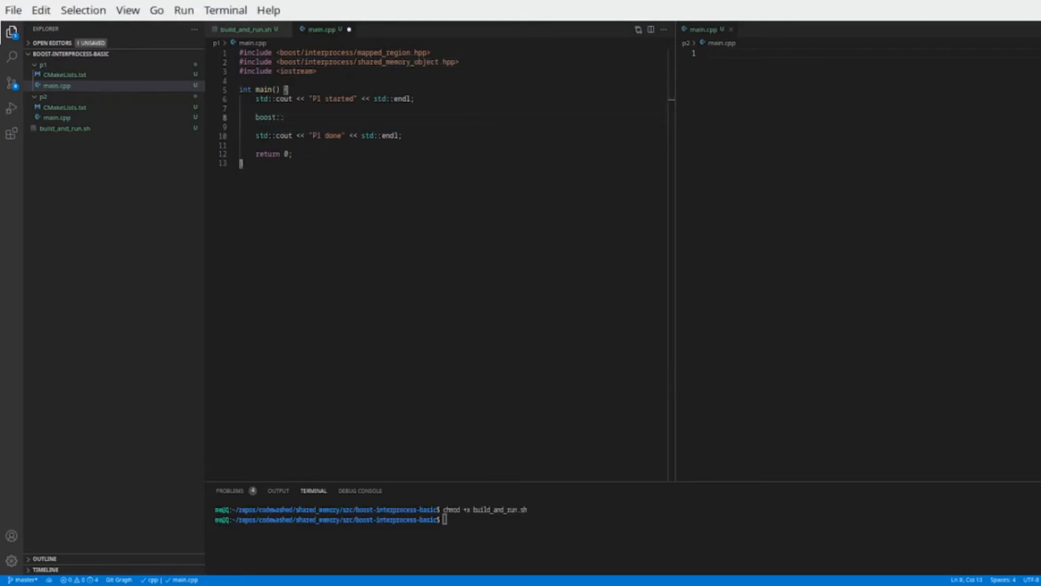
pyautogui.write('interprocess::')
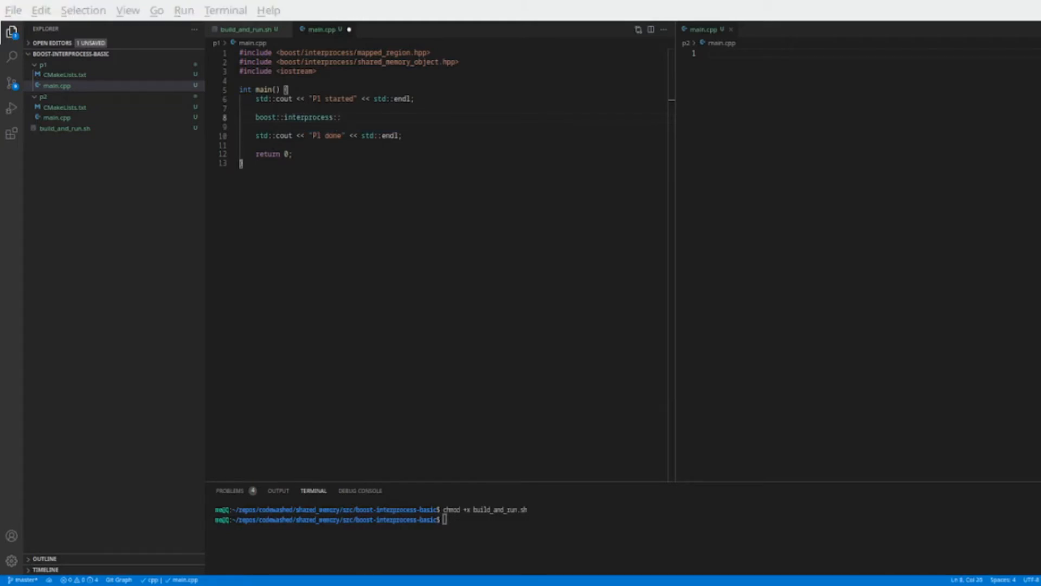
pyautogui.write('shared_memory_object')
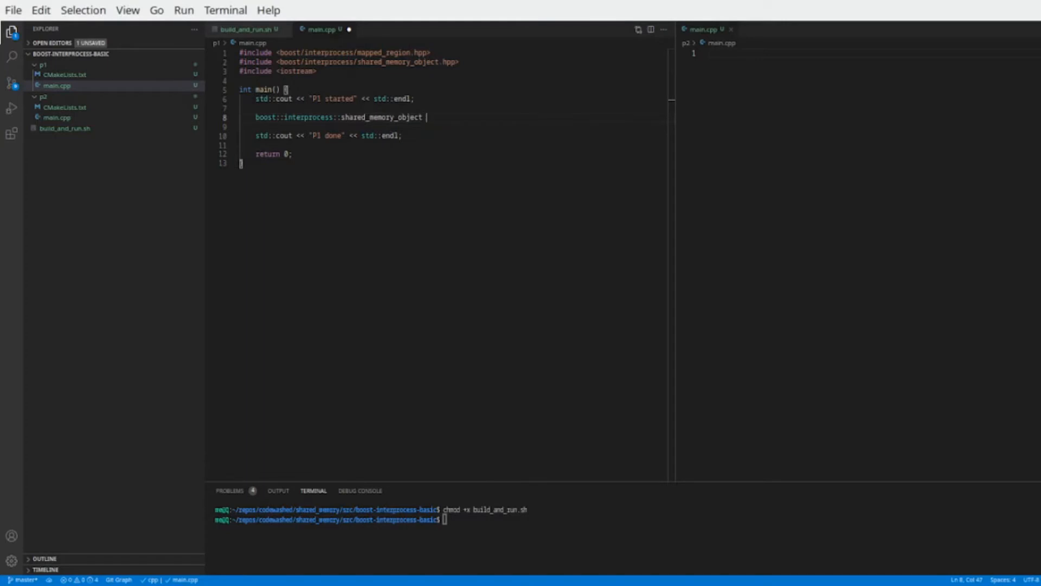
pyautogui.write('shm {')
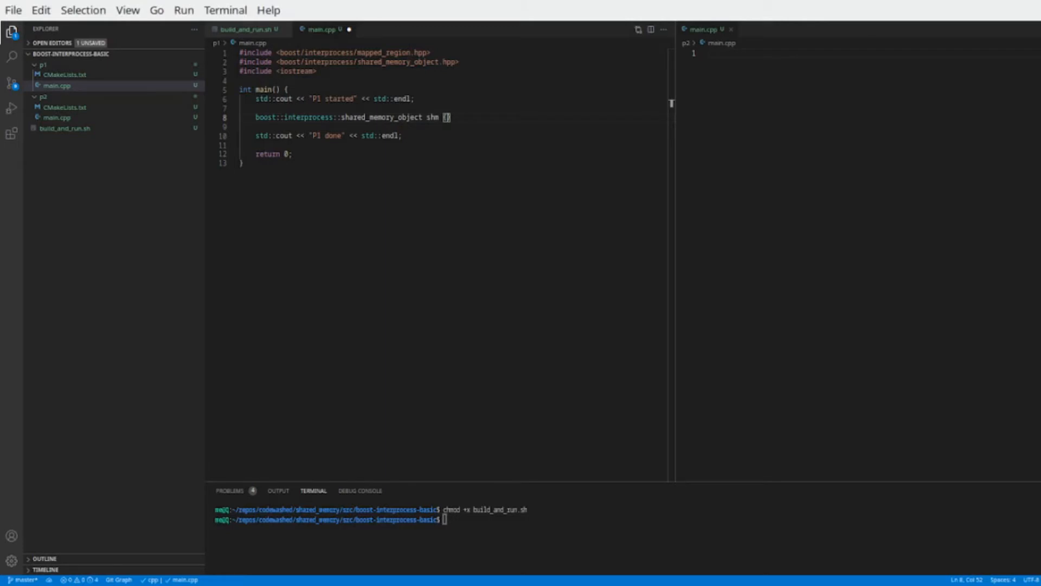
pyautogui.write('boost::interprocess::')
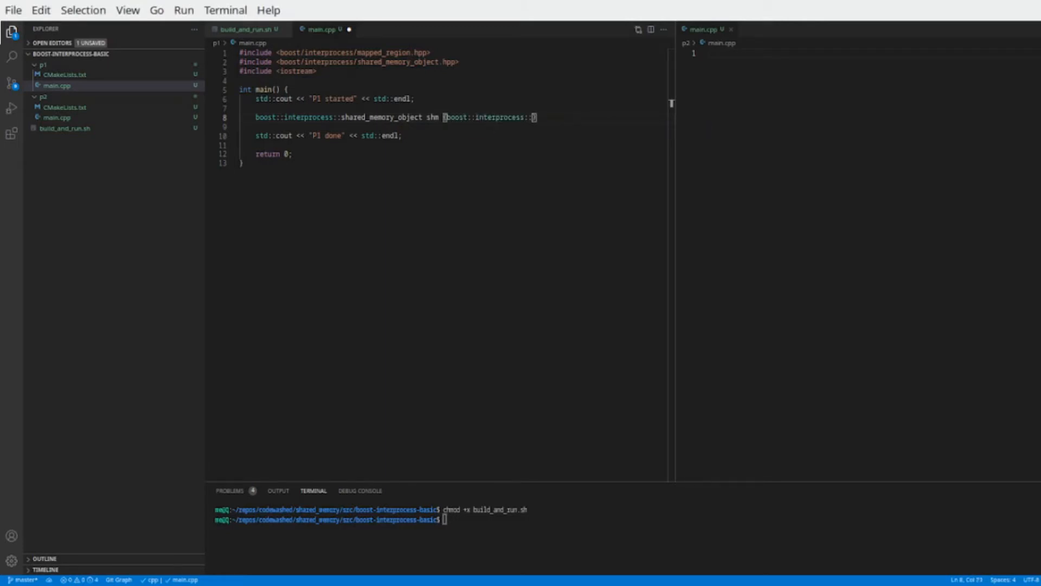
pyautogui.write('create_only')
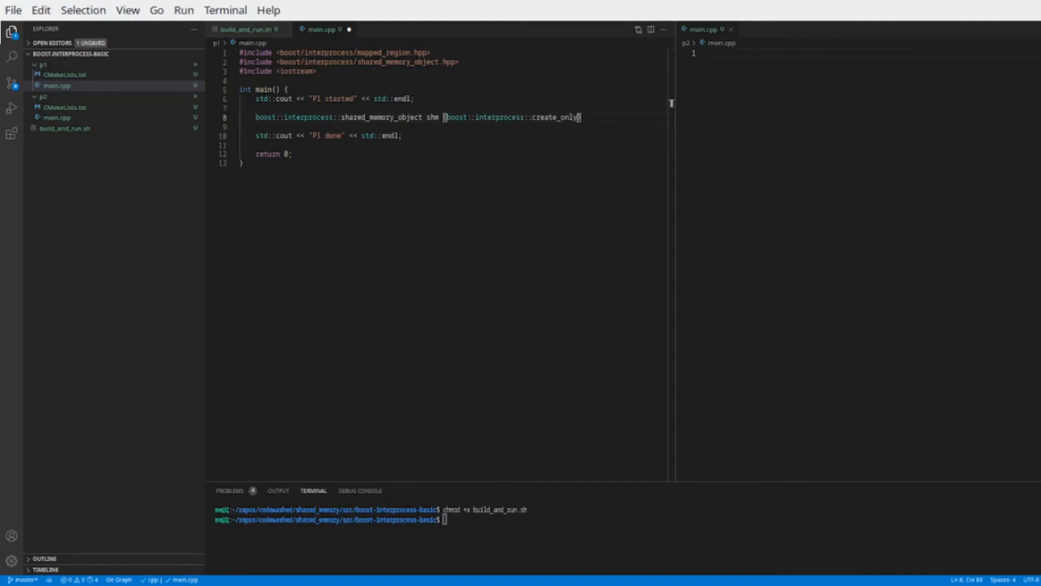
pyautogui.write(', "Shared"')
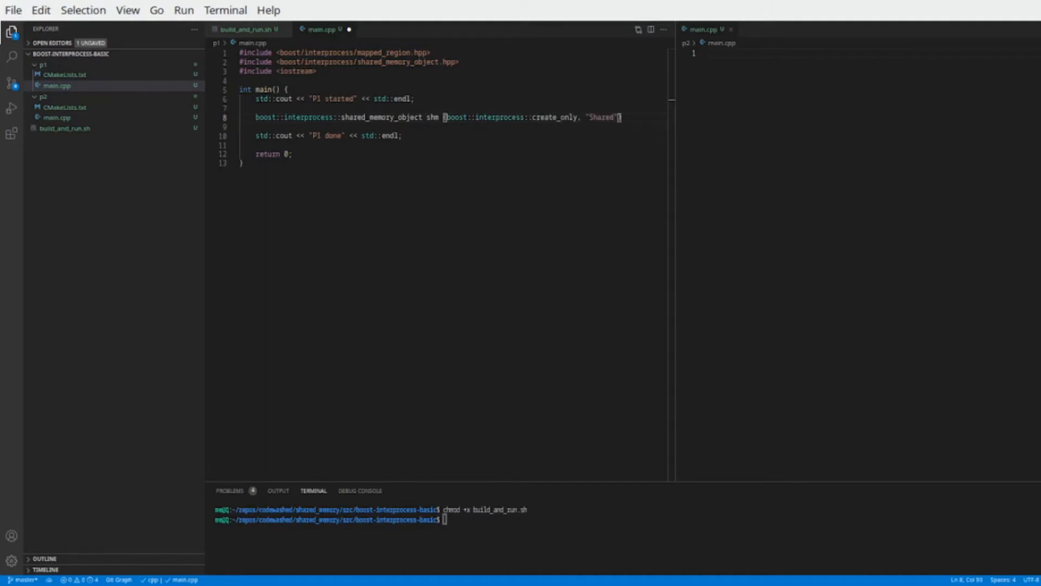
pyautogui.write('Mem')
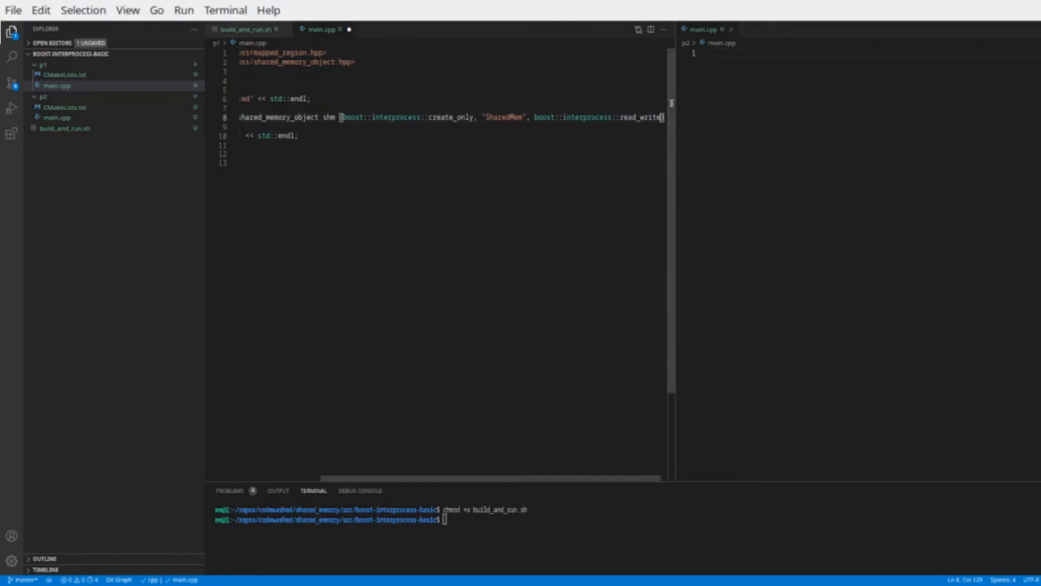
# Add the read_write mode with a using declaration and start a shm.truncate call
pyautogui.moveTo(531, 118); pyautogui.dragTo(661, 118)
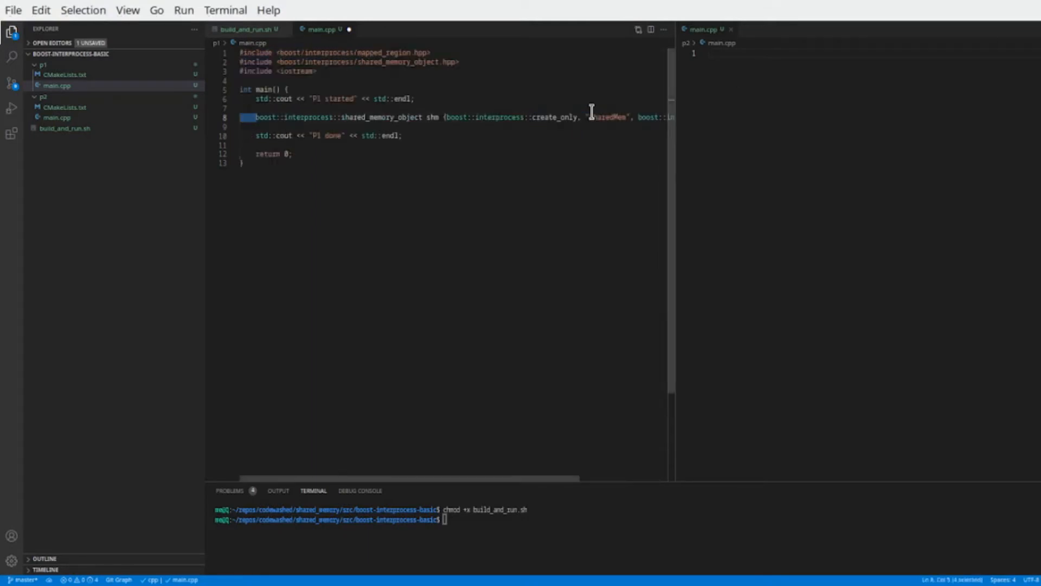
pyautogui.write('using boost::interprocess::read_write;')
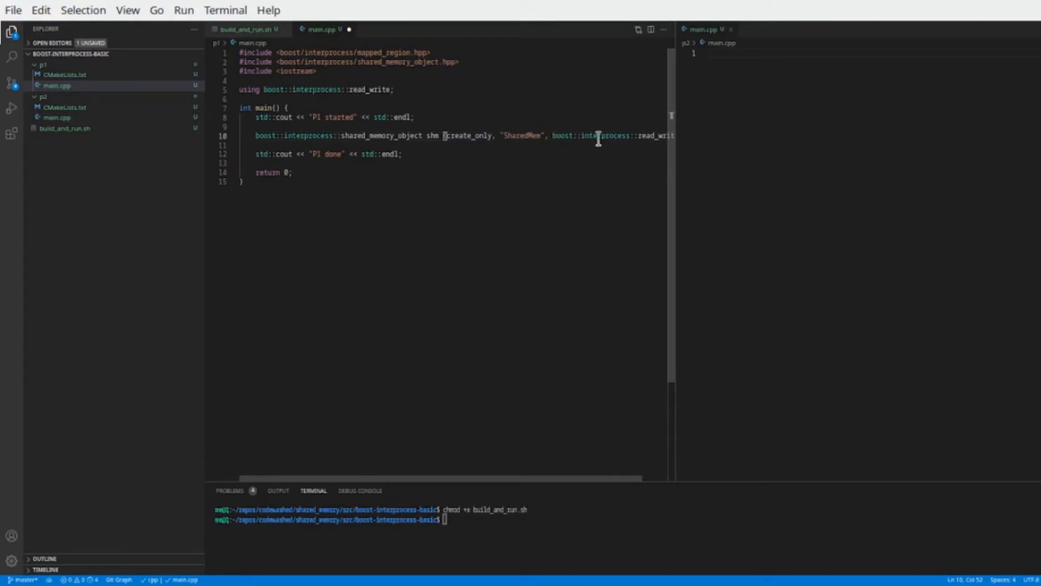
pyautogui.write(',read_write)')
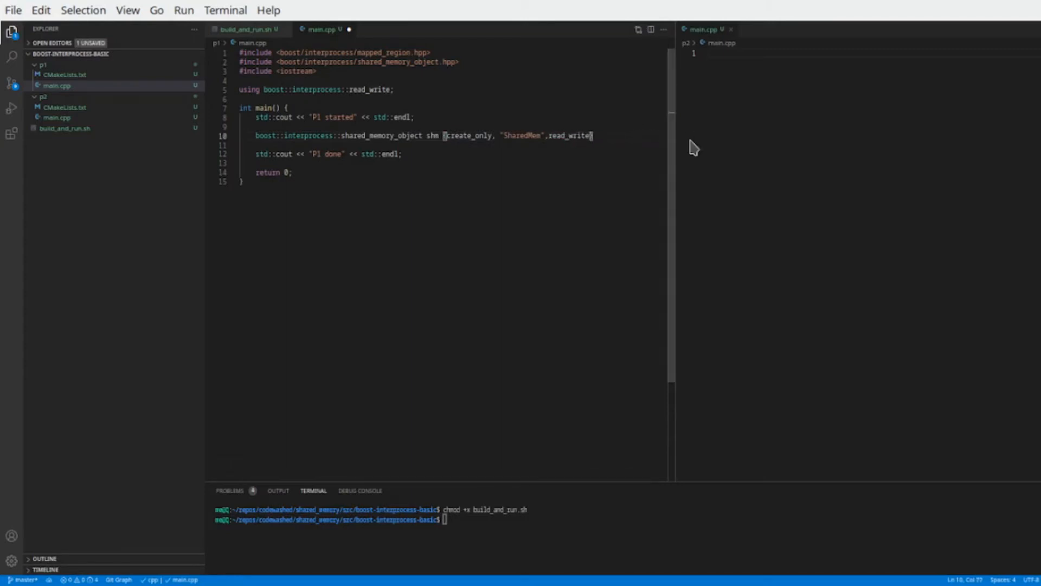
pyautogui.write('using boost::interprocess::read_write;')
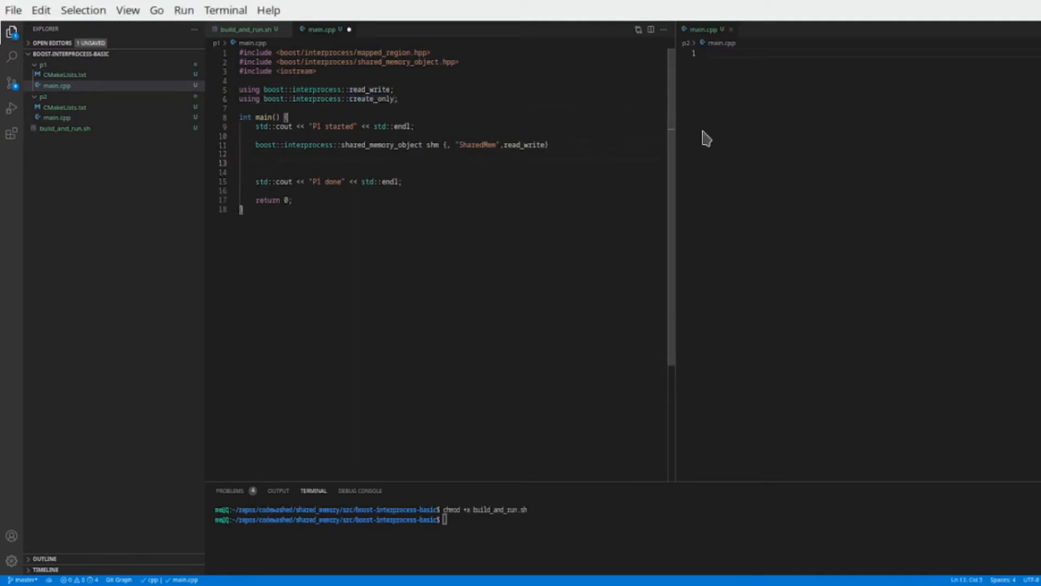
pyautogui.write('shm.truncate(1000u);')
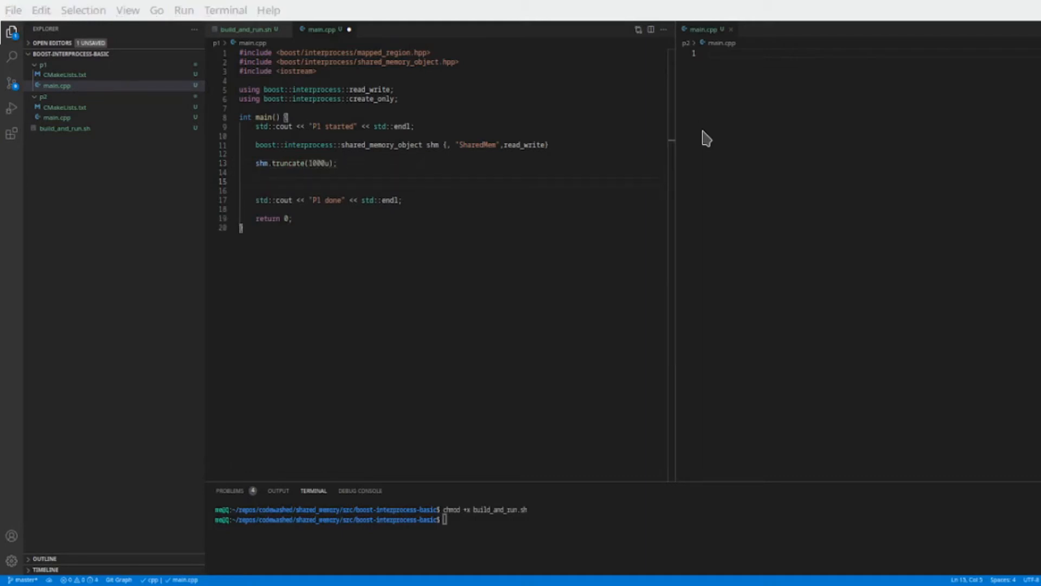
# Map shm into a boost::interprocess::mapped_region in p1's main
pyautogui.write('boost')
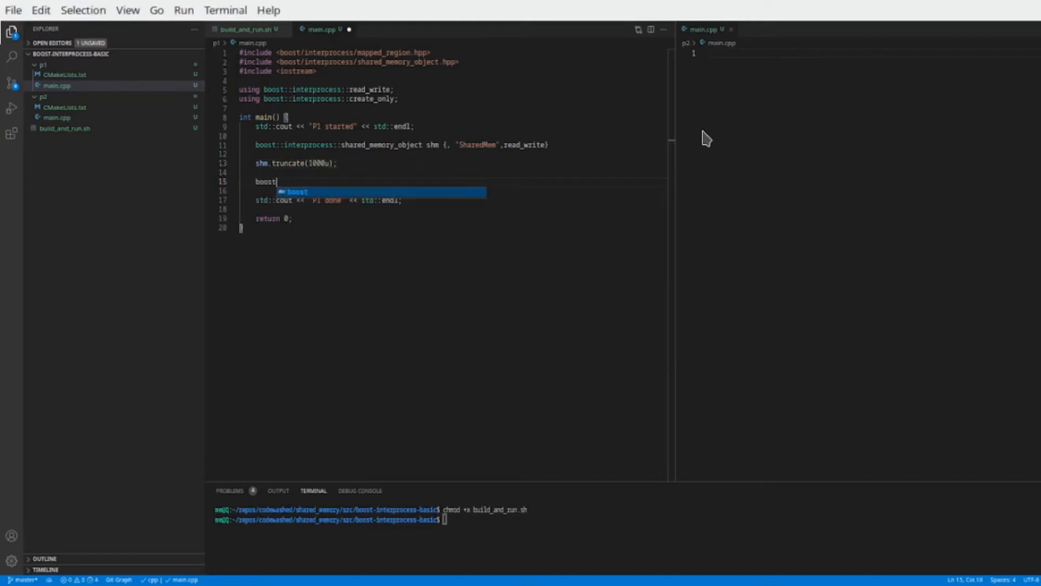
pyautogui.write('::interprocess')
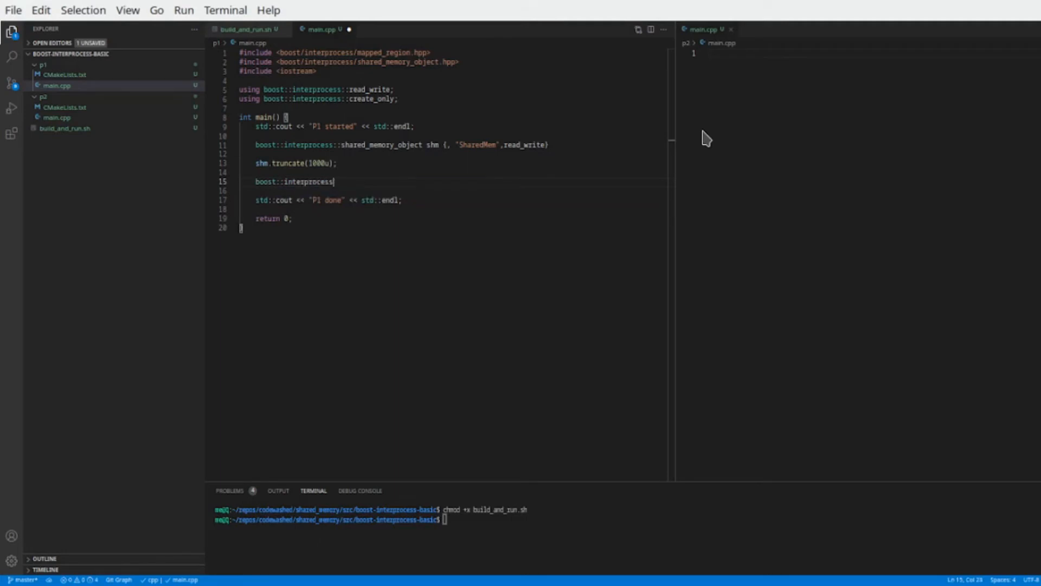
pyautogui.write('mapped_region region {')
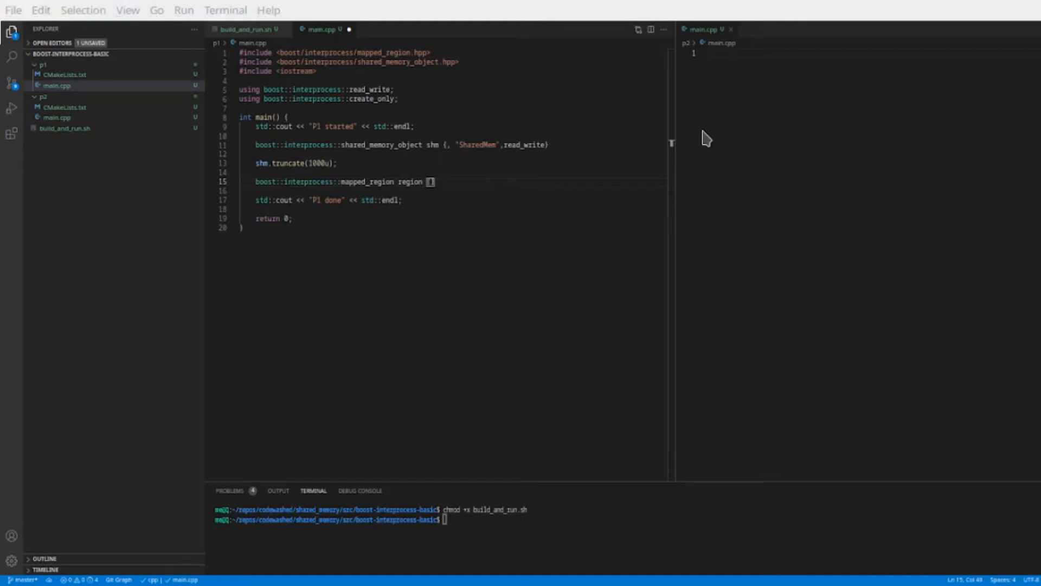
pyautogui.write('shm, read_write')
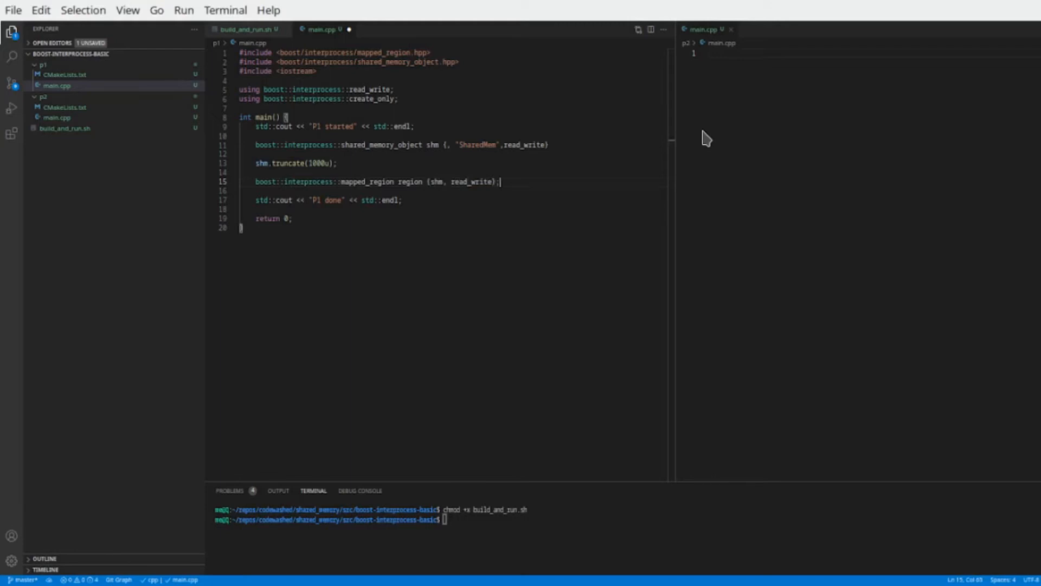
pyautogui.press('Enter')
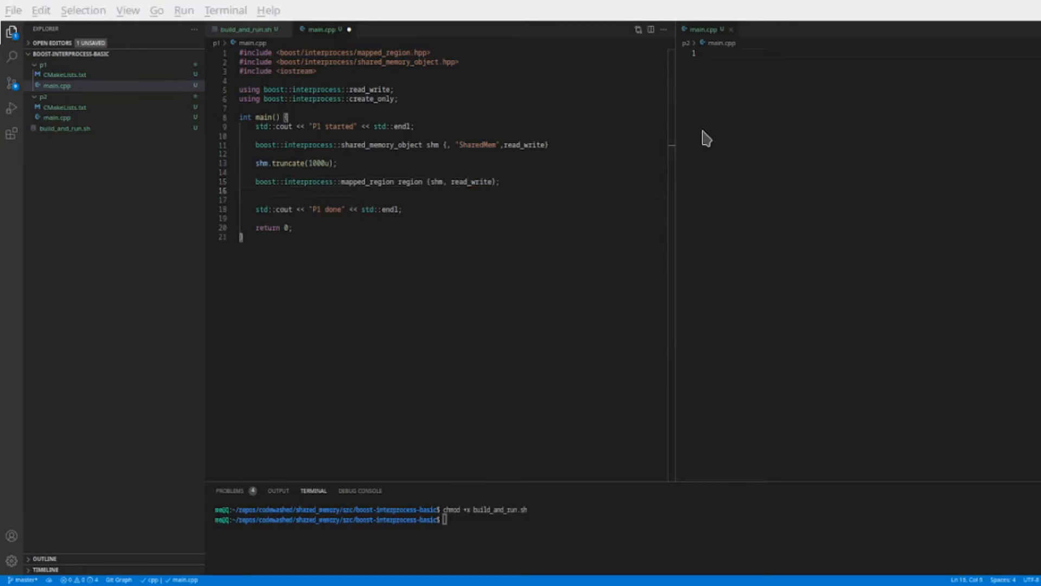
# Memset the region's whole size to 1, commented '// Write 1 in all the memory'
pyautogui.write('std::')
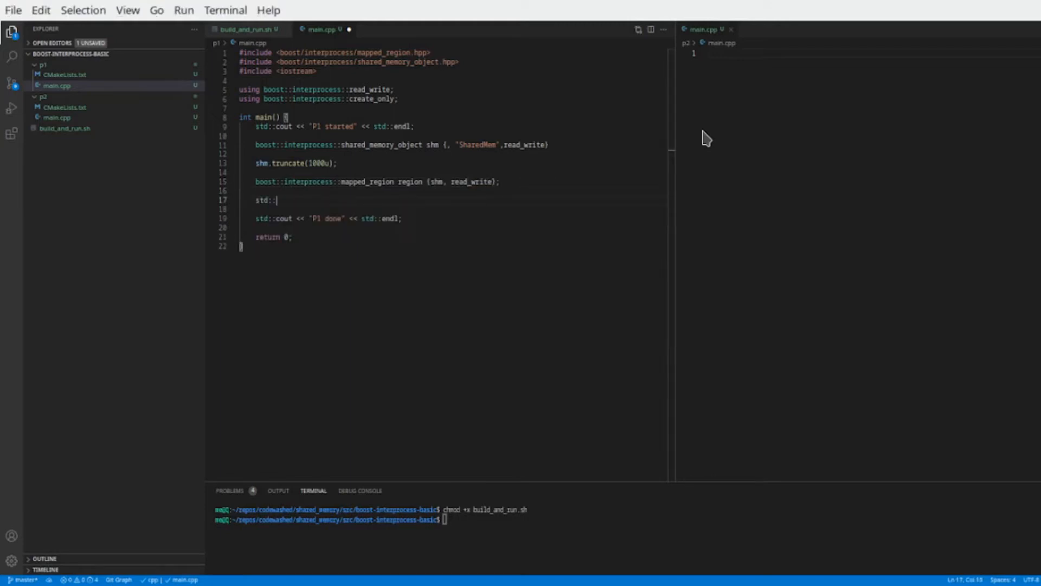
pyautogui.write('memset(region.ge')
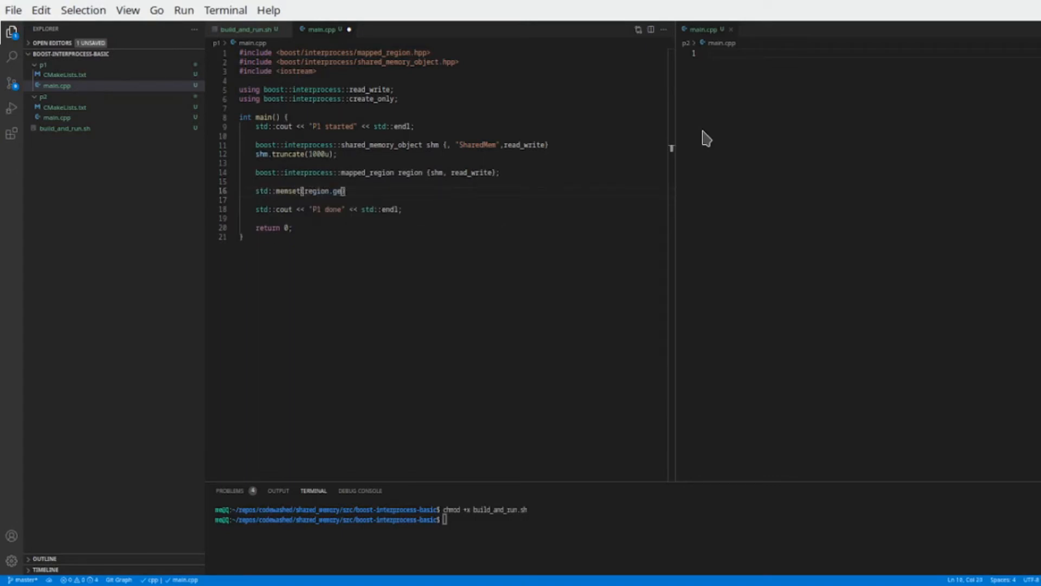
pyautogui.write('t_address')
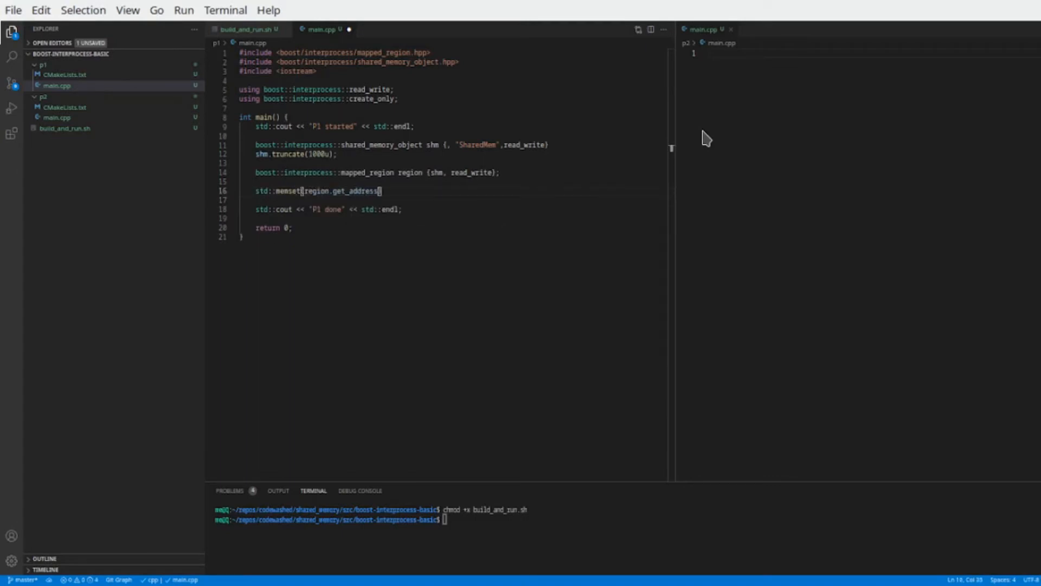
pyautogui.write('), 1 )')
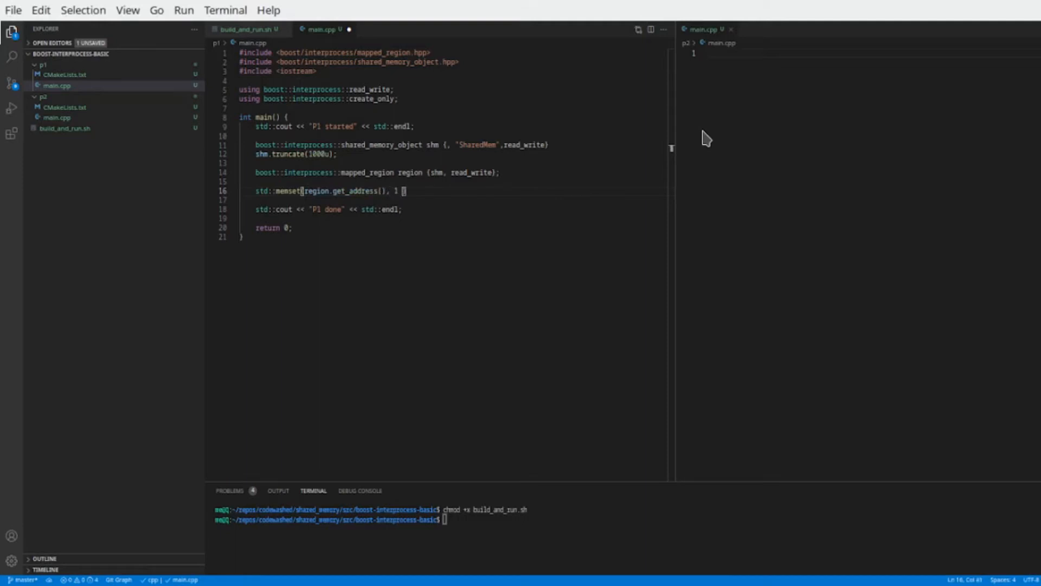
pyautogui.write(', region.')
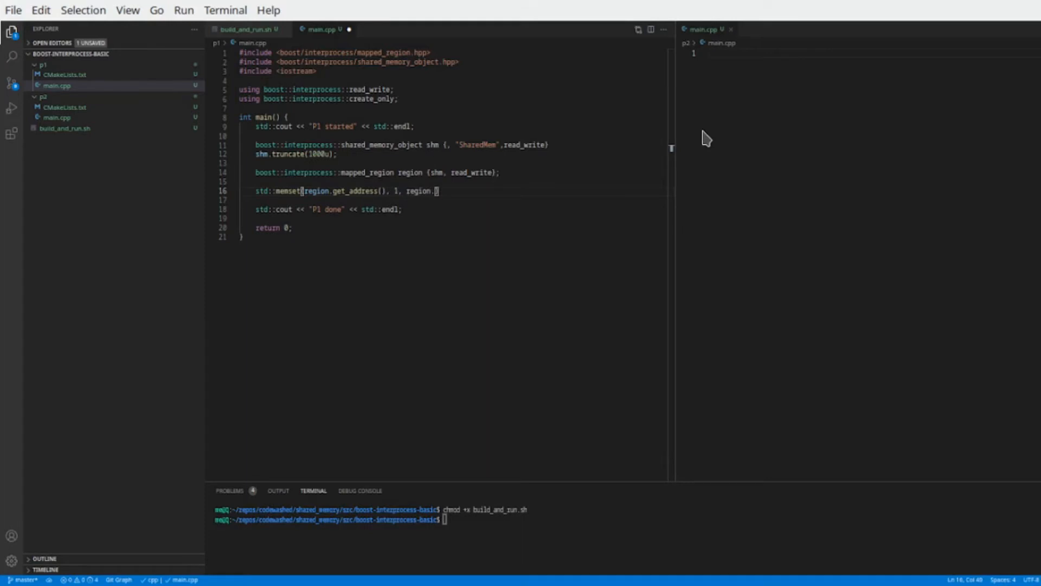
pyautogui.write('get_size(')
pyautogui.write('//')
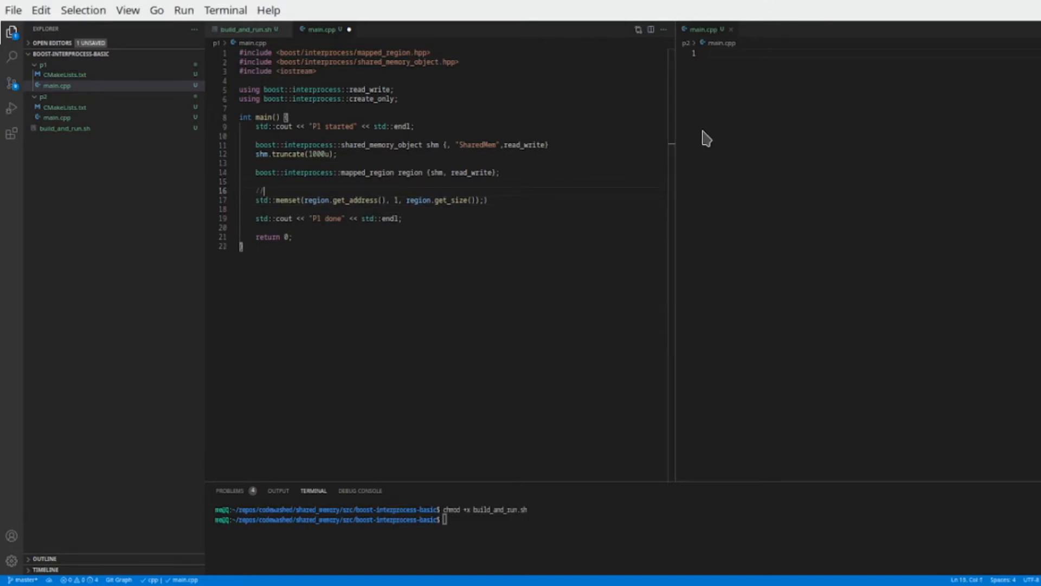
pyautogui.write('Write all th')
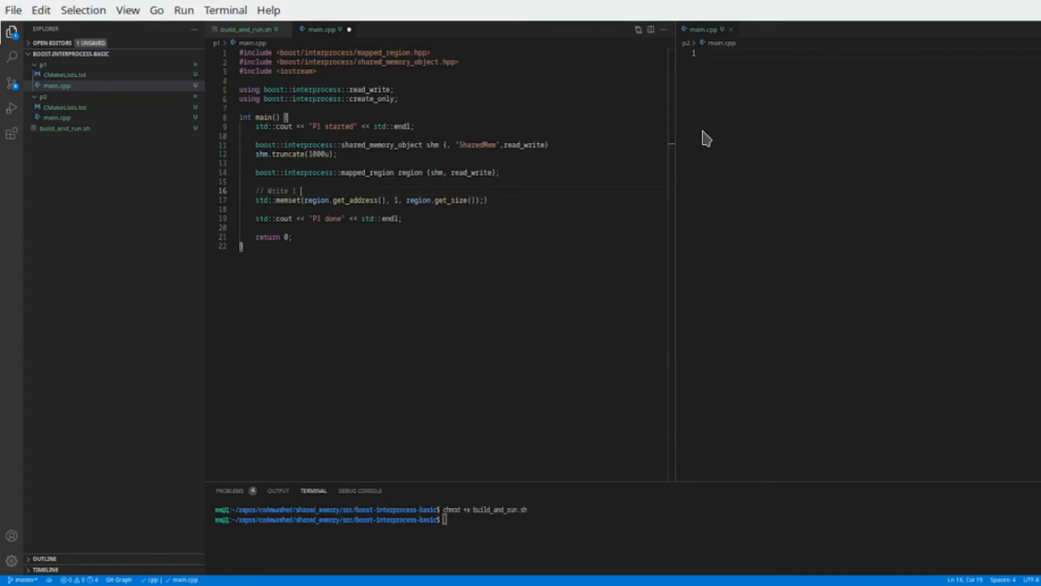
pyautogui.write('in all the memory')
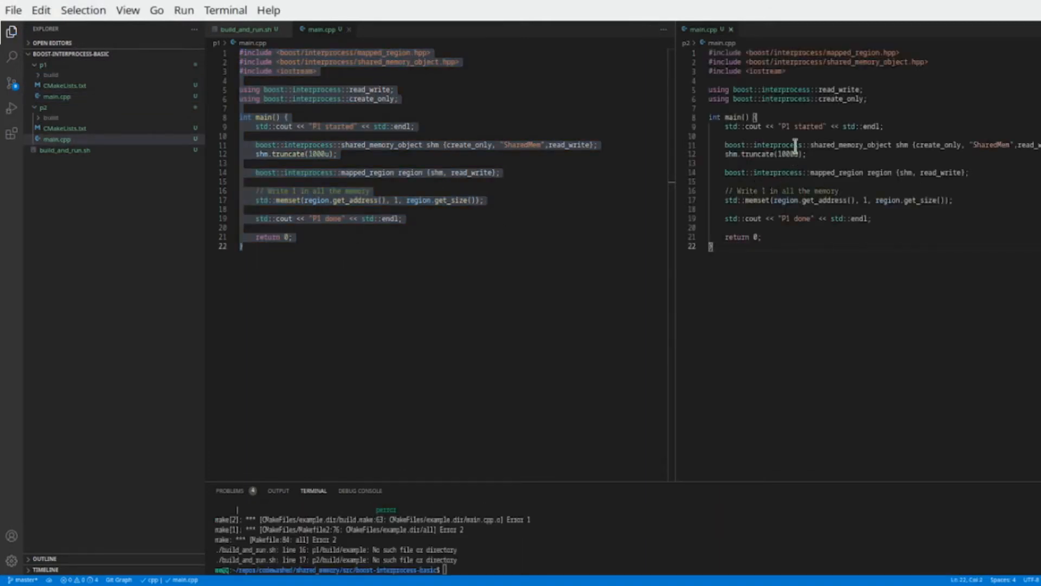
# Change the P1 prints to P2 and select create_only for replacement
pyautogui.write('2')
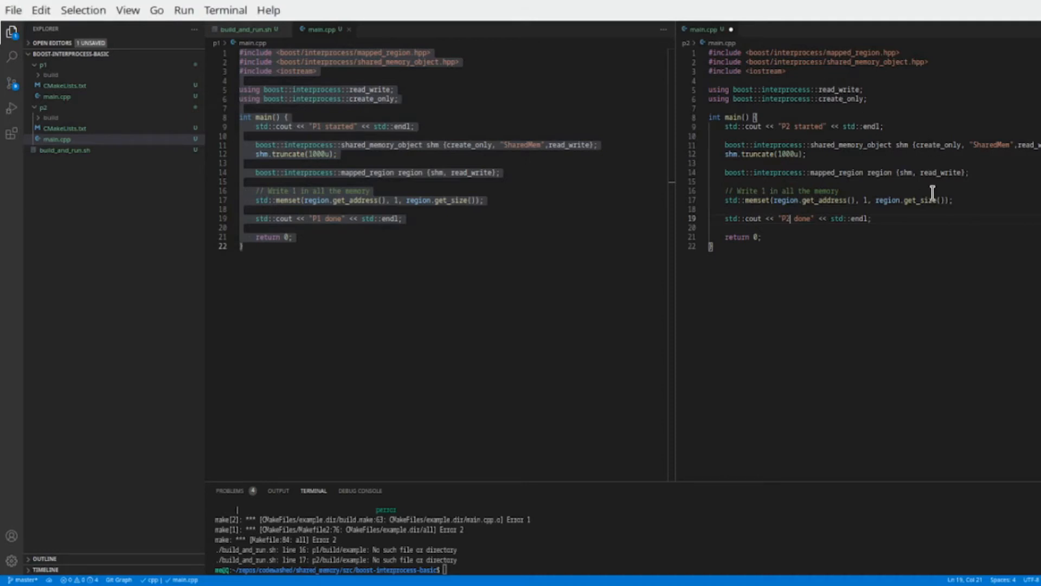
pyautogui.moveTo(840, 100)
pyautogui.write('open')
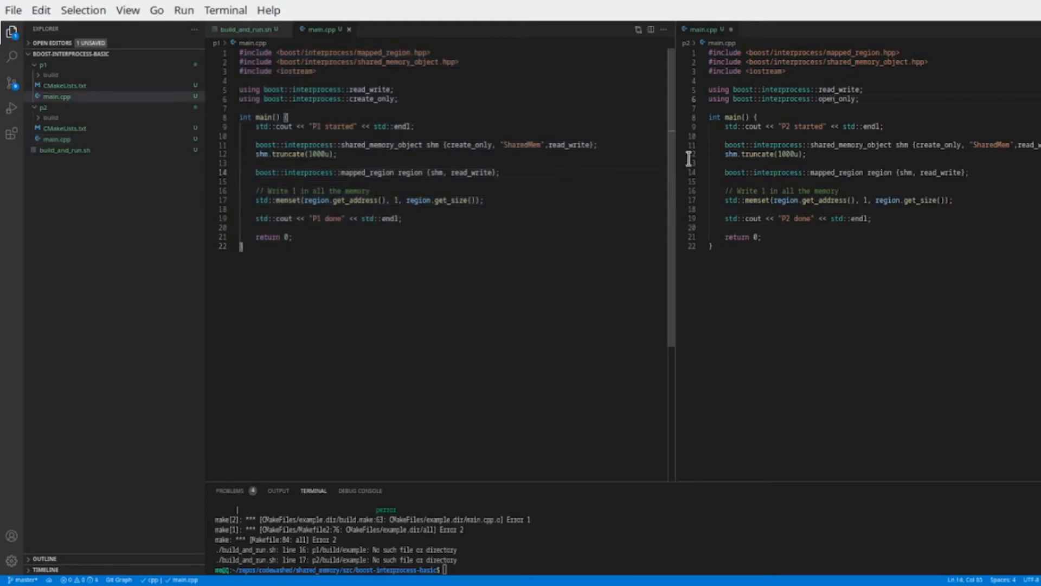
pyautogui.doubleClick(839, 99)
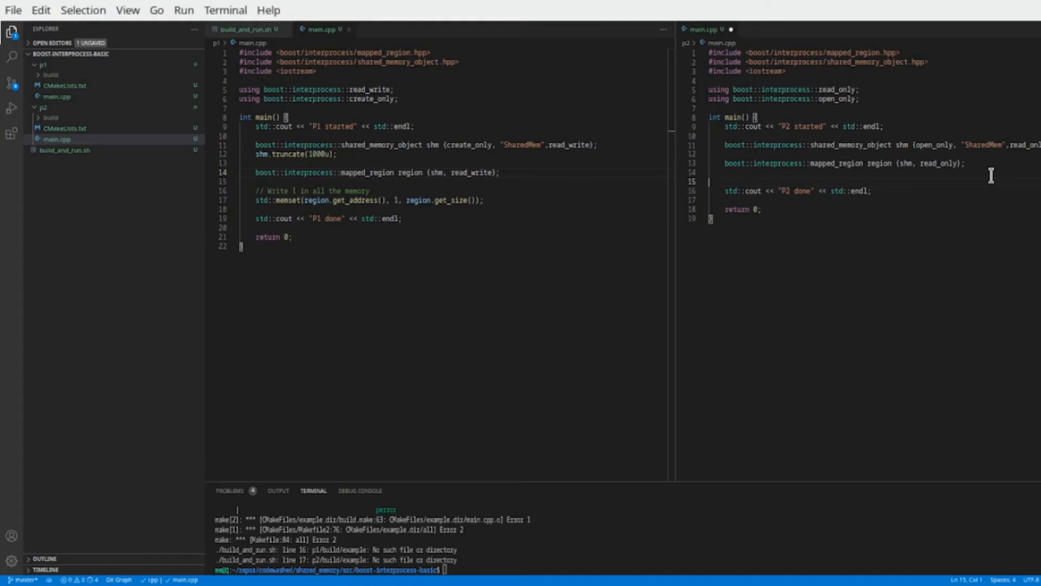
# Declare const std::byte* mem as a static_cast of region.get_address()
pyautogui.write('const')
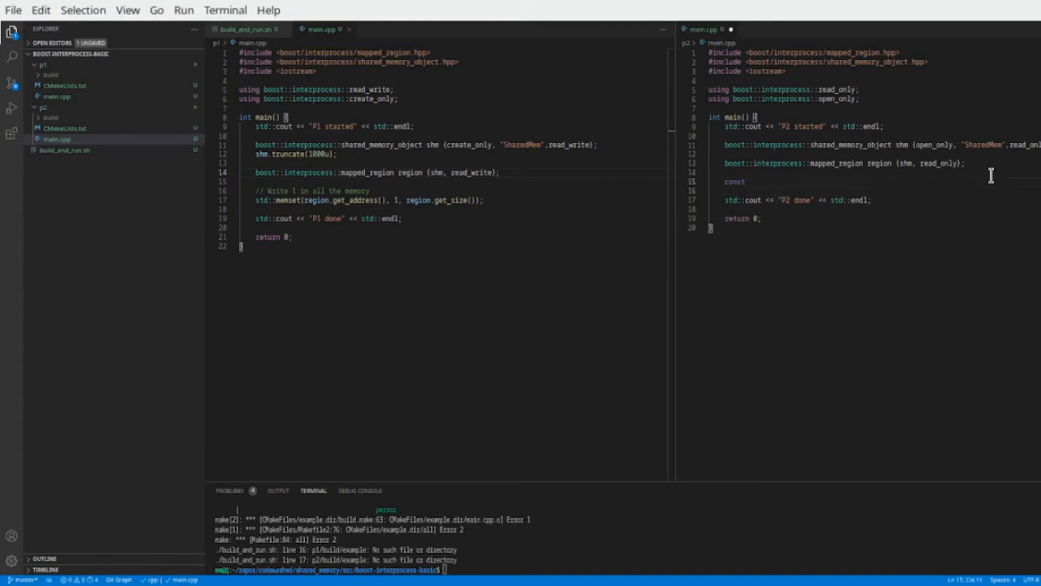
pyautogui.click(751, 181)
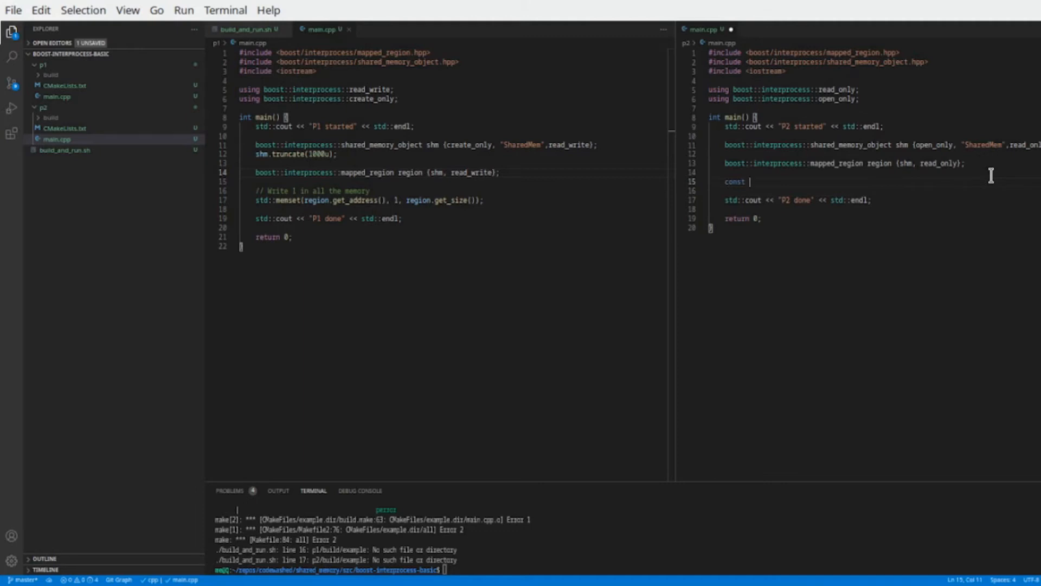
pyautogui.write('char*')
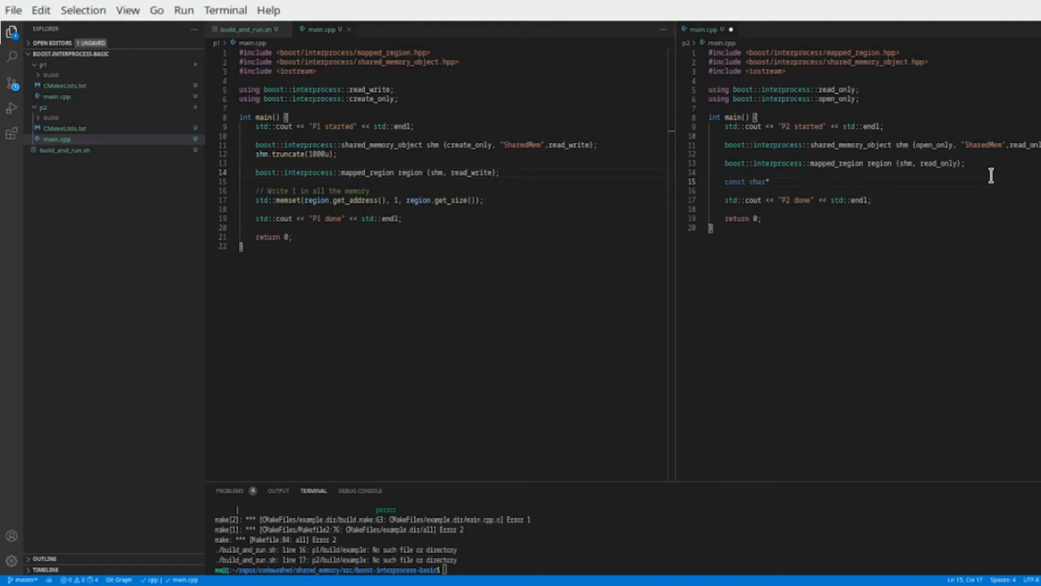
pyautogui.write('mem')
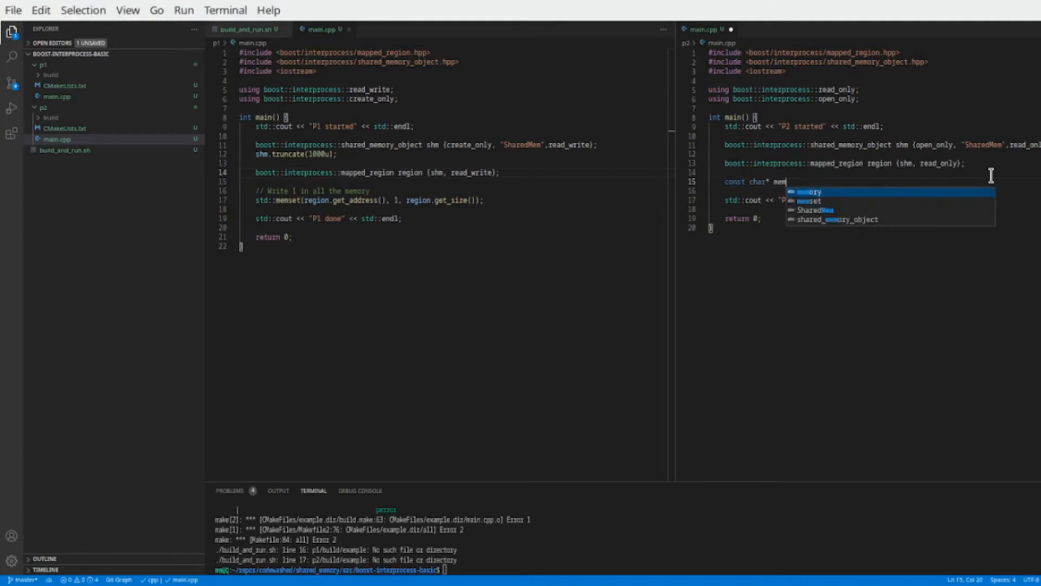
pyautogui.write('= static_cast')
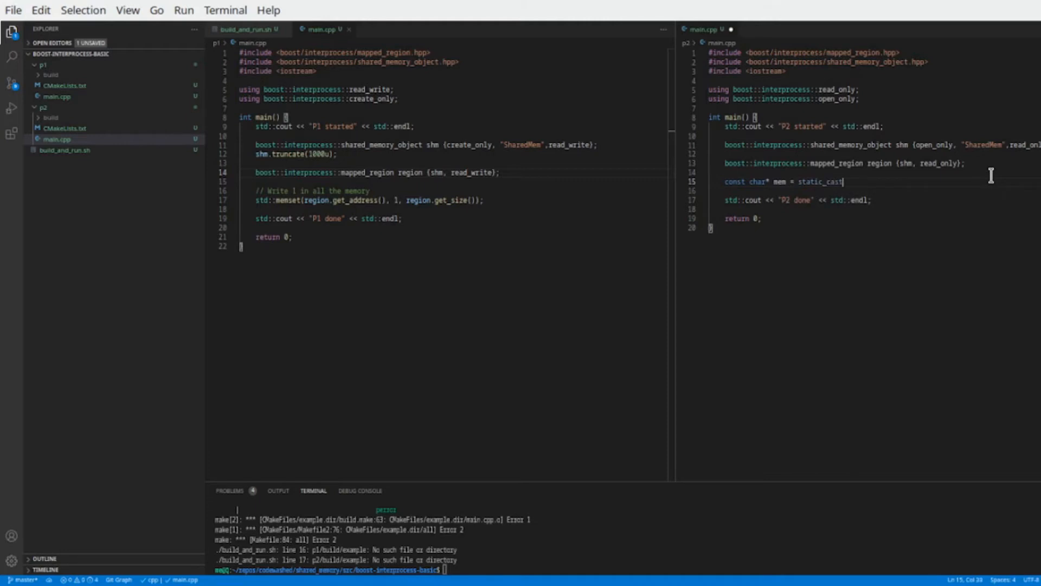
pyautogui.write('<char')
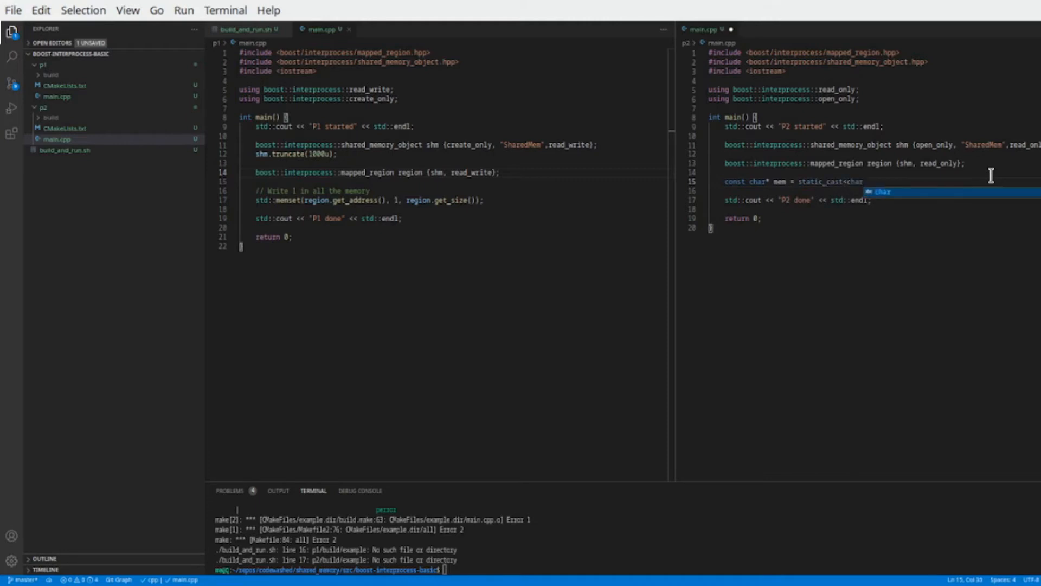
pyautogui.press('Tab')
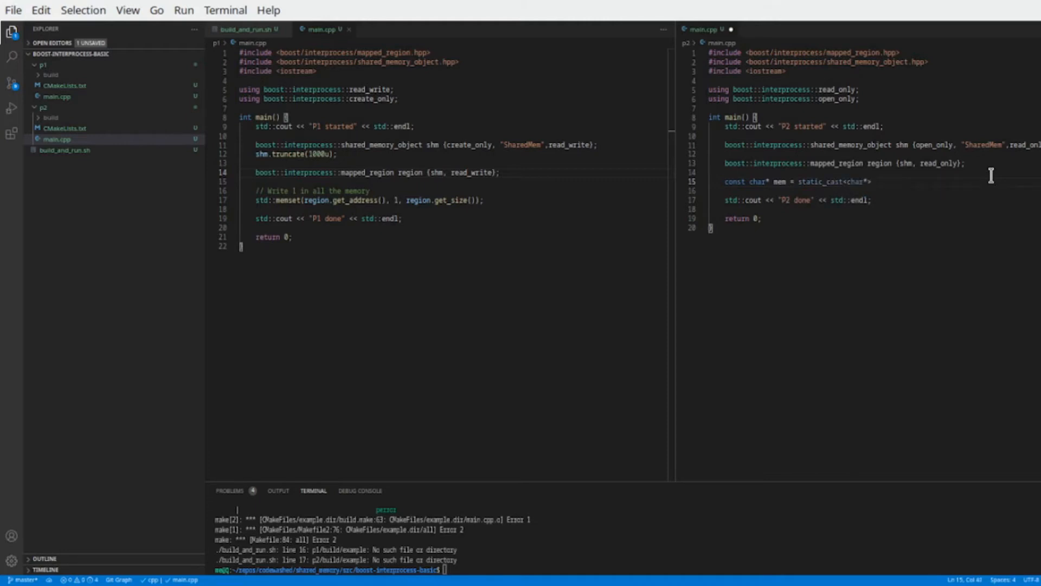
pyautogui.write('region.get_address());')
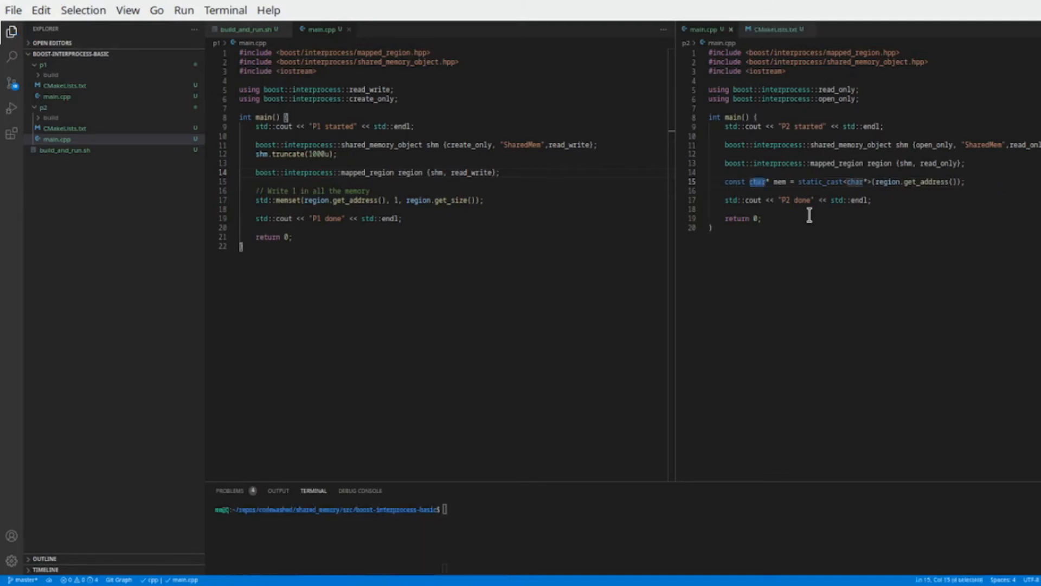
pyautogui.write('std::byte')
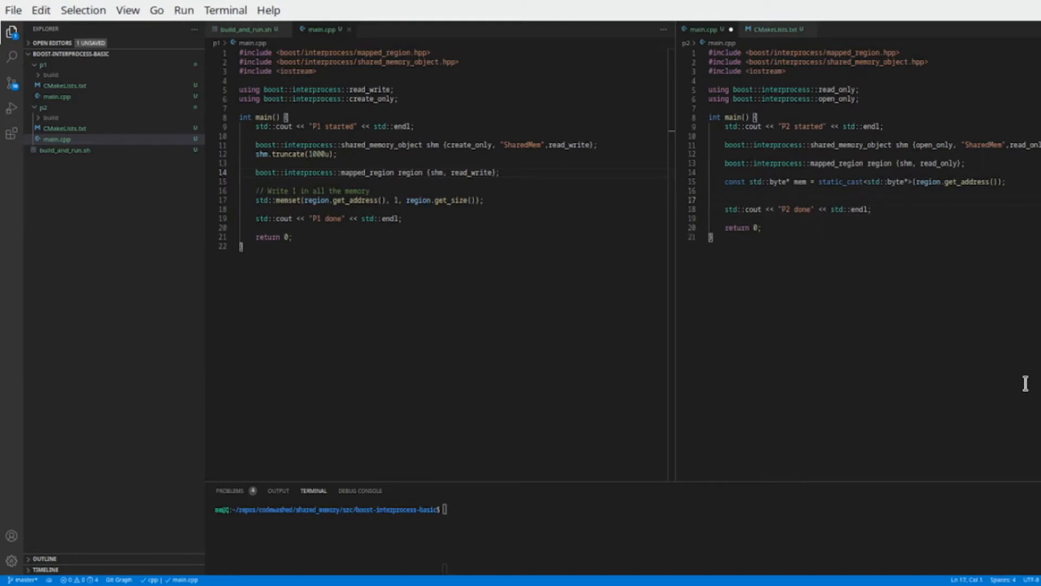
# Add a '// Check the memory' comment and begin a boost::interprocess shared memory call
pyautogui.write('//')
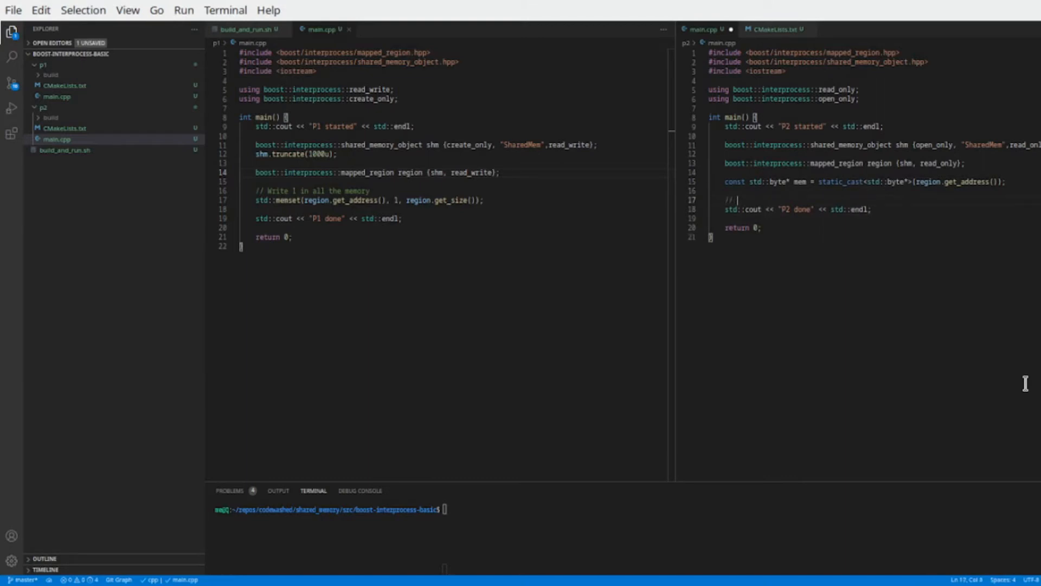
pyautogui.write('Check')
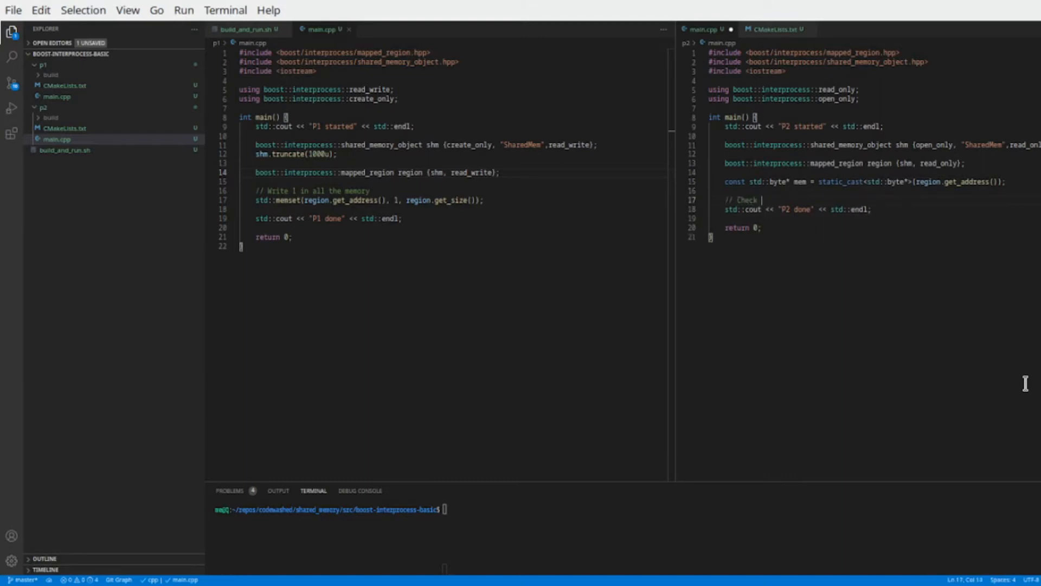
pyautogui.write('the memory')
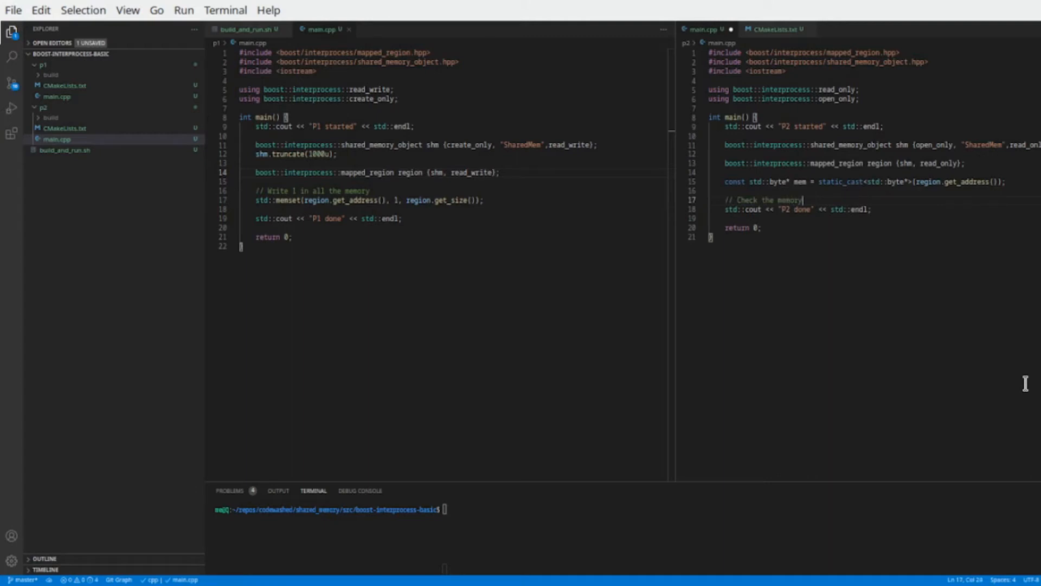
pyautogui.write('boost')
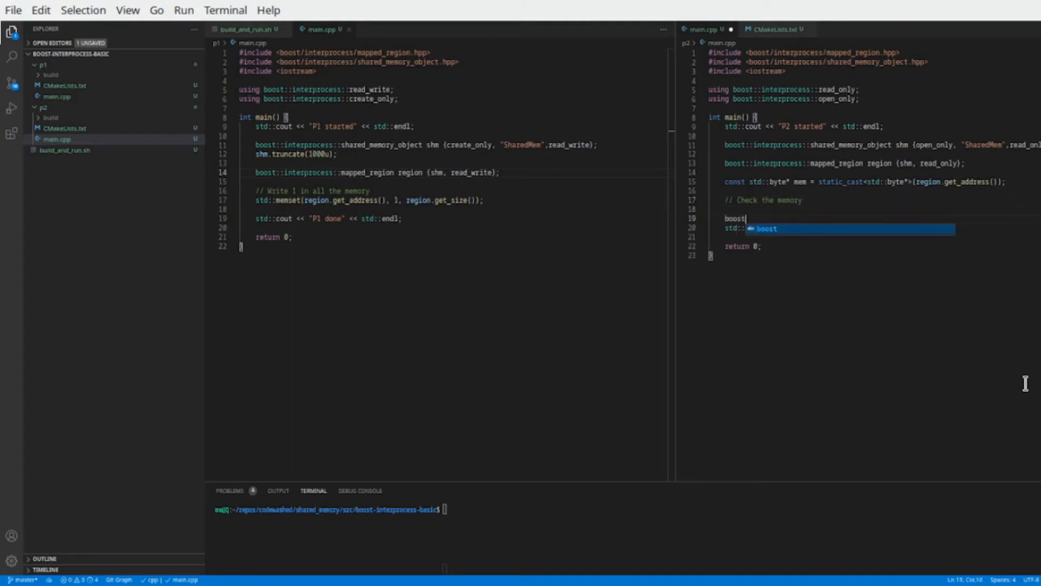
pyautogui.write('::')
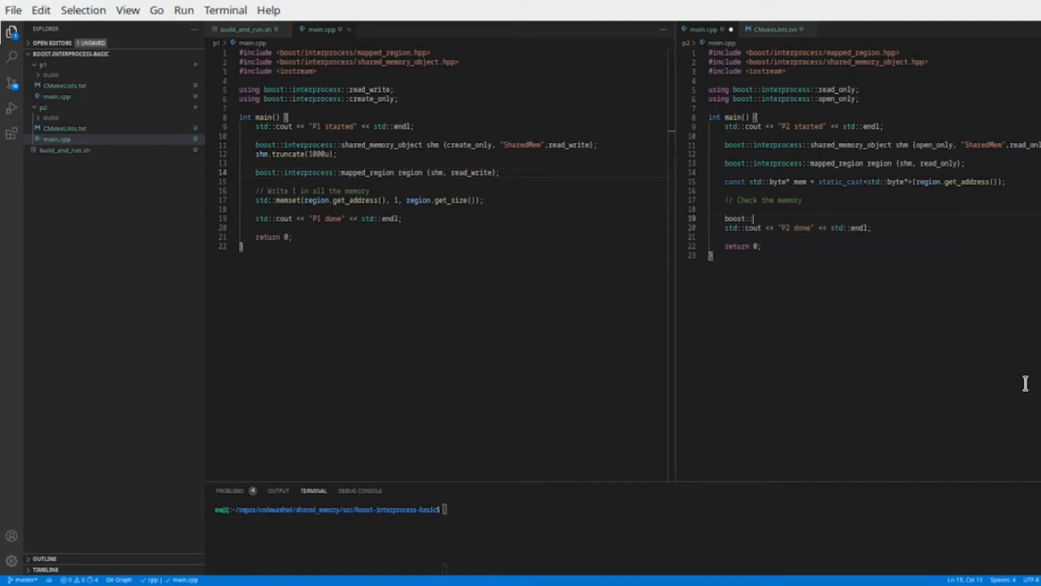
pyautogui.write('shar')
pyautogui.click(628, 509)
pyautogui.write('./build_and_run.sh')
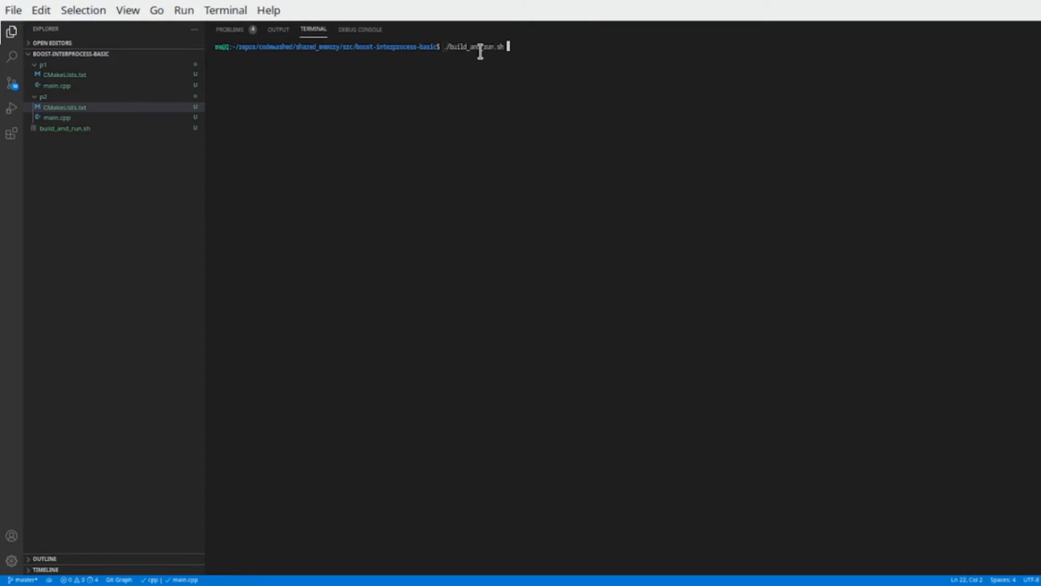
# Run ./build_and_run.sh in the terminal
pyautogui.press('Enter')
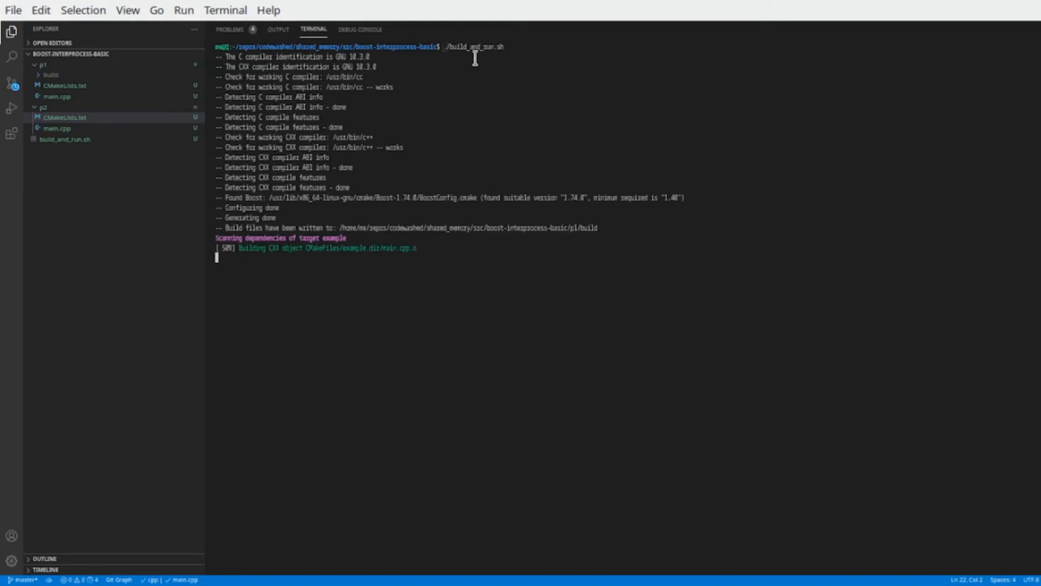
pyautogui.moveTo(465, 71)
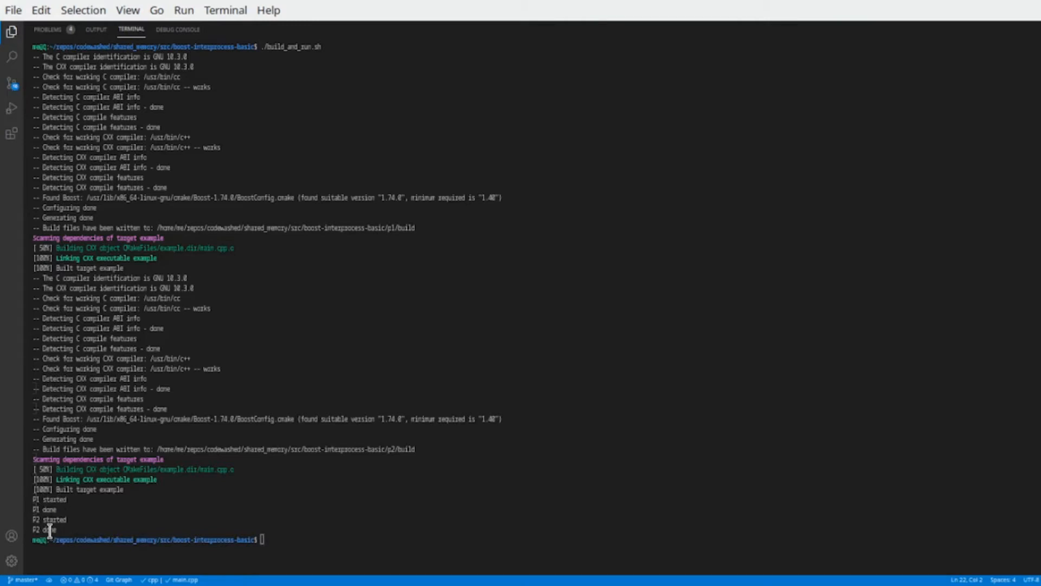
pyautogui.moveTo(220, 532)
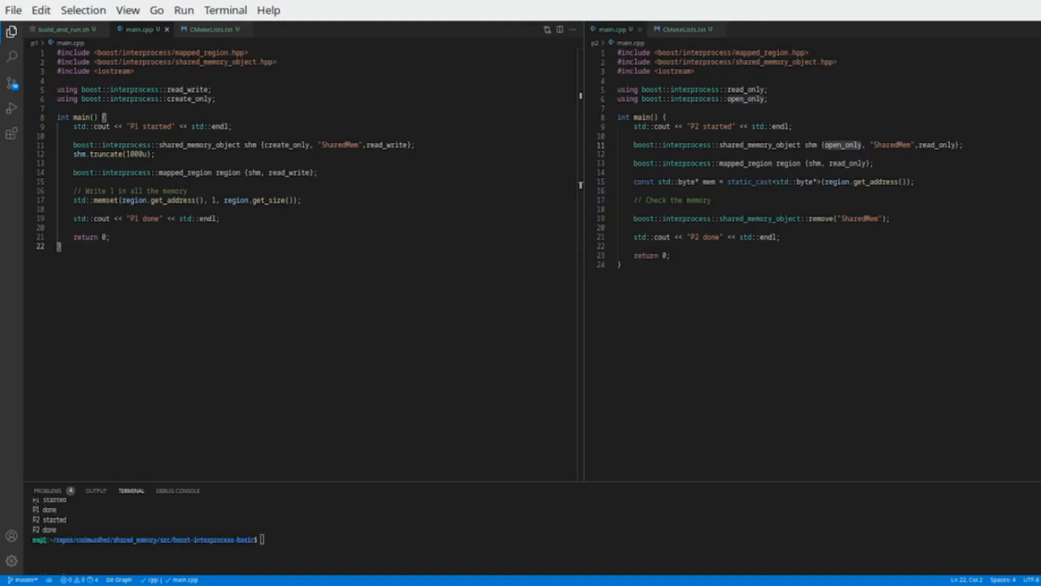
# Add bool isError, loop setting it true when a byte != std::byte(1), and print isError
pyautogui.write('bool')
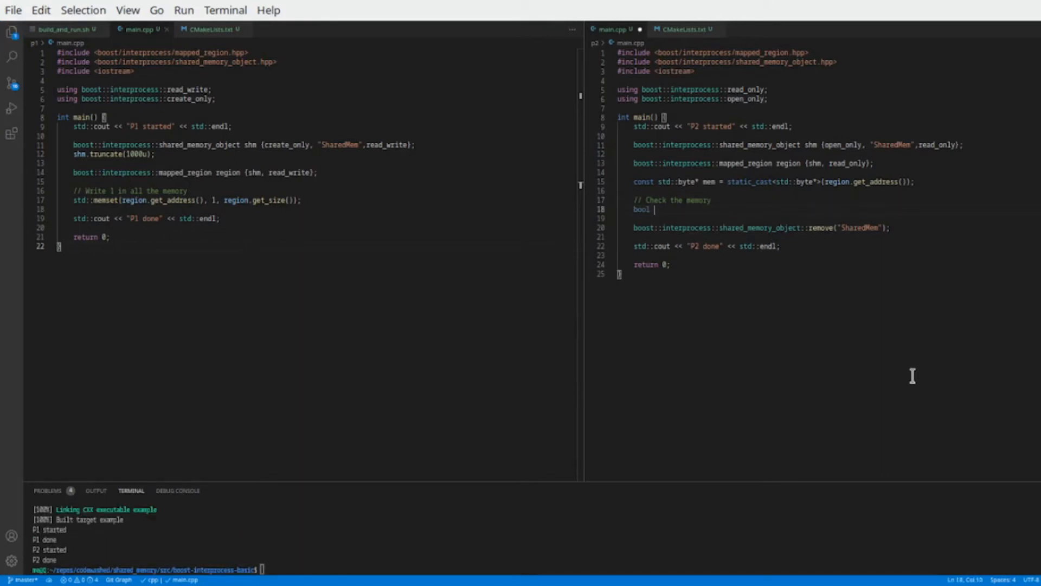
pyautogui.write('isError = false;')
pyautogui.write('const st')
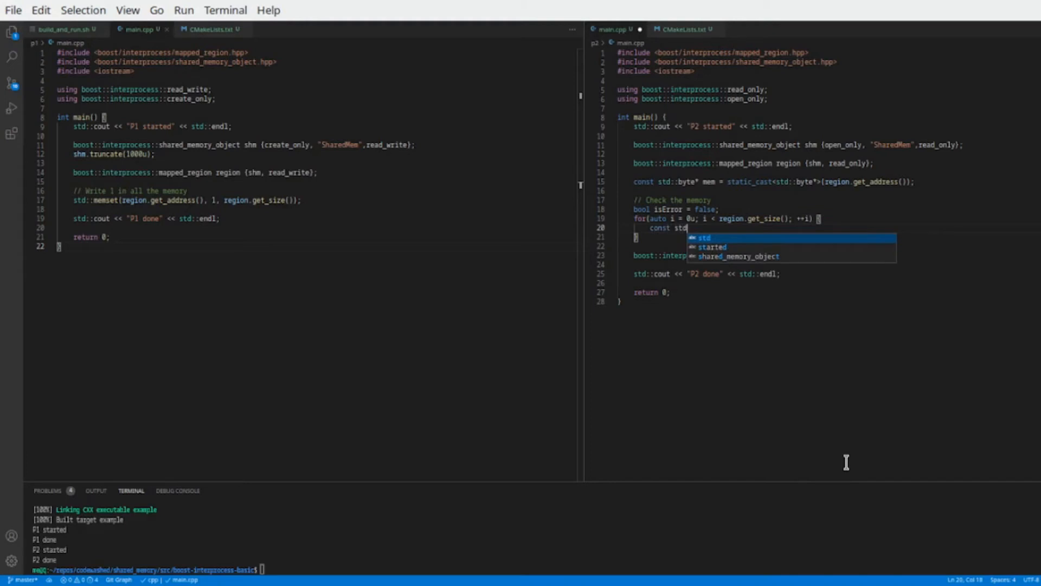
pyautogui.write('data = *(mem + i);')
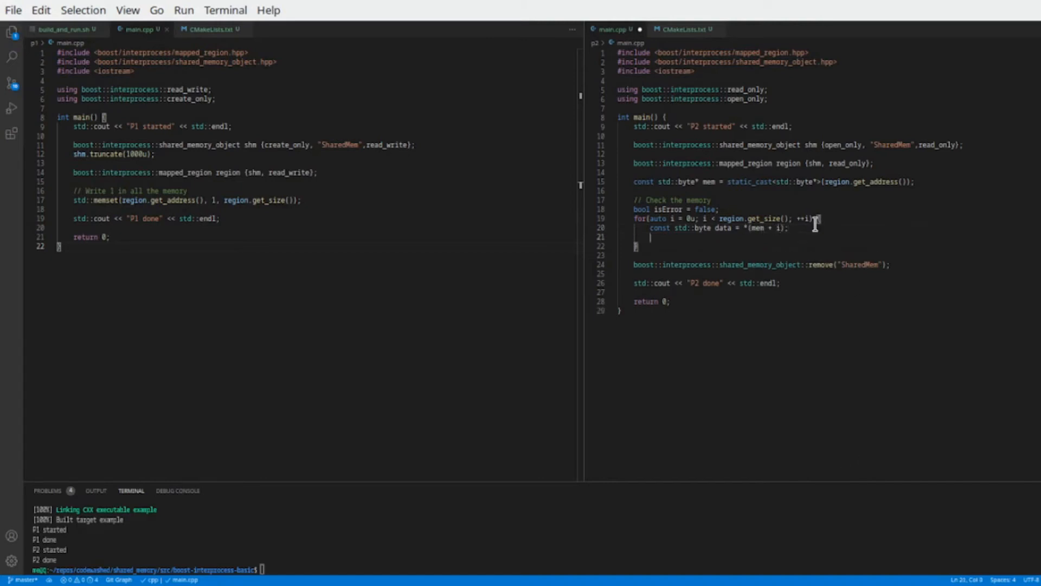
pyautogui.write('if(data)')
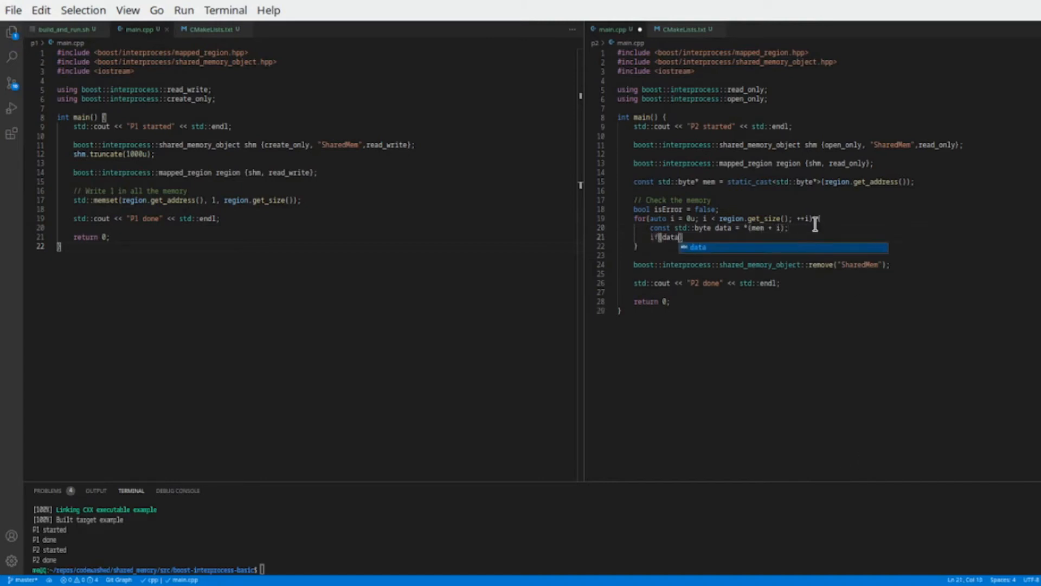
pyautogui.write('!= std::byte(1')
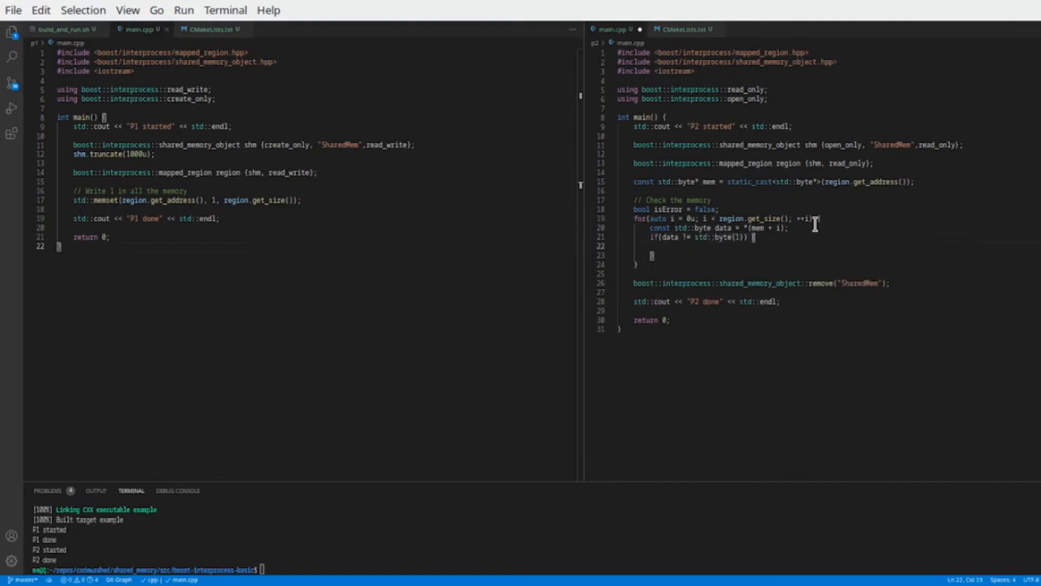
pyautogui.write('isError = true;')
pyautogui.click(707, 302)
pyautogui.write('. ')
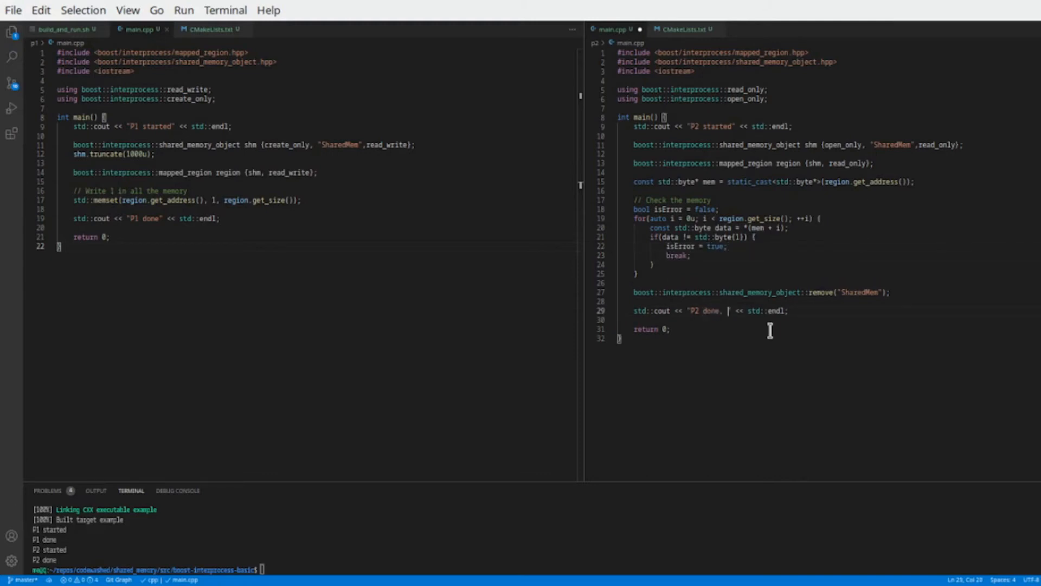
pyautogui.write('error =')
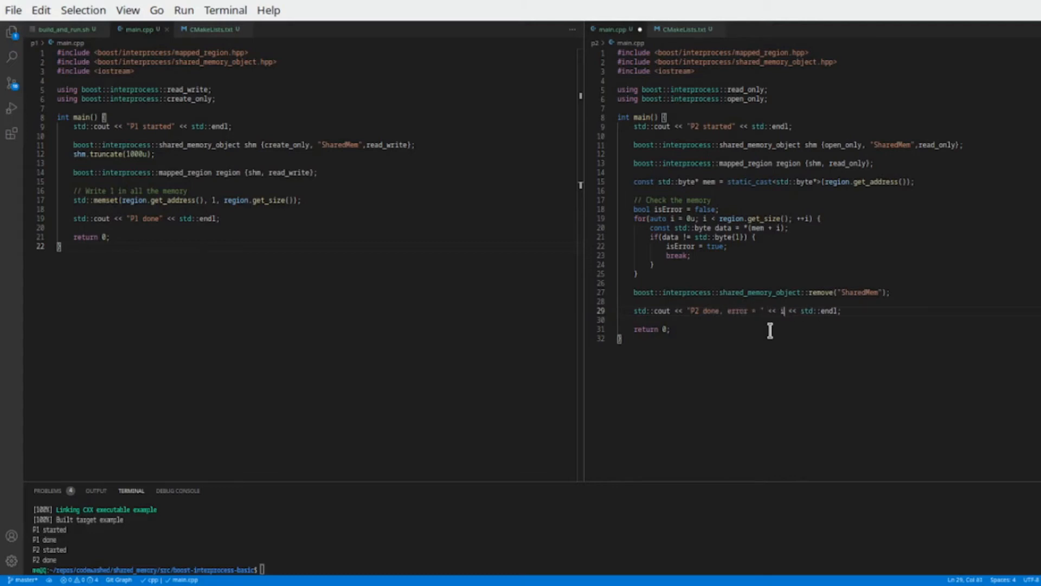
pyautogui.write('sError')
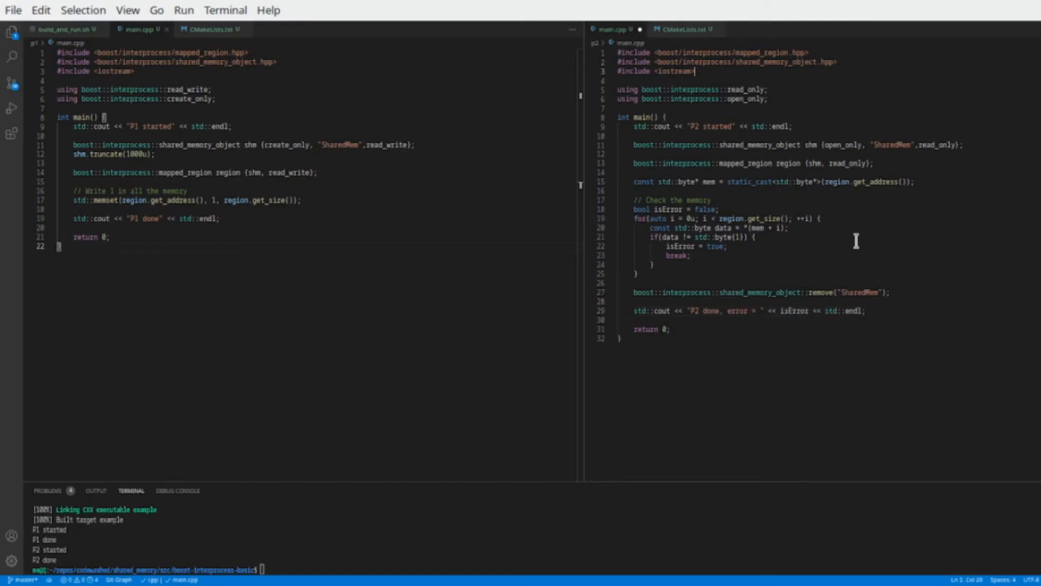
pyautogui.press('Enter')
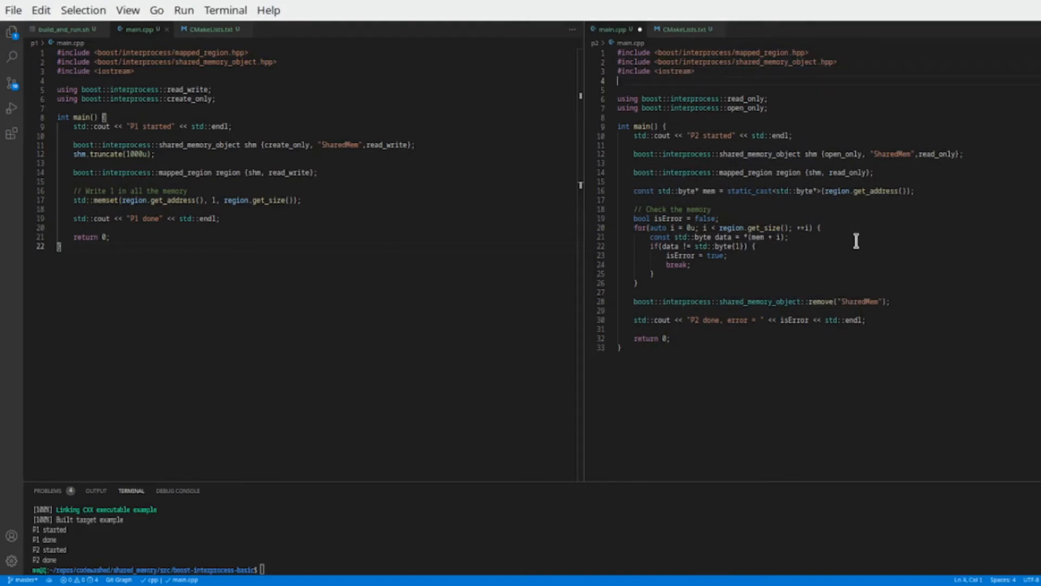
# Add #include <cstddef> on line 4 of p2/main.cpp
pyautogui.write('#include')
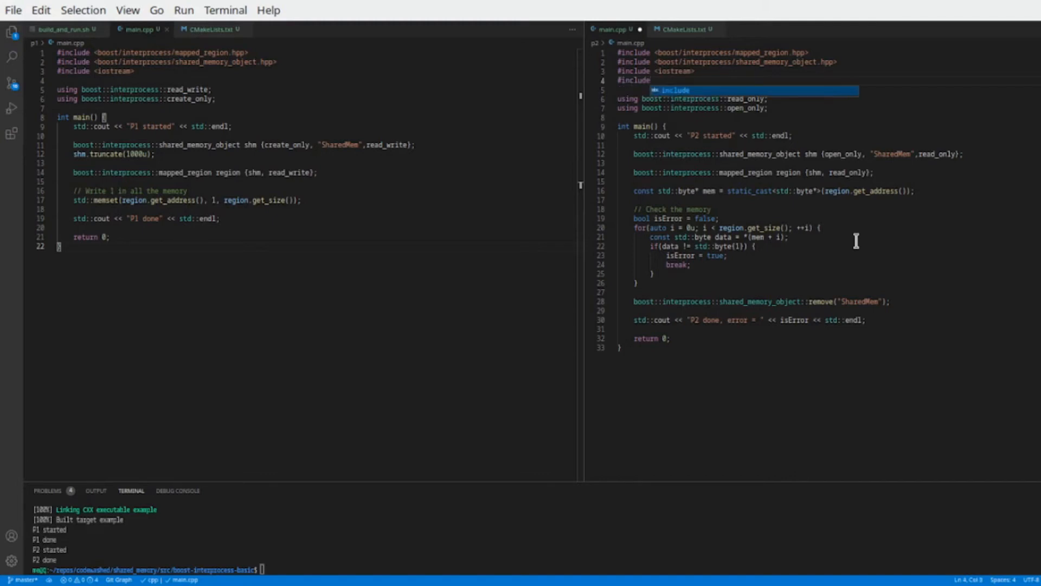
pyautogui.write('<cst')
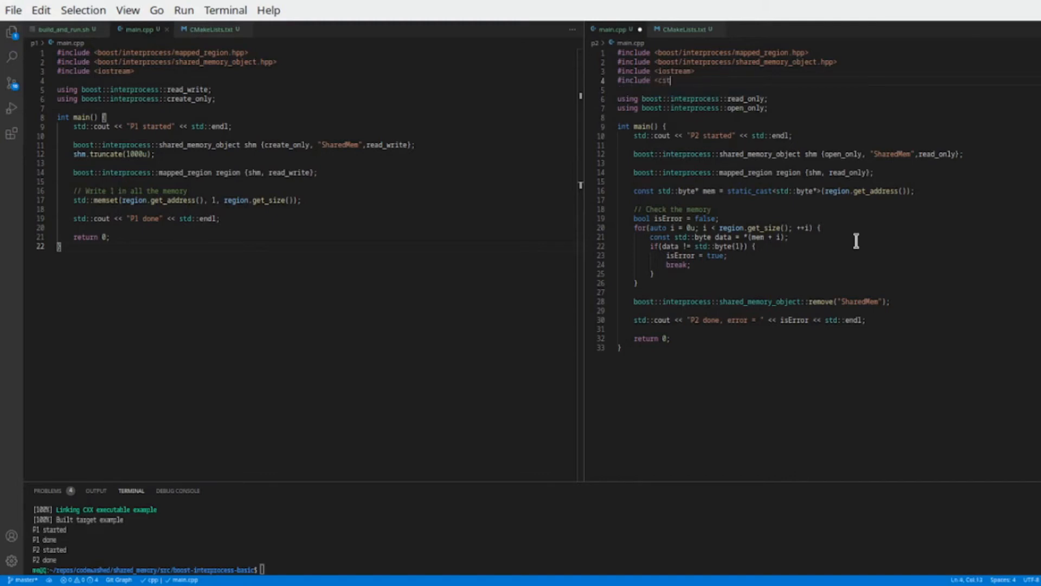
pyautogui.write('ddef>')
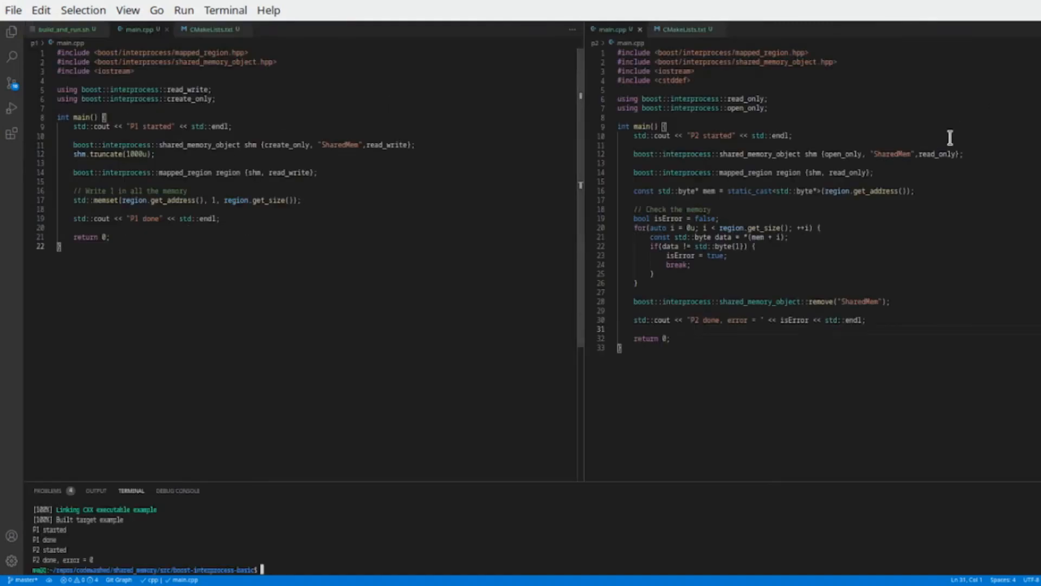
pyautogui.moveTo(771, 193)
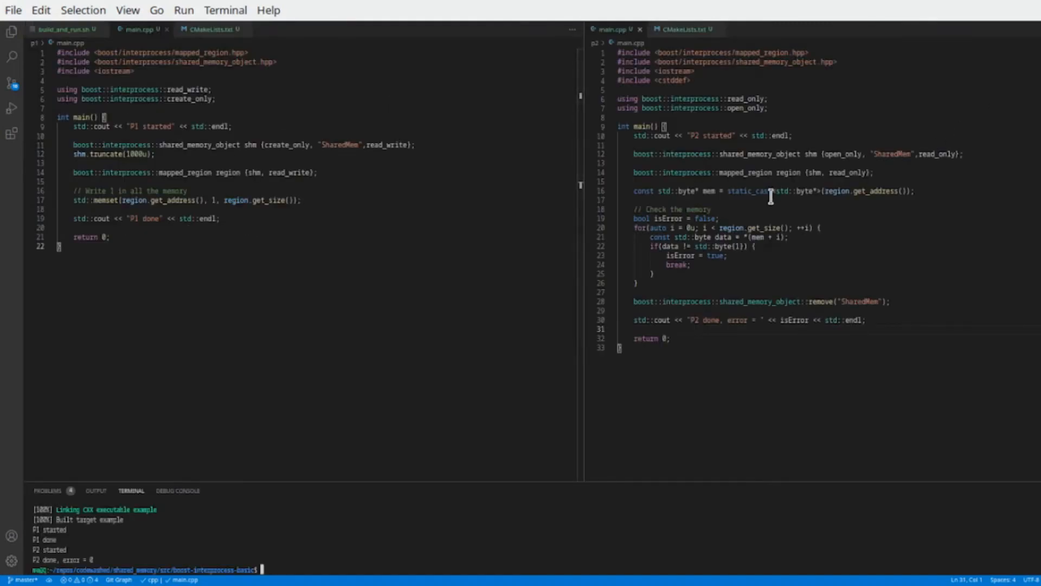
pyautogui.moveTo(742, 265)
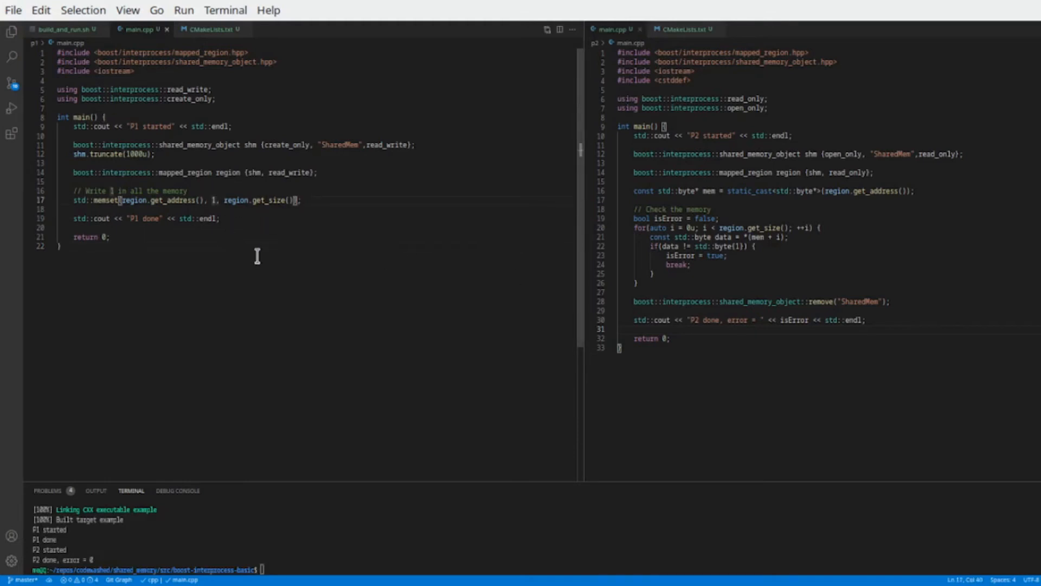
# Change the fill value in p1's memset call from 1 to 2
pyautogui.write('2')
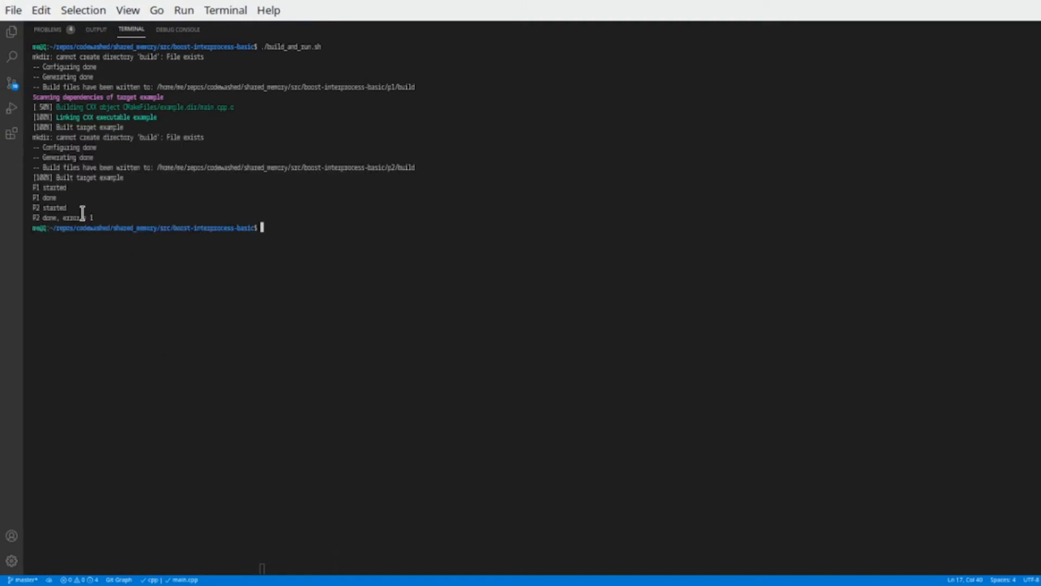
pyautogui.moveTo(294, 320)
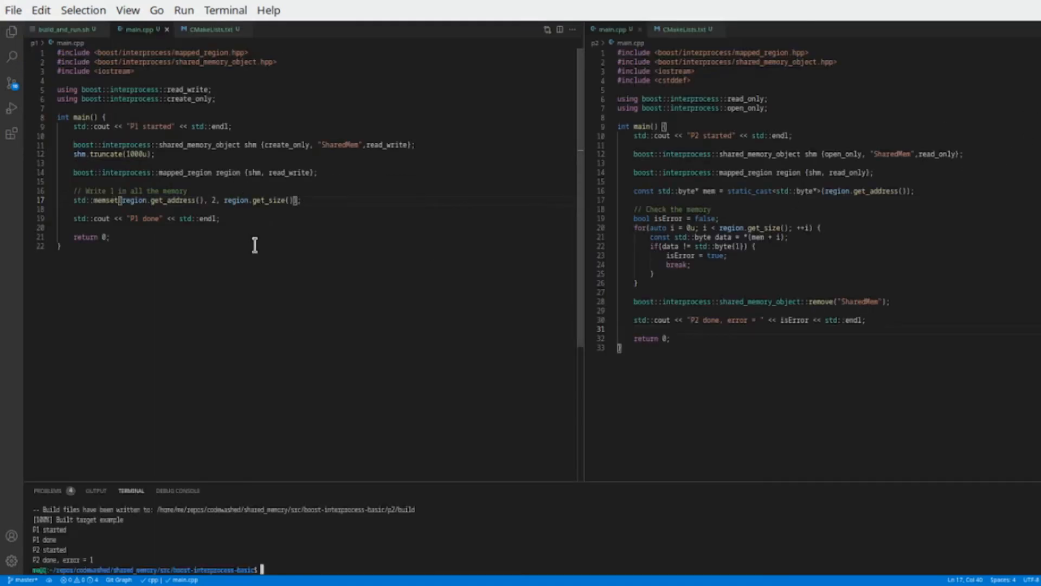
# Change p1's memset fill value back from 2 to 1
pyautogui.press('Backspace')
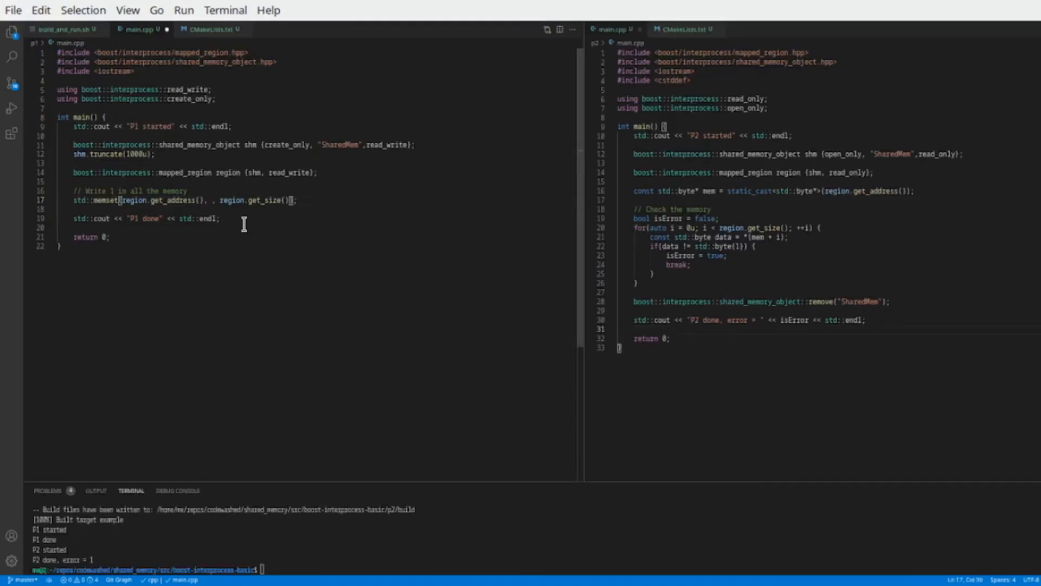
pyautogui.write('1')
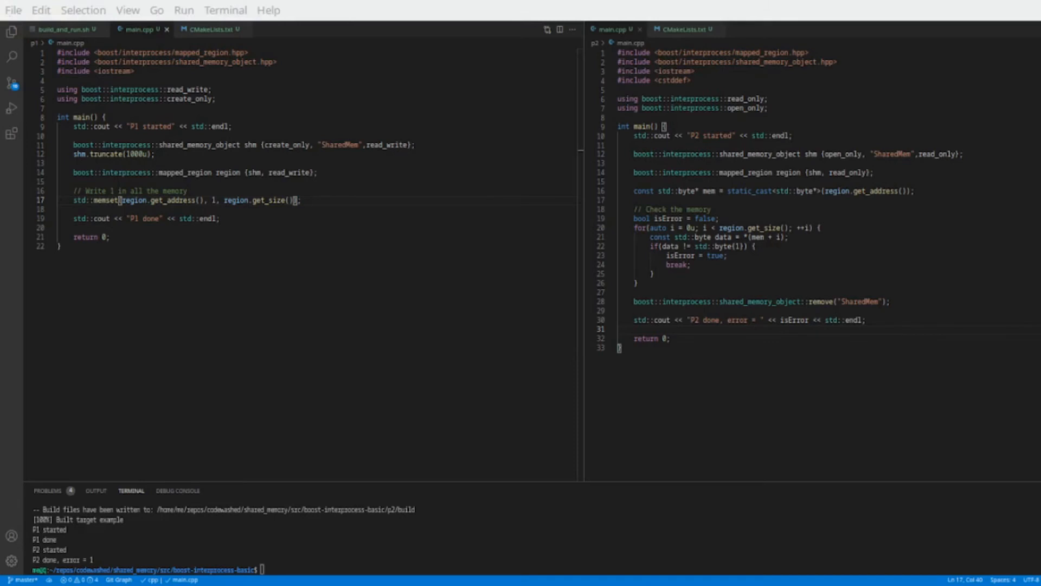
pyautogui.click(62, 30)
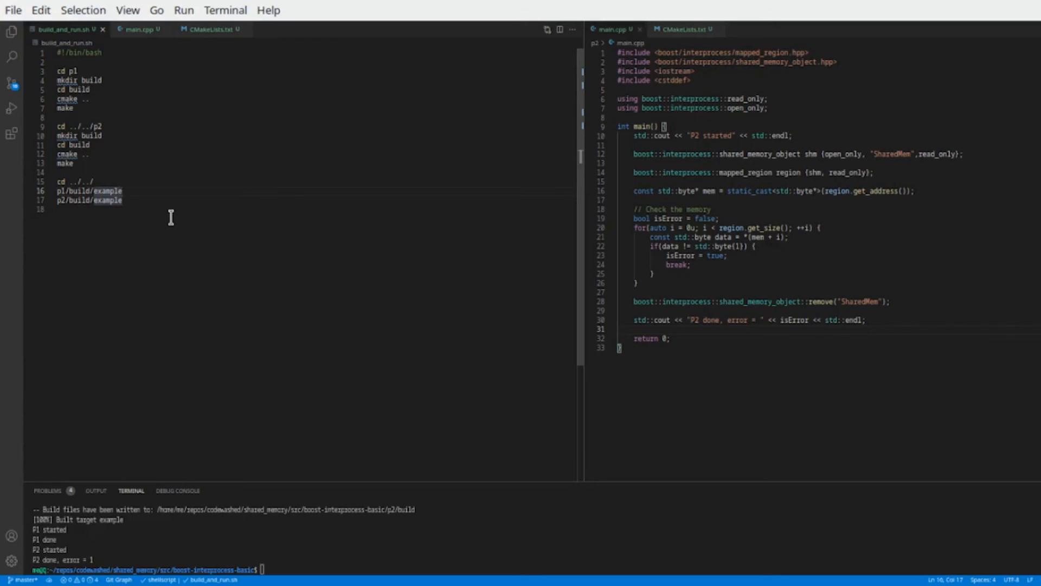
pyautogui.moveTo(201, 221)
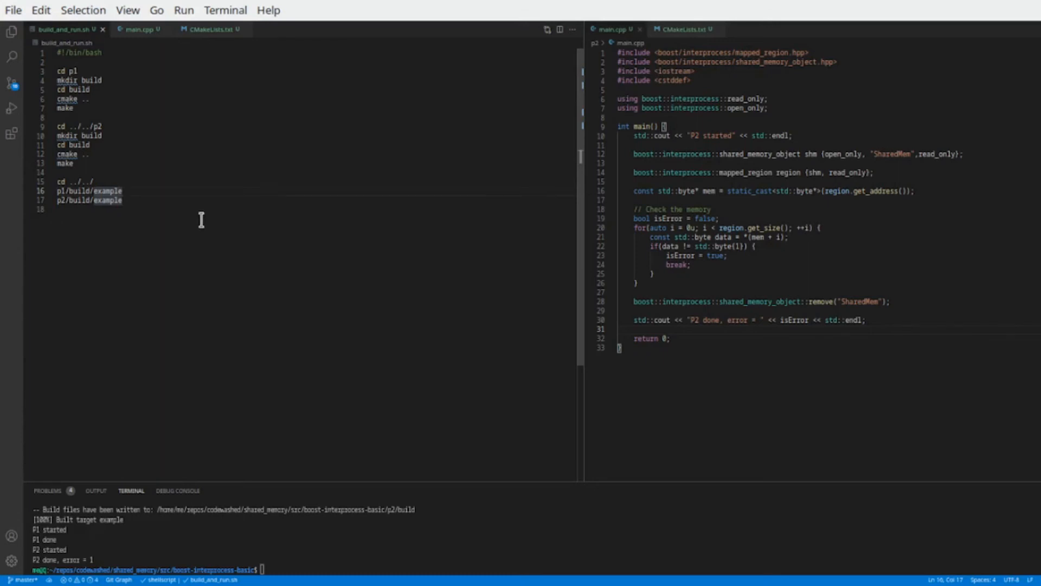
# In build_and_run.sh, background both example commands with & and run p2 before p1
pyautogui.write('&')
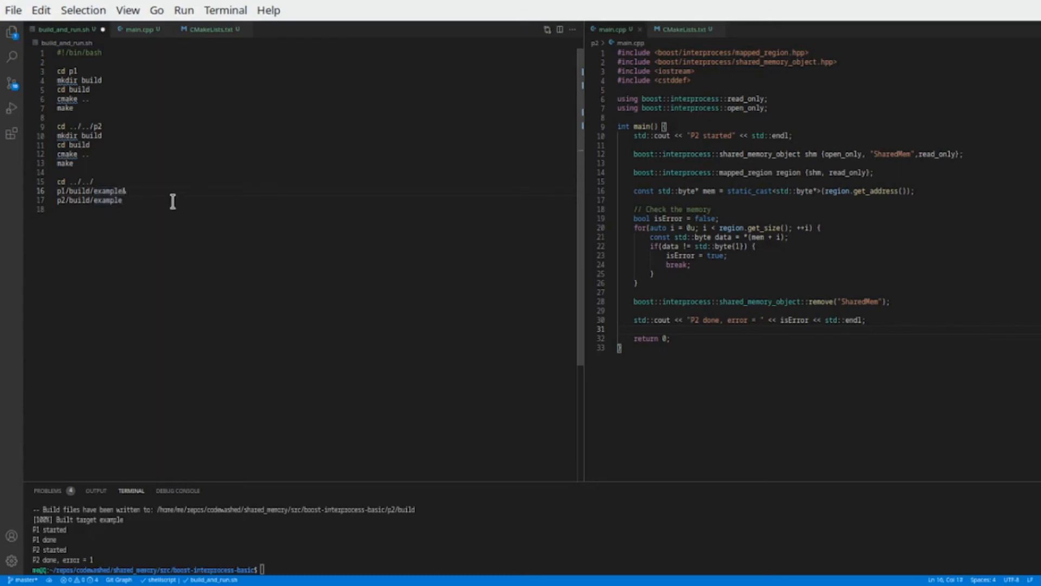
pyautogui.write('&')
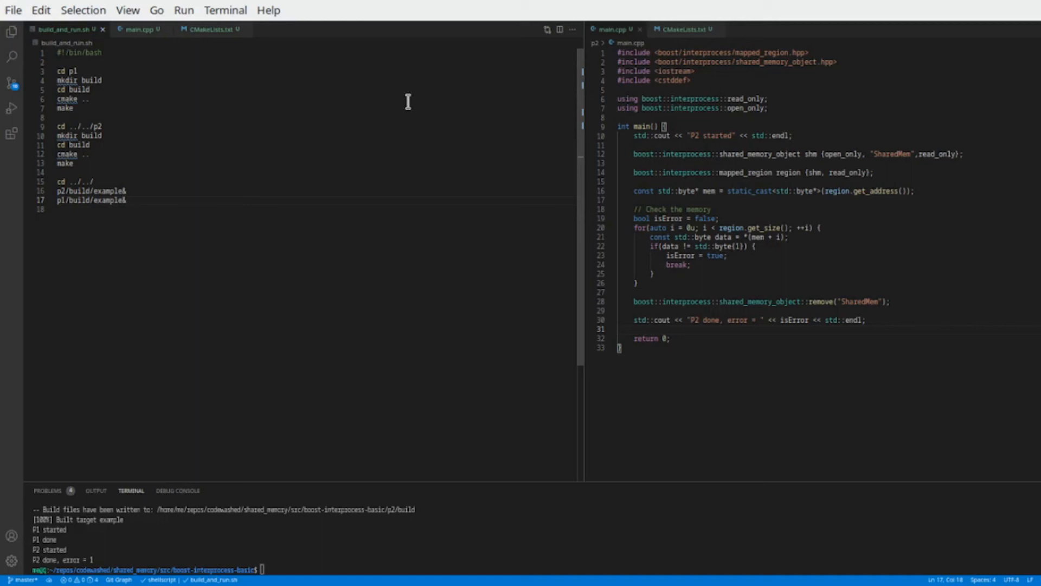
pyautogui.click(134, 28)
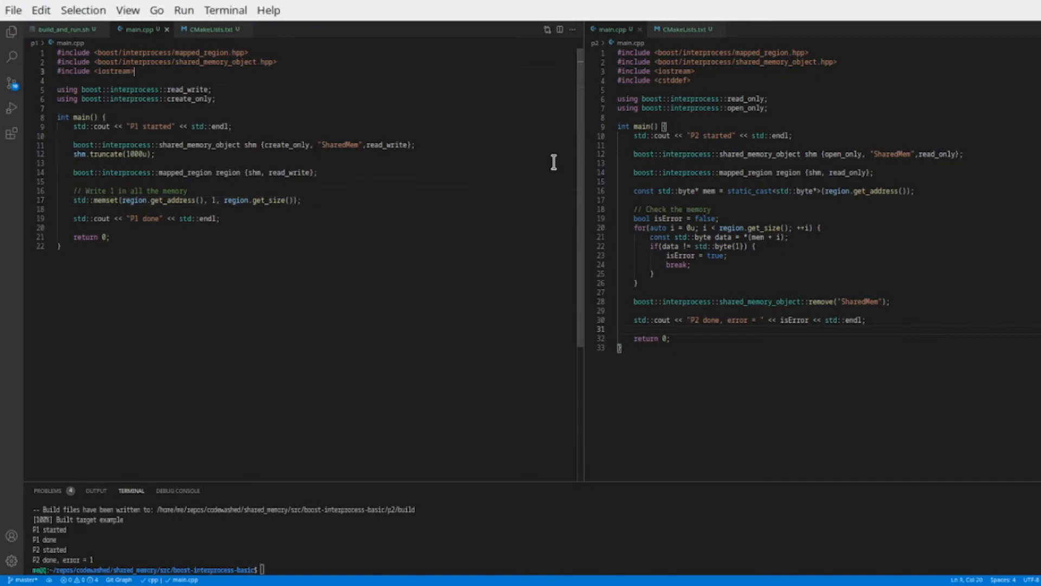
# Add #include <thread> and #include <chrono> to p1/main.cpp
pyautogui.write('#')
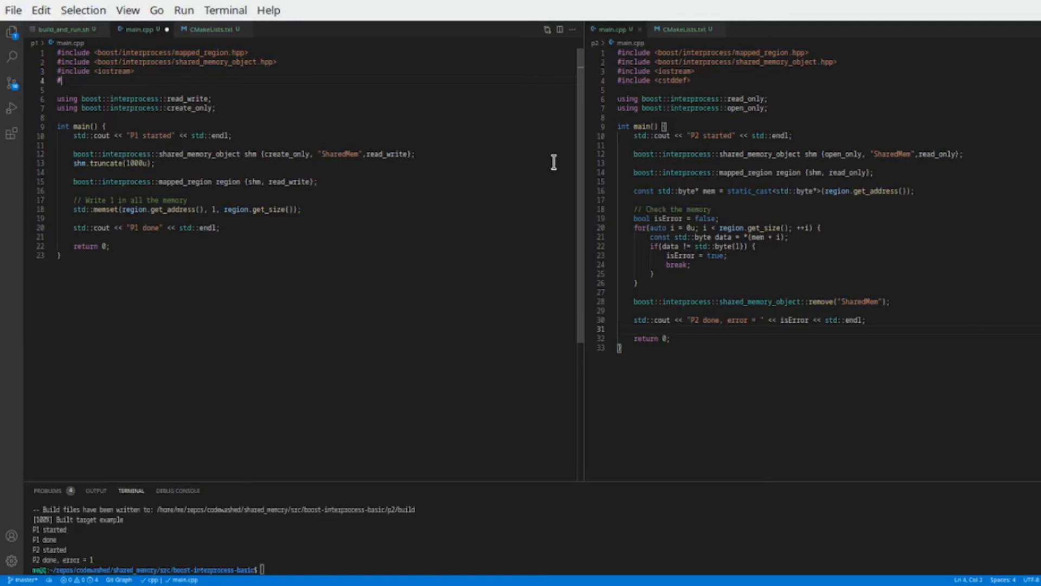
pyautogui.write('include <th')
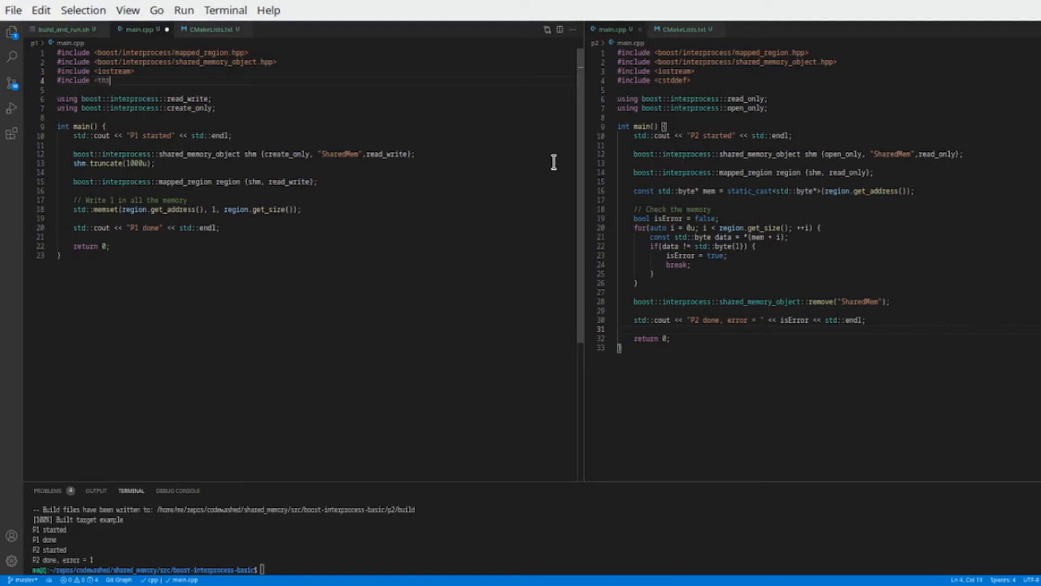
pyautogui.write('read>')
pyautogui.write('#include')
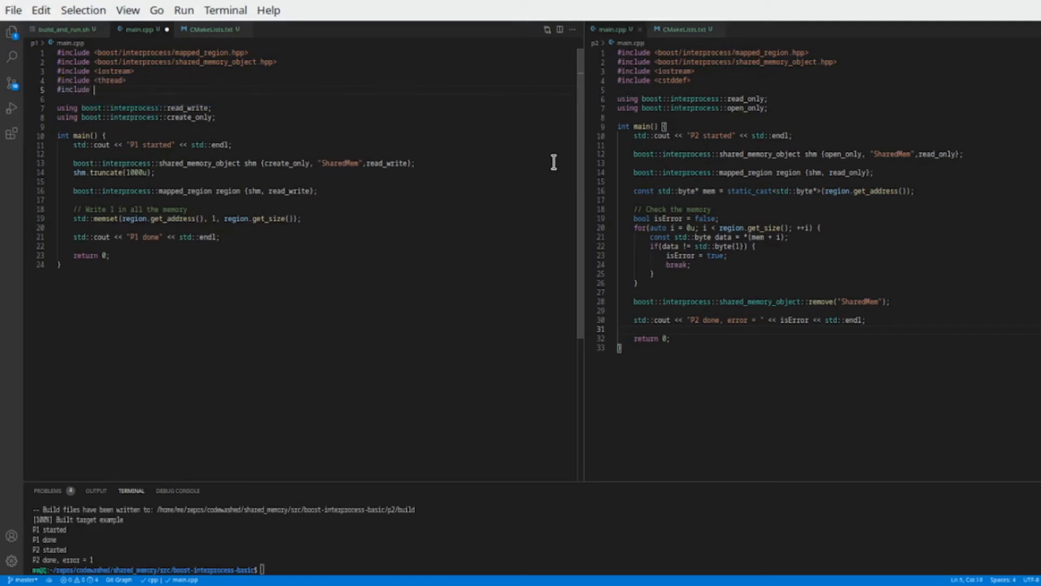
pyautogui.write('chron')
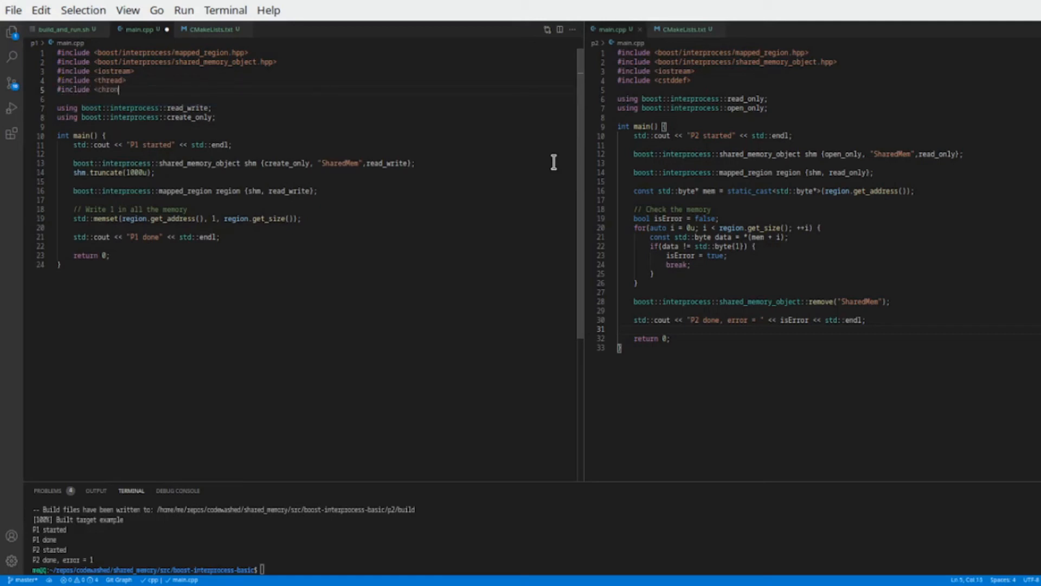
pyautogui.write('o>')
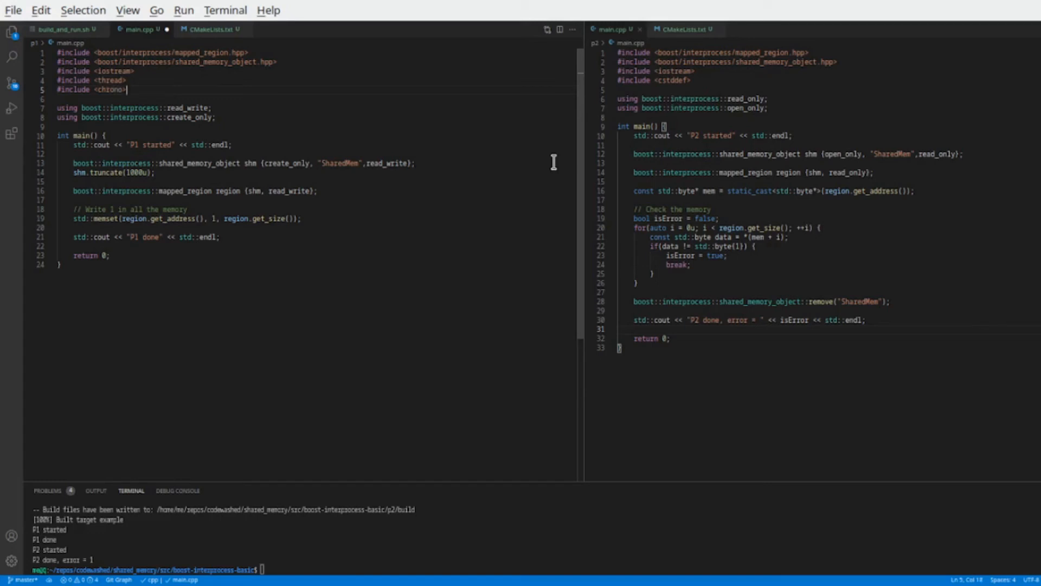
# Insert std::this_thread::sleep_for(std::chrono::milliseconds(10u)) after the start message
pyautogui.press('Enter')
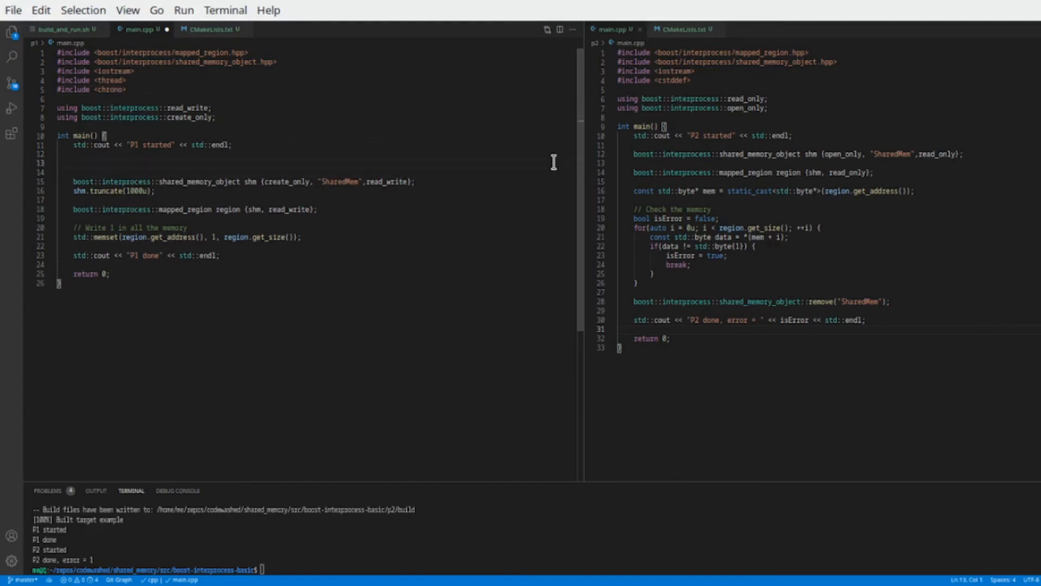
pyautogui.write('std::thi')
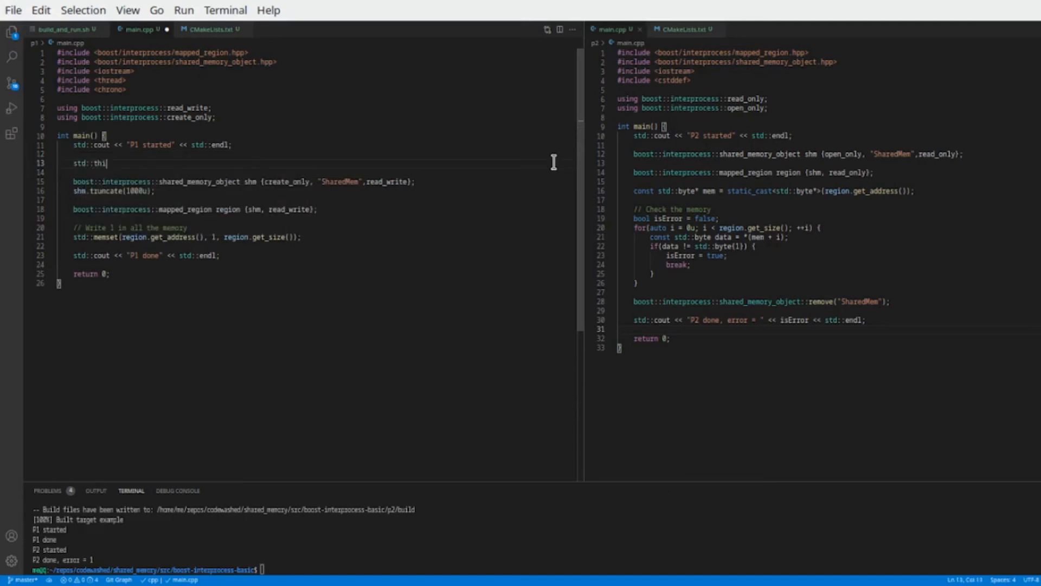
pyautogui.write('s_thread')
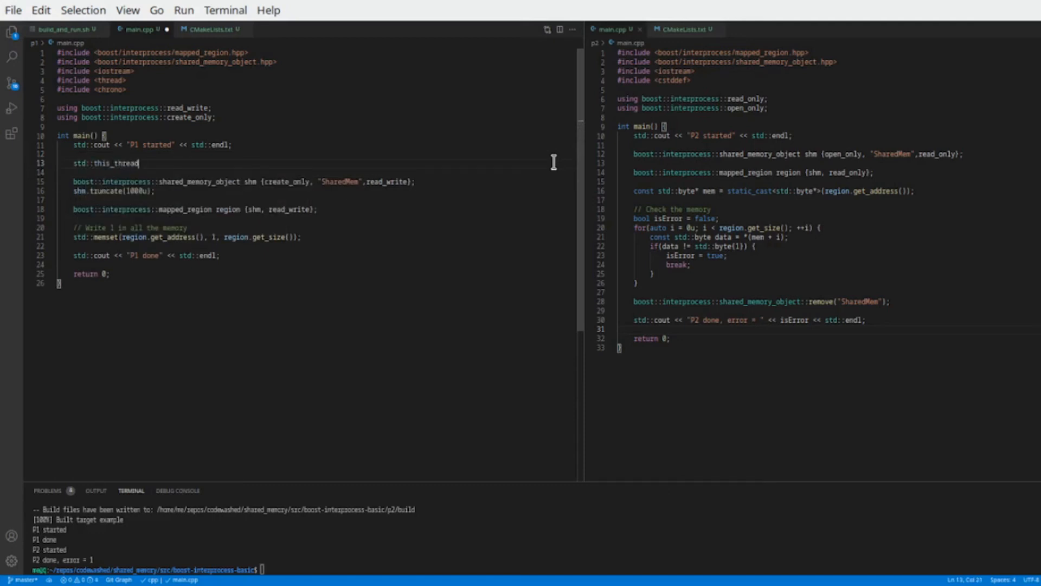
pyautogui.write('::')
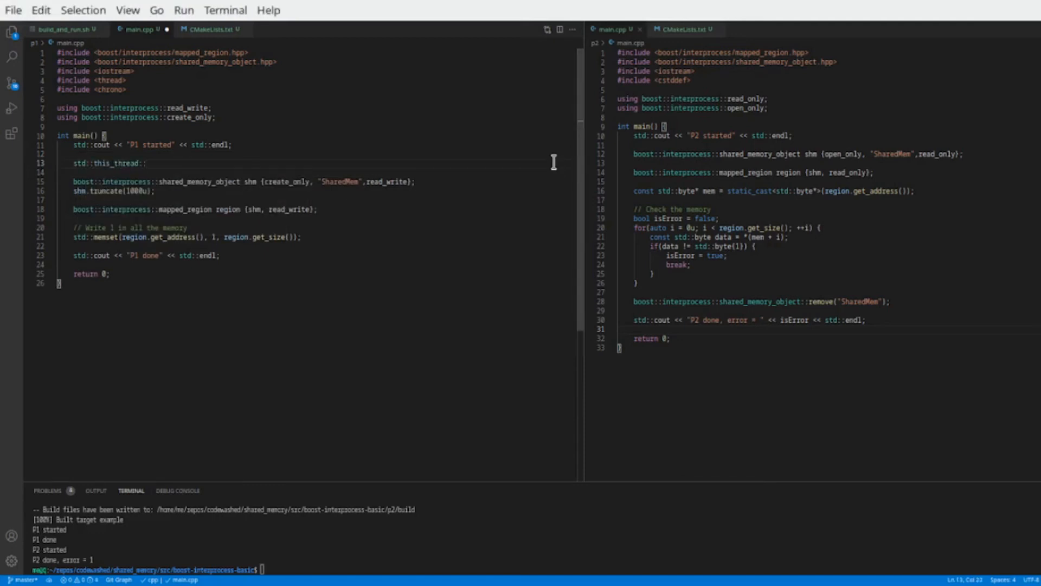
pyautogui.write('sleep')
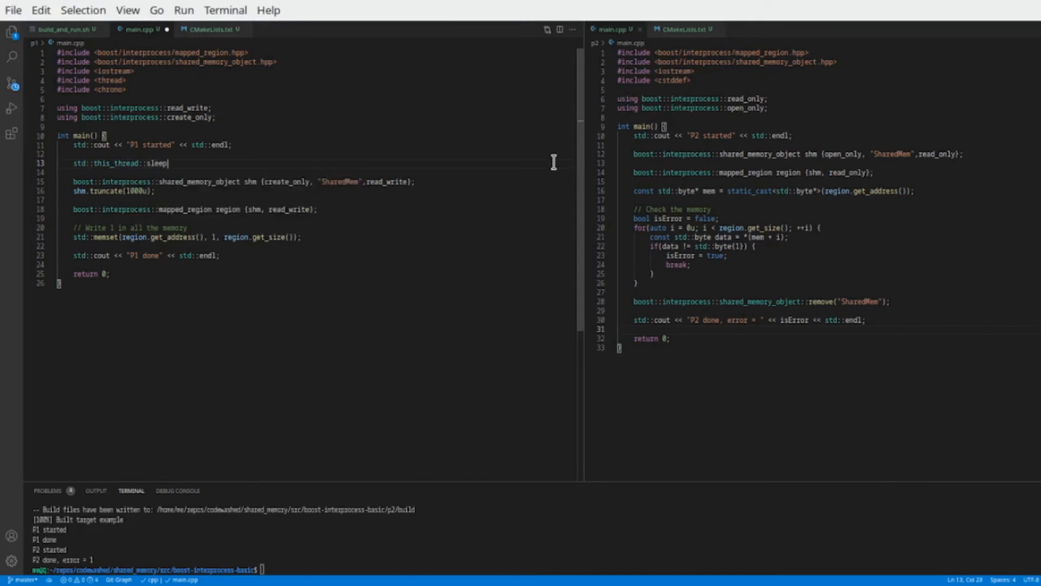
pyautogui.write('_for(std::chro')
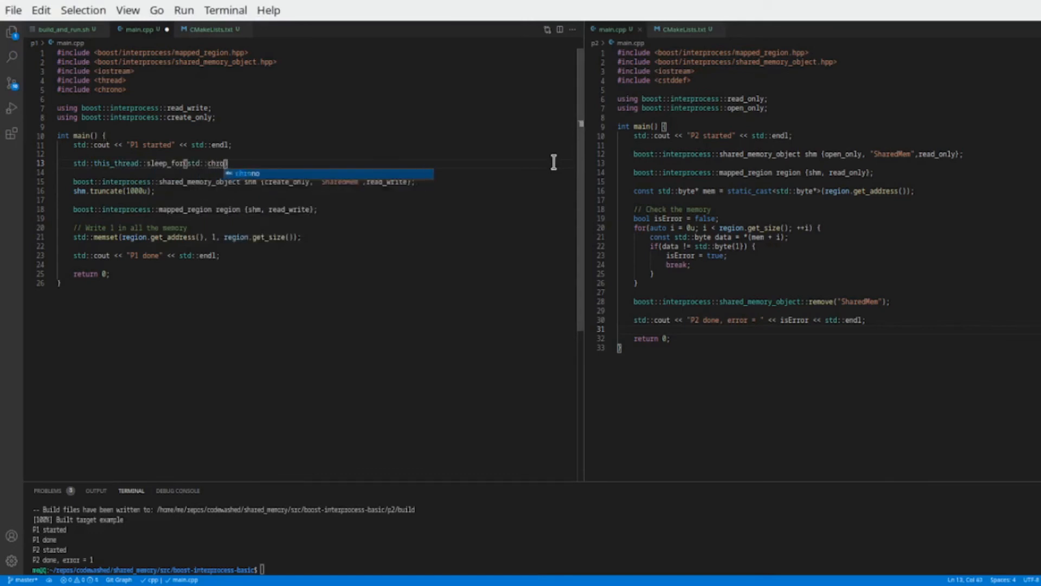
pyautogui.write('::')
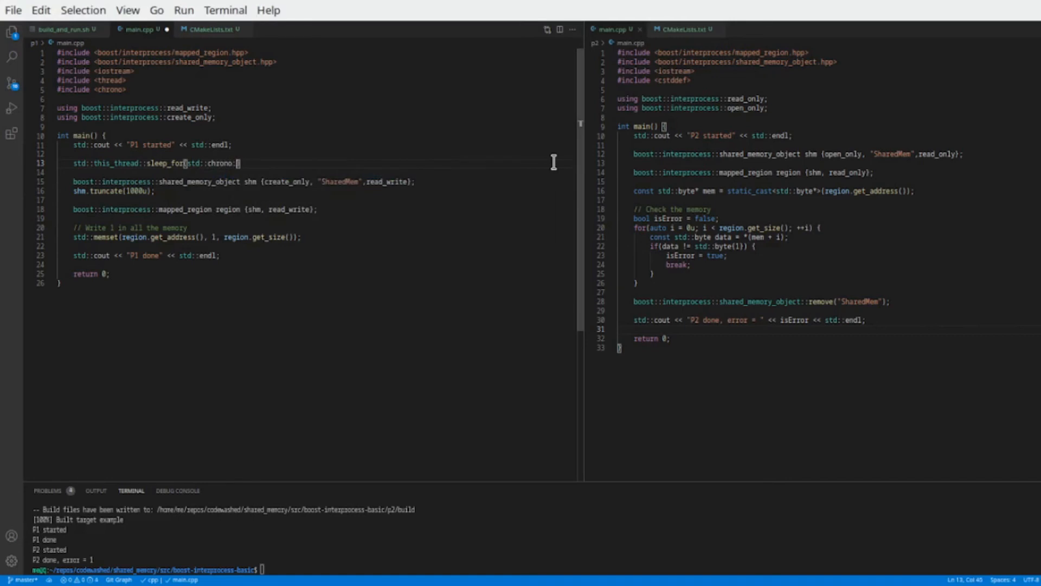
pyautogui.write('milli')
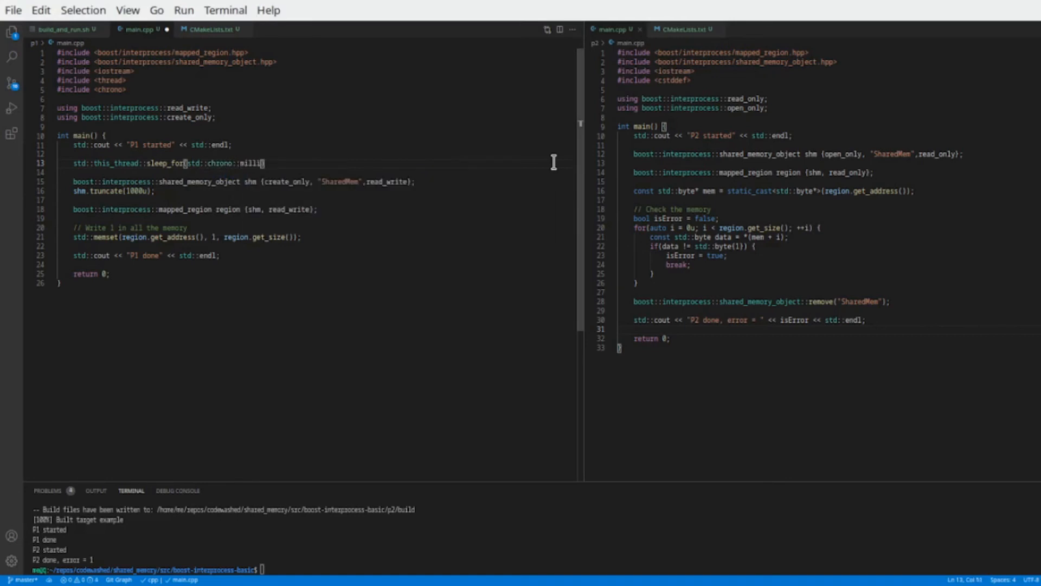
pyautogui.write('seconds(')
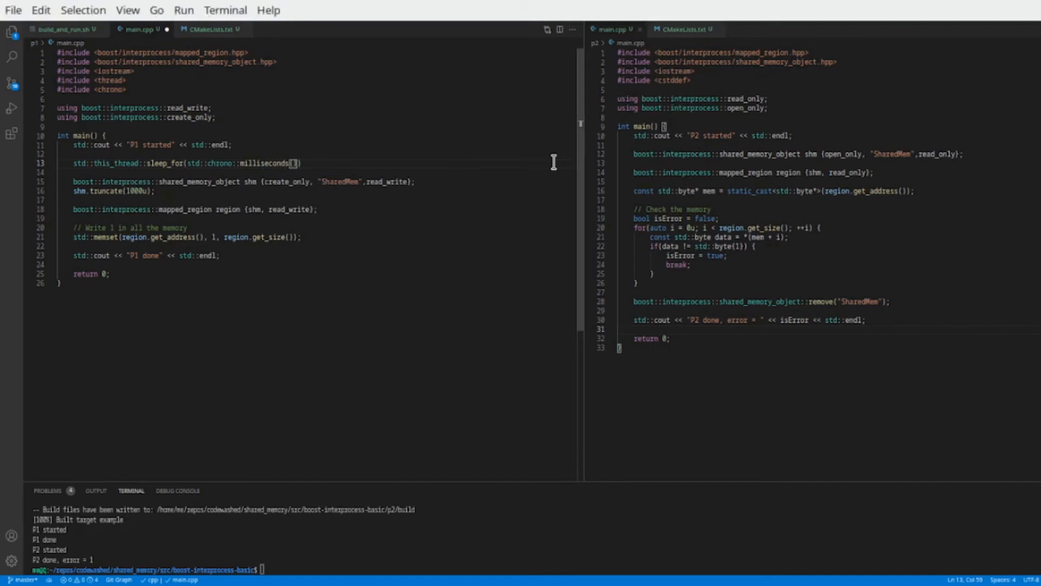
pyautogui.write('10u')
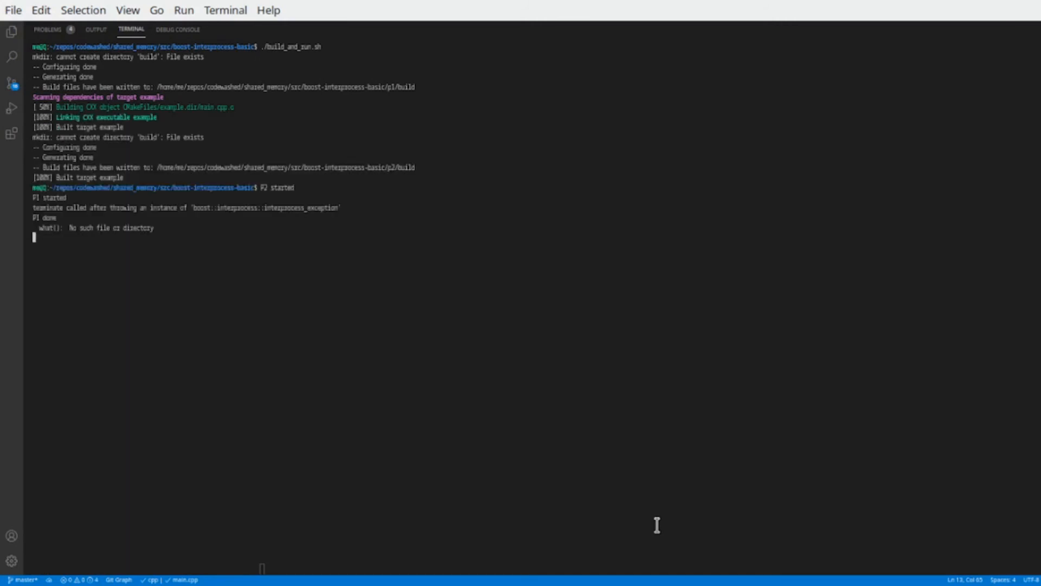
pyautogui.moveTo(491, 556)
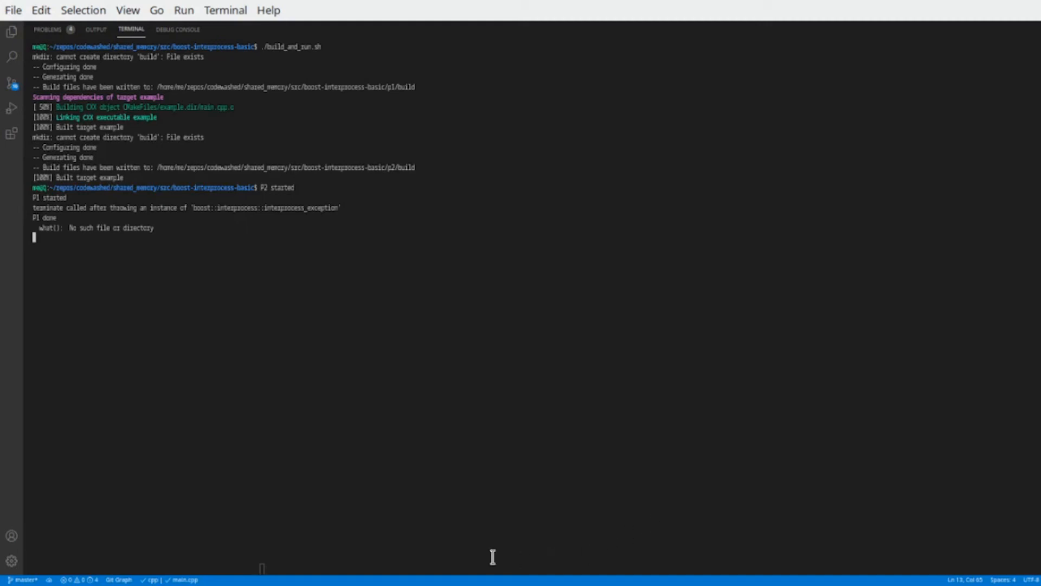
pyautogui.moveTo(302, 200)
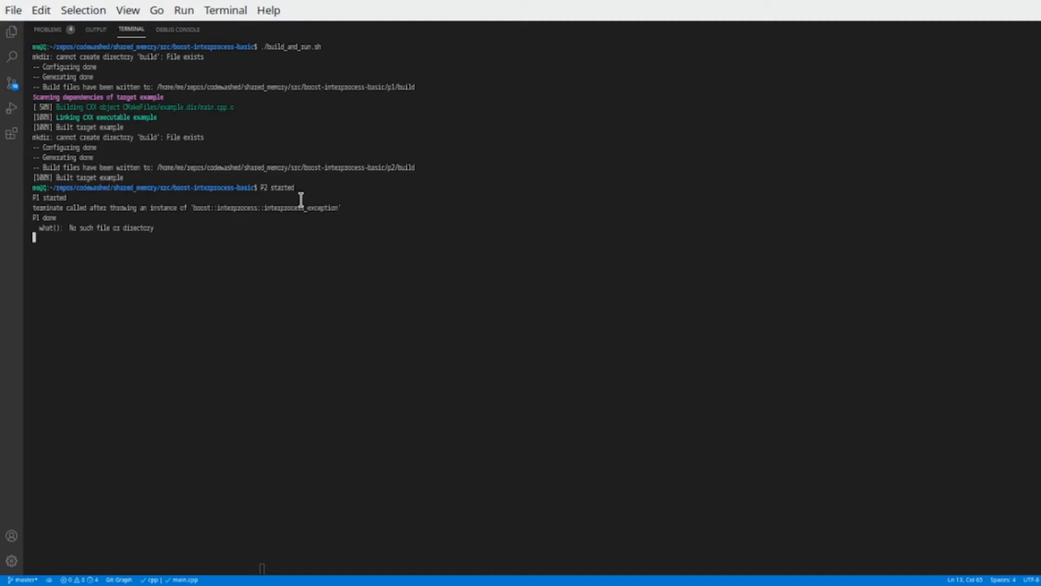
pyautogui.moveTo(372, 224)
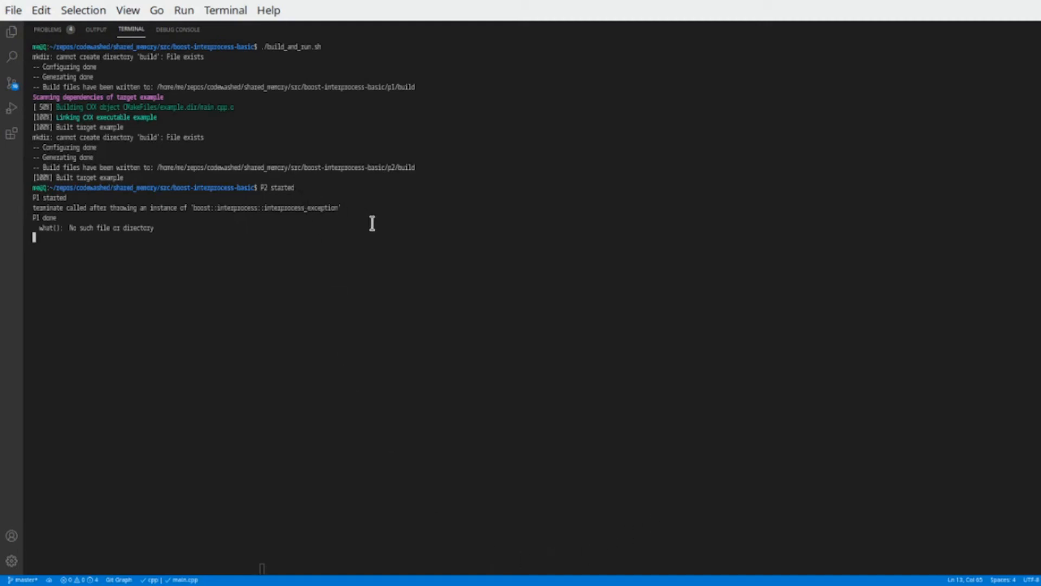
pyautogui.moveTo(195, 207); pyautogui.dragTo(338, 207)
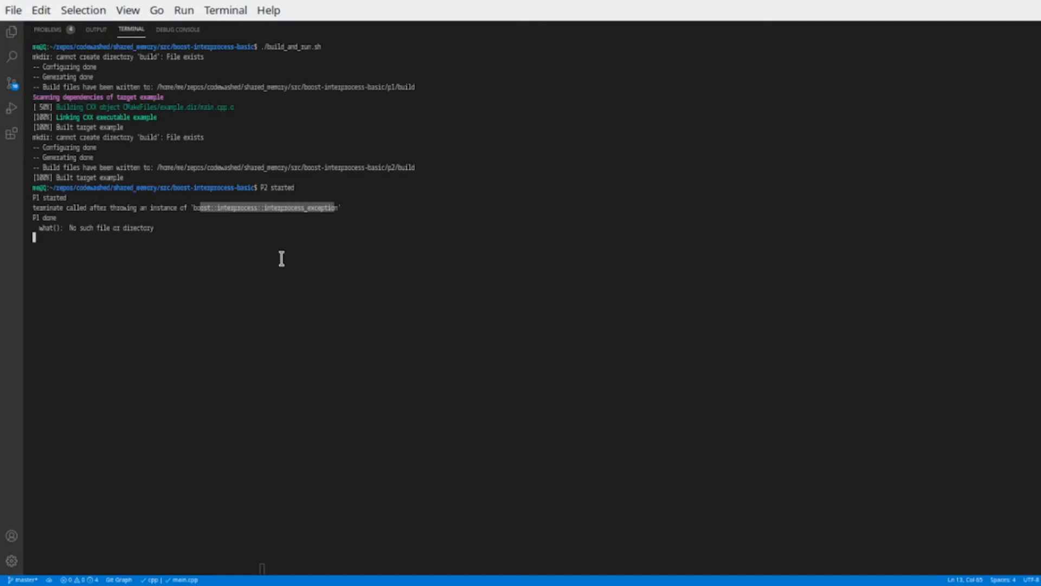
pyautogui.moveTo(270, 207)
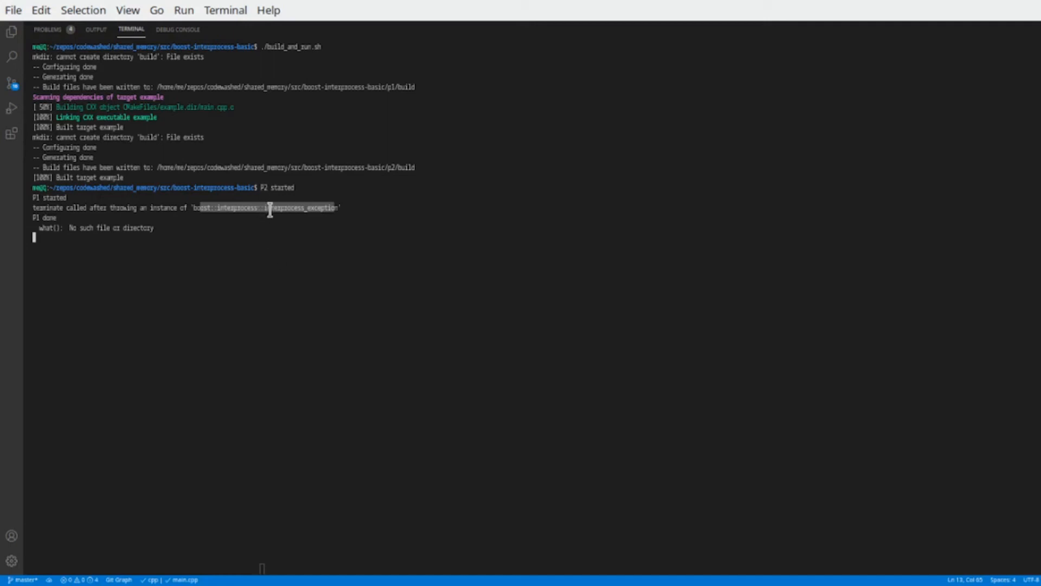
pyautogui.moveTo(264, 222)
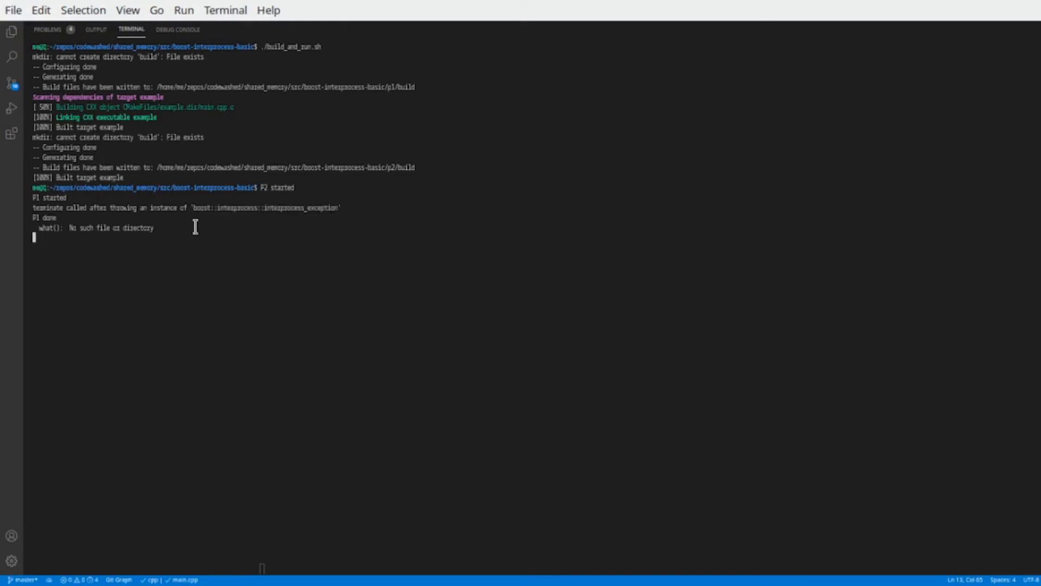
pyautogui.moveTo(169, 232)
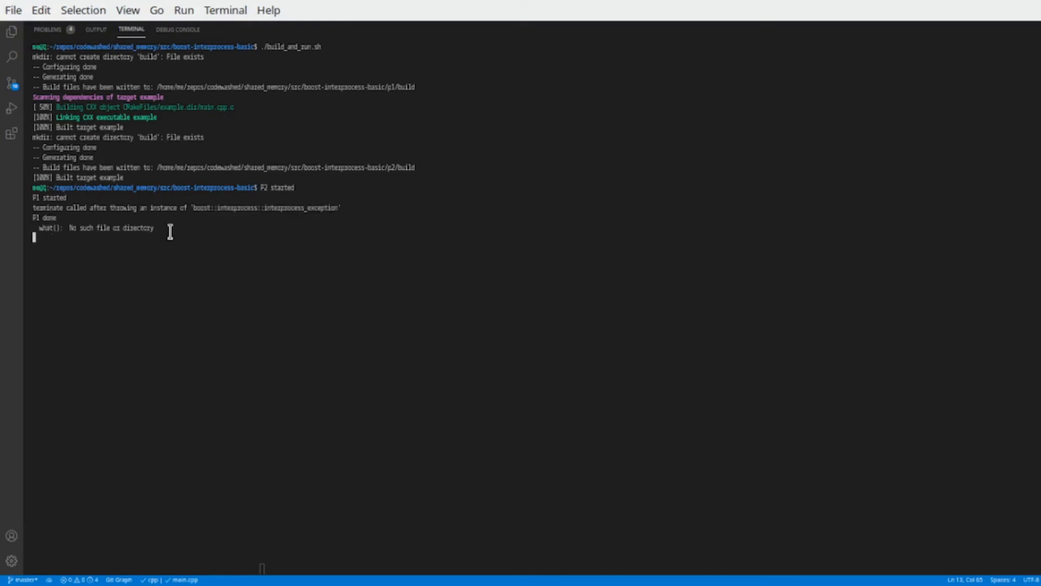
pyautogui.moveTo(422, 260)
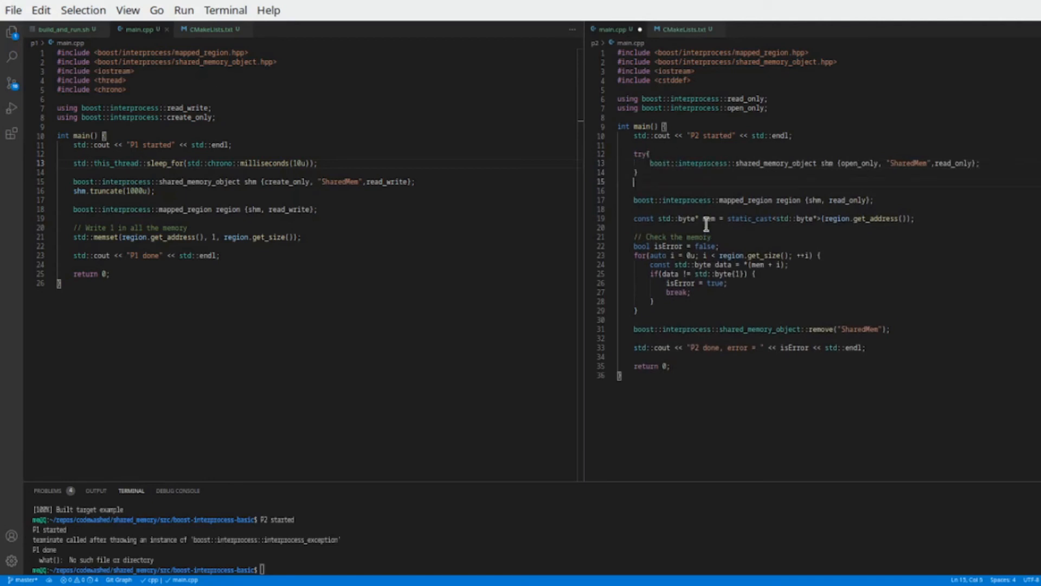
# Add a catch(...) block in p2 that prints an 'access shared memory' error
pyautogui.write('catch(...){')
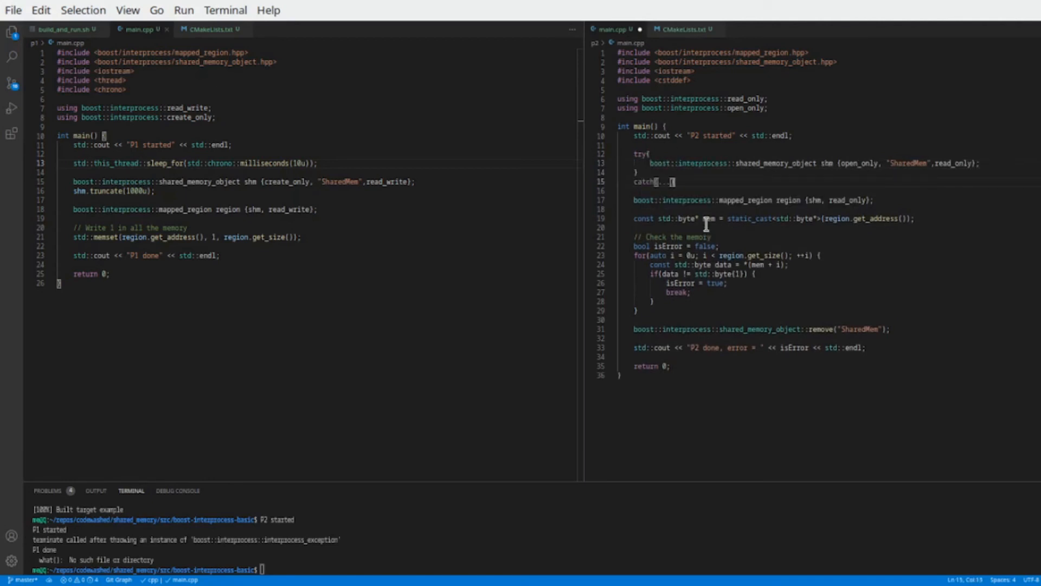
pyautogui.write('std::cout << "Failed to')
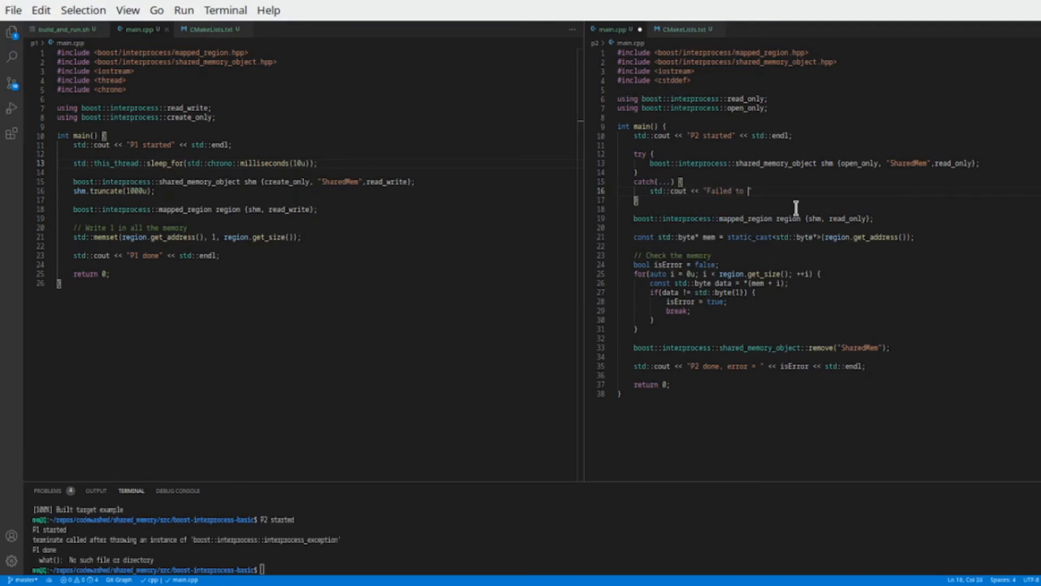
pyautogui.write('access shared memory')
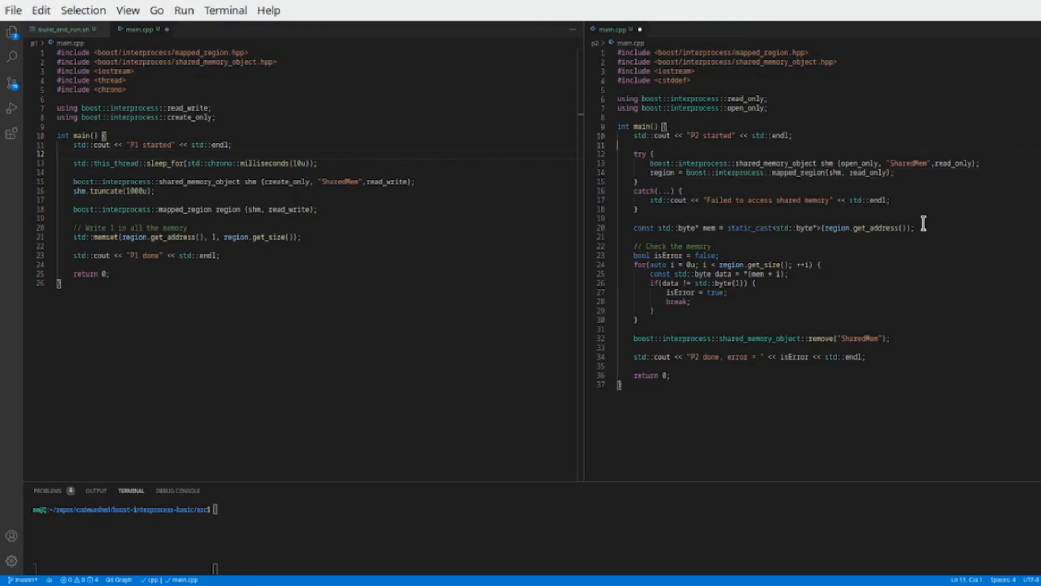
# Declare the mapped_region up front and loop while region.get_size() == 0
pyautogui.write('boost::interprocess::mapped_region region;')
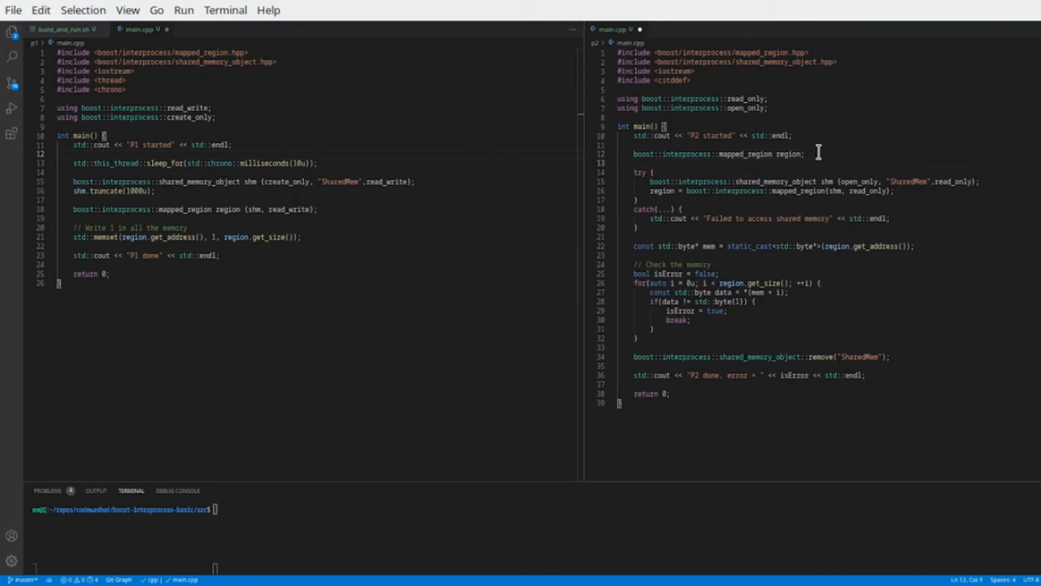
pyautogui.write('while (region.')
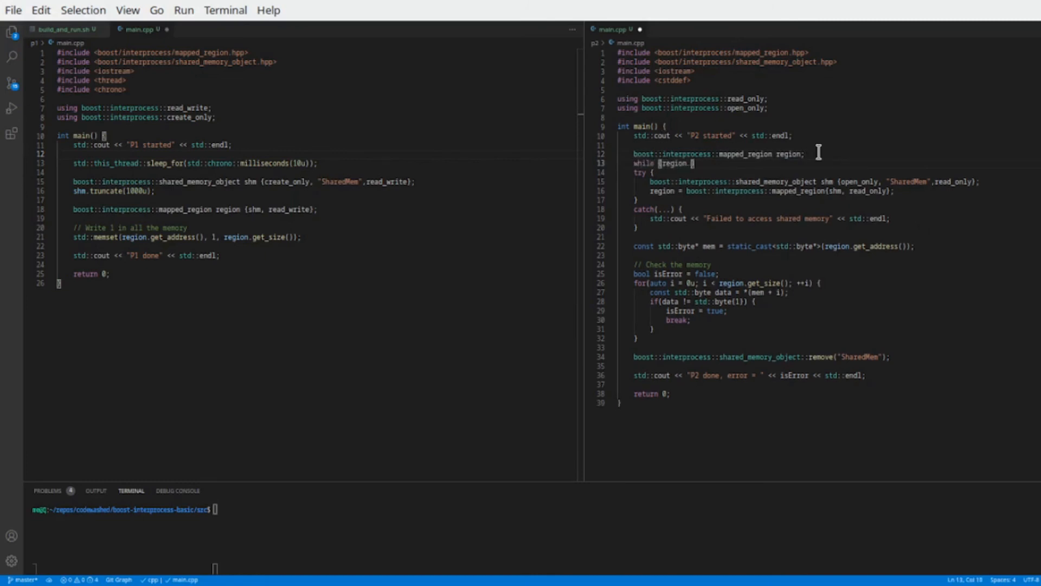
pyautogui.write('get_size() == 0')
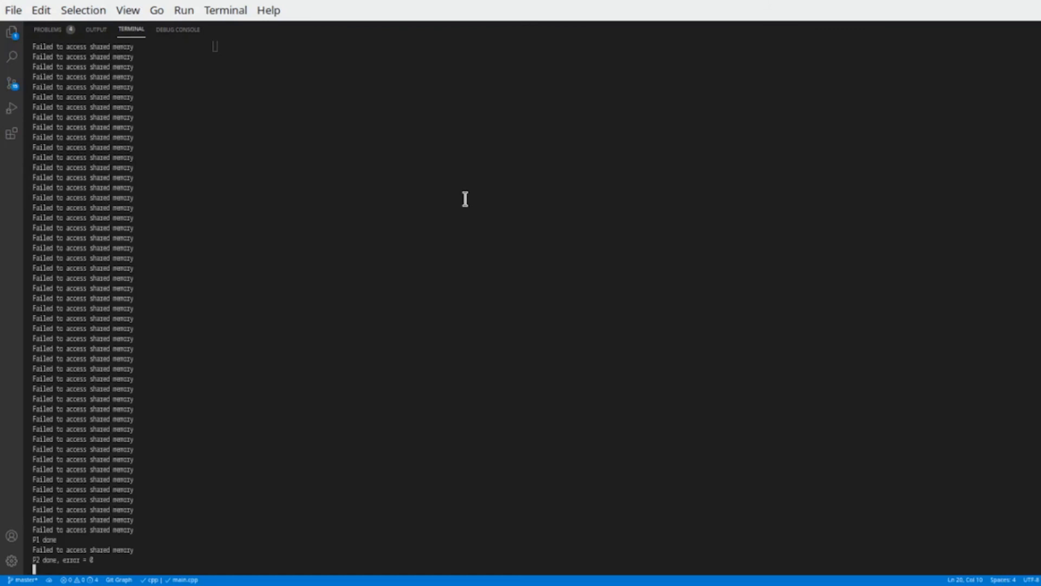
pyautogui.moveTo(245, 290)
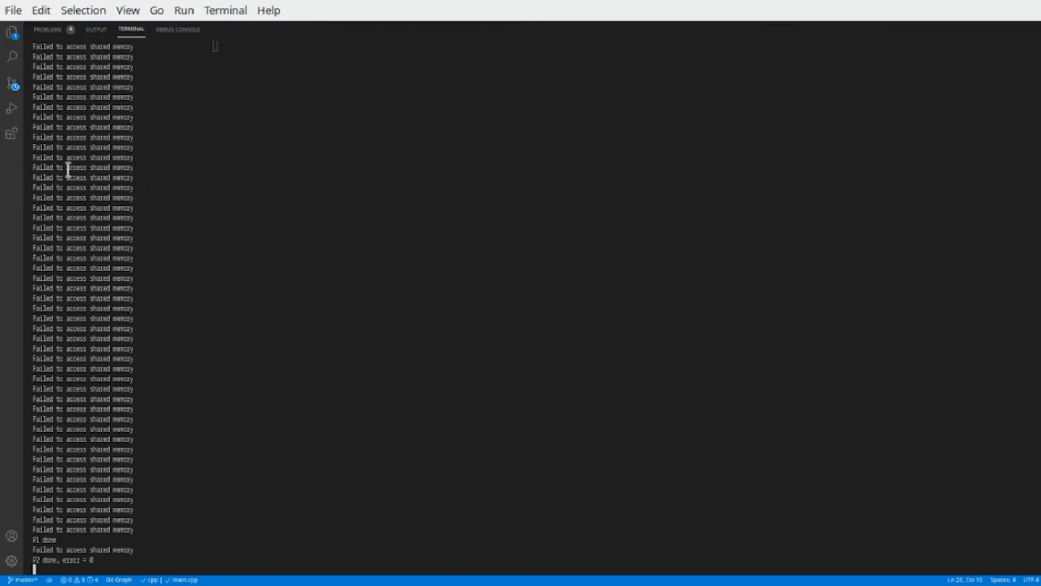
pyautogui.moveTo(101, 550)
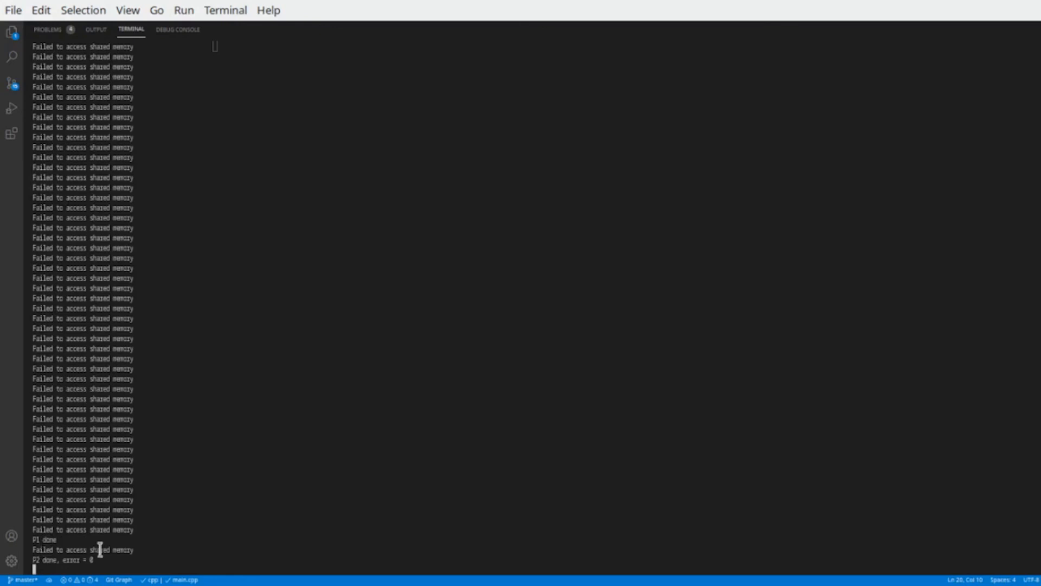
pyautogui.moveTo(141, 553)
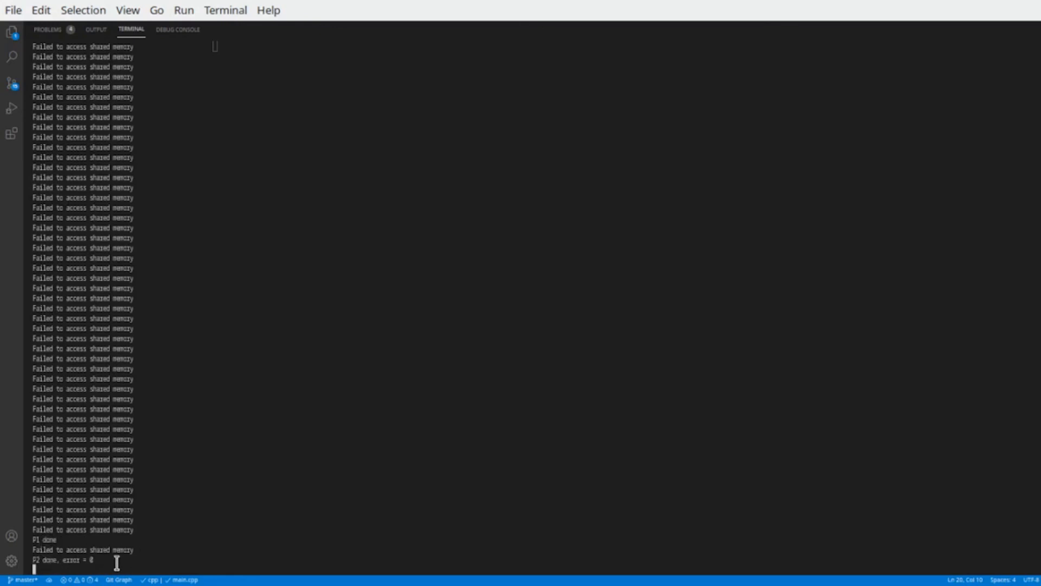
pyautogui.moveTo(111, 543)
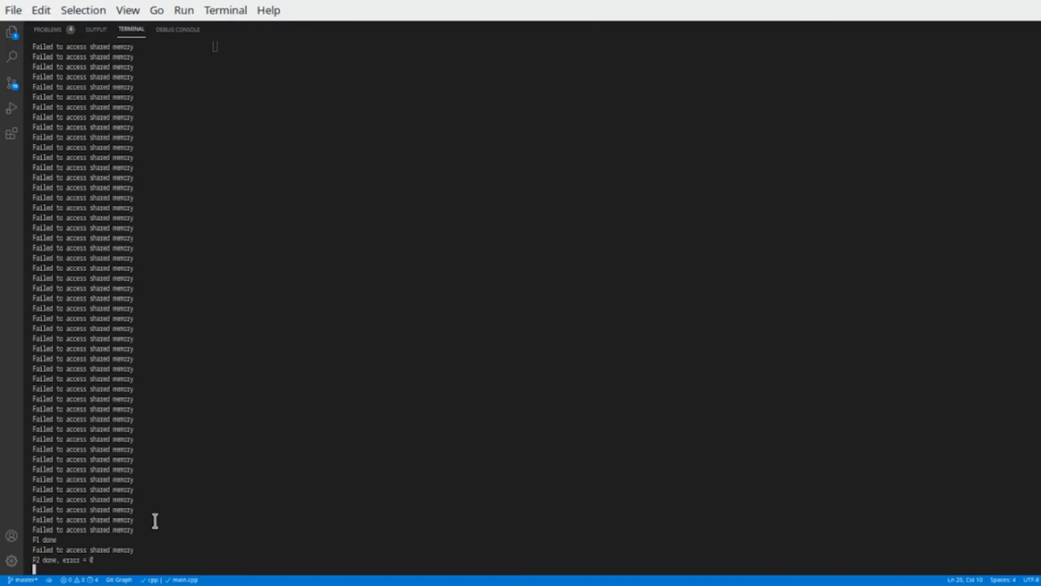
pyautogui.moveTo(64, 541)
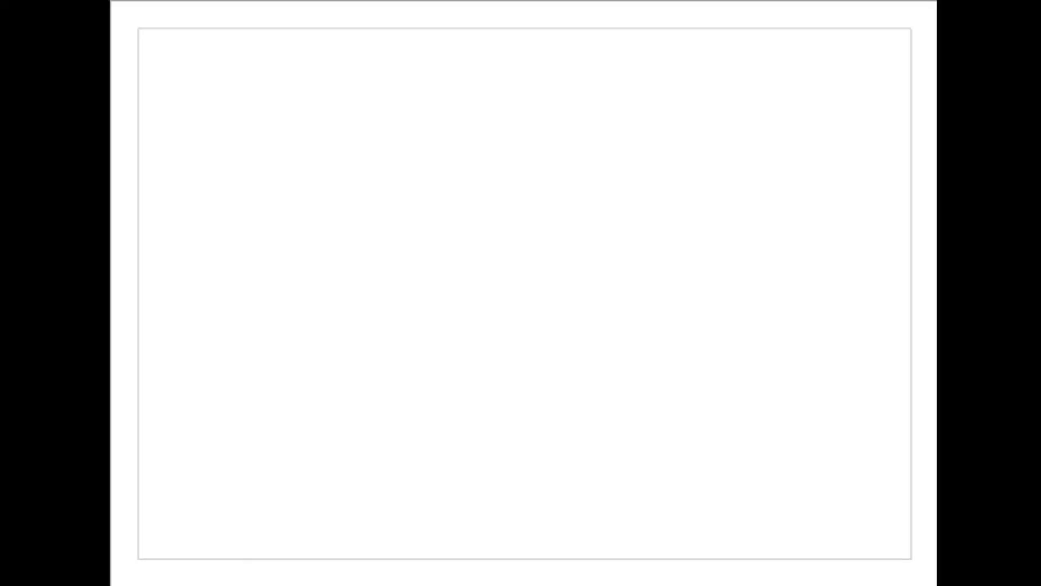
# Draw a P2 bar, plus a wider offset copy below it labelled P1
pyautogui.moveTo(216, 103); pyautogui.dragTo(373, 136)
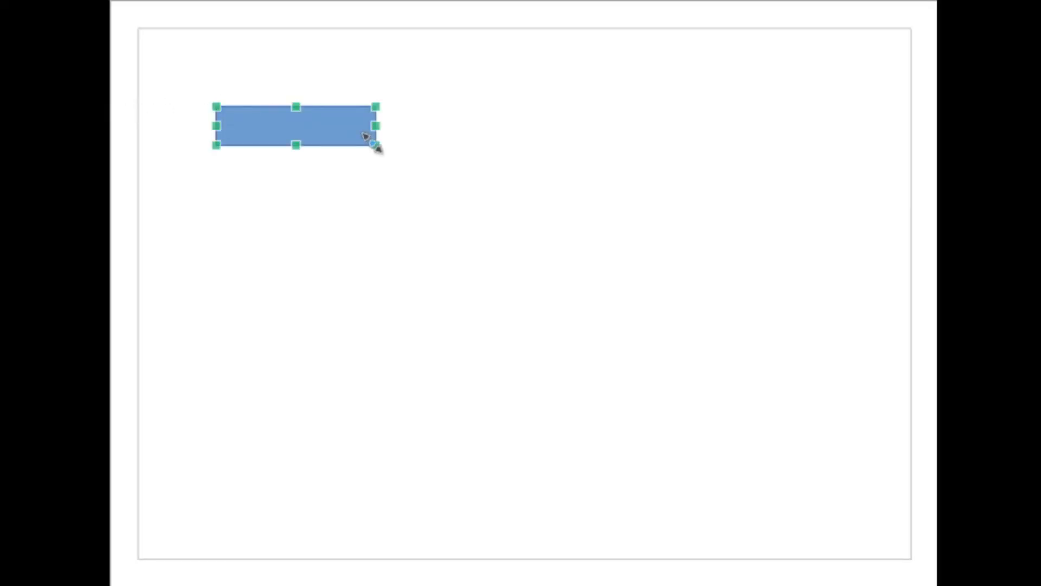
pyautogui.write('P2')
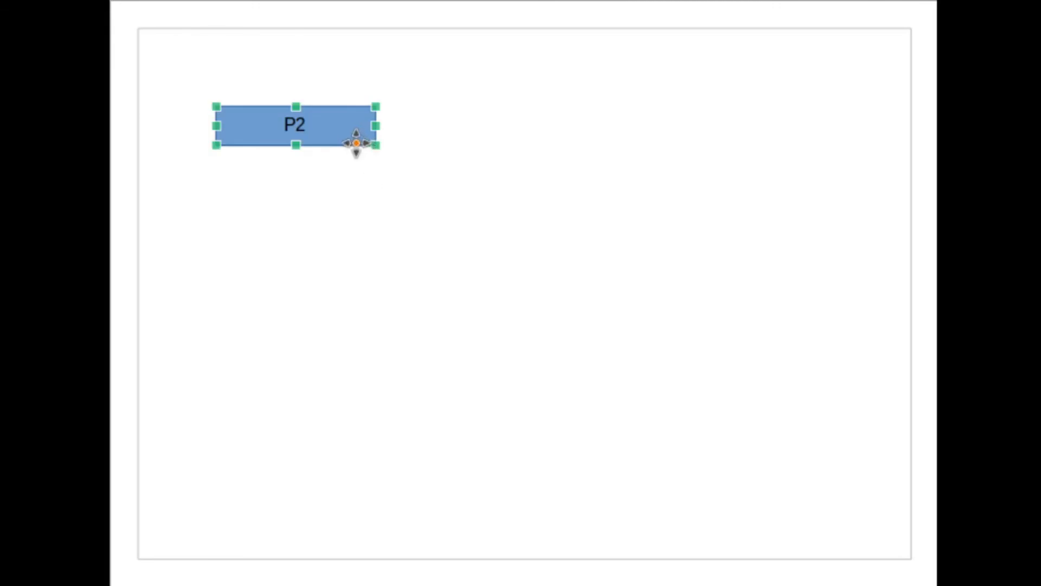
pyautogui.moveTo(356, 144); pyautogui.dragTo(430, 180)
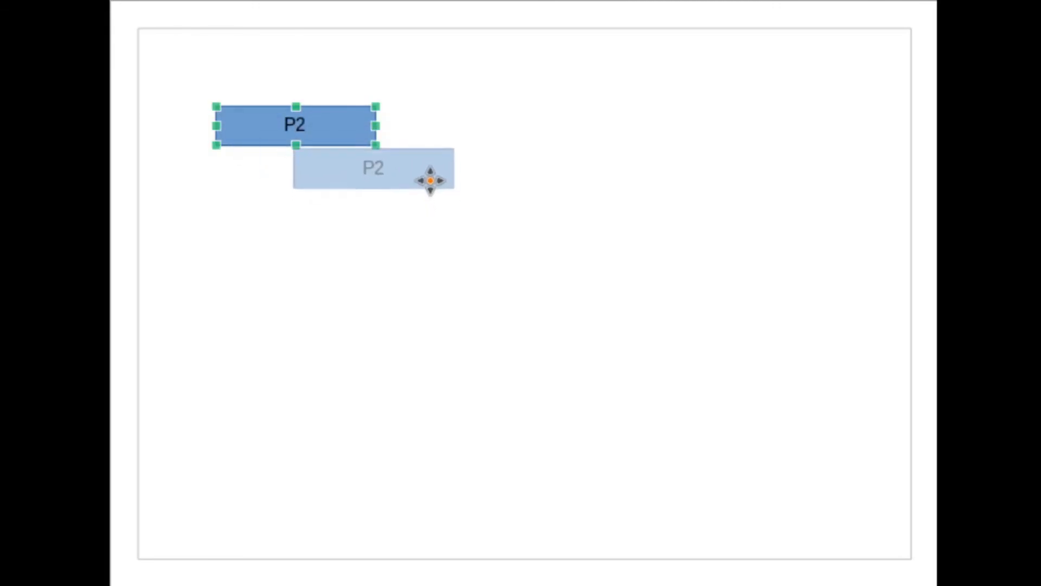
pyautogui.click(373, 168)
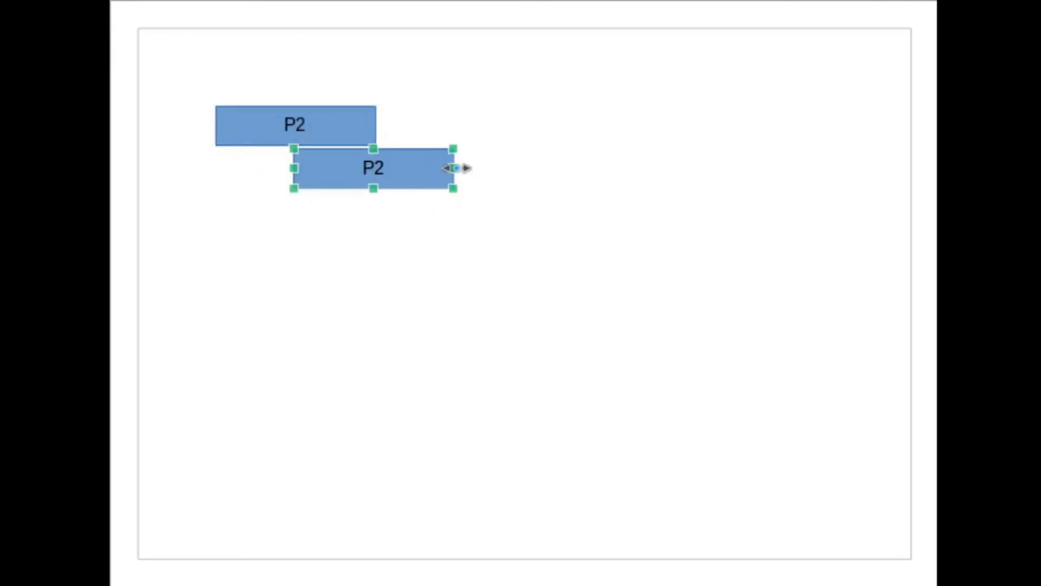
pyautogui.moveTo(451, 168); pyautogui.dragTo(571, 168)
pyautogui.write('1')
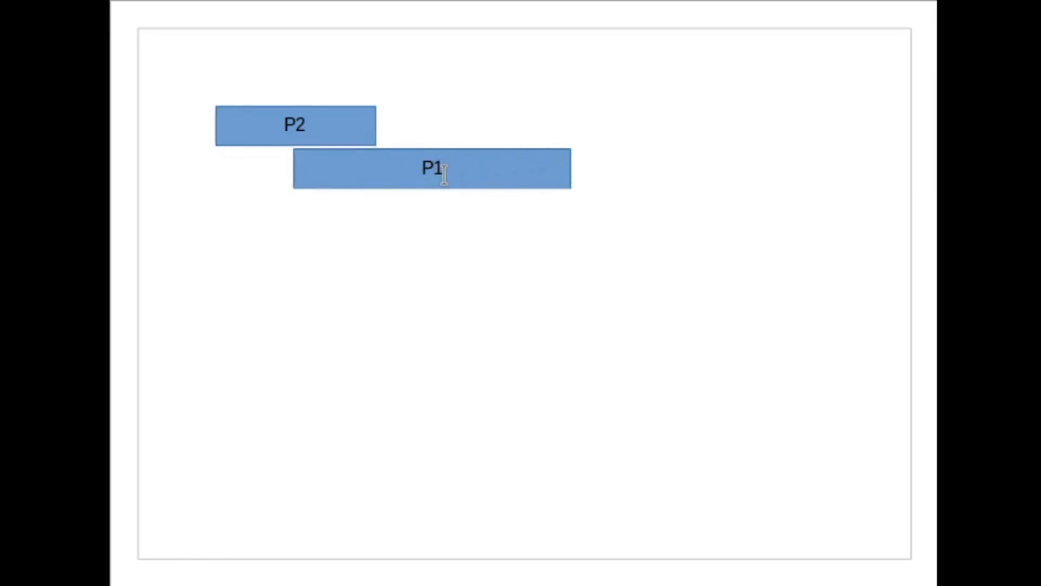
pyautogui.click(432, 168)
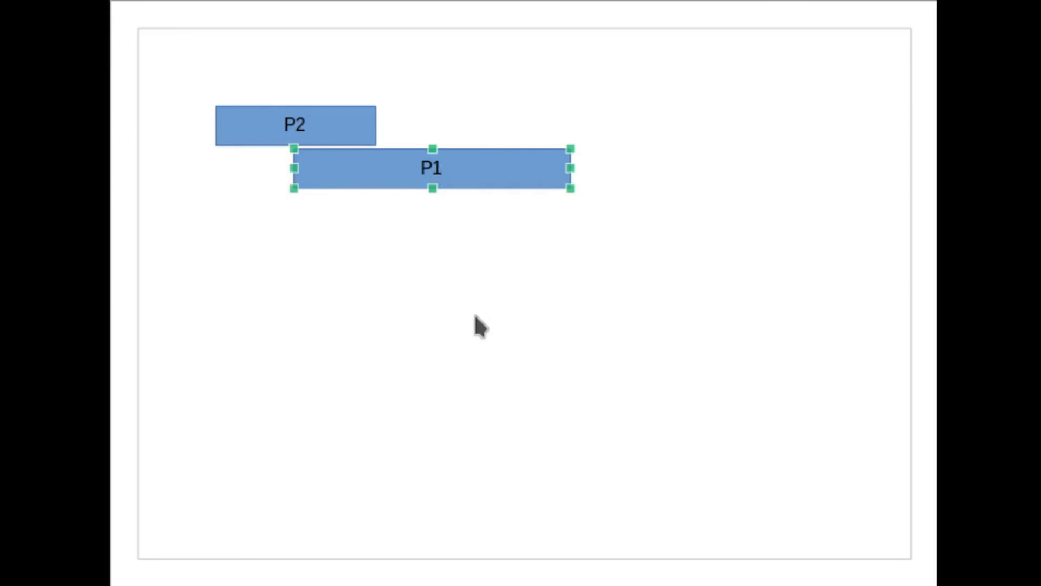
# Add arrows labelled 'P2: check bytes are 1' and 'P1: set bytes to 1'
pyautogui.moveTo(351, 135); pyautogui.dragTo(353, 325)
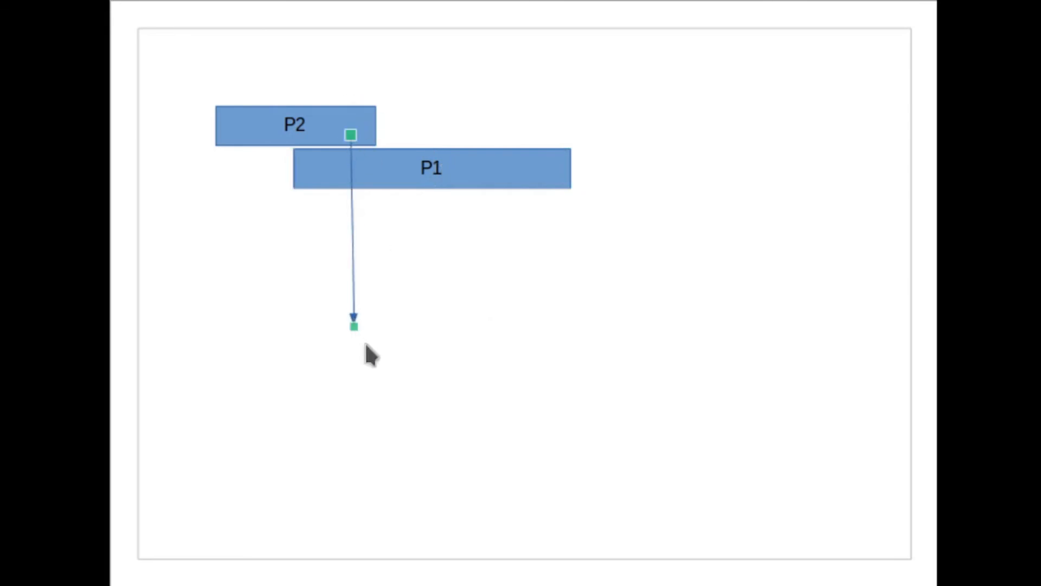
pyautogui.write('P2: check bytes are 1')
pyautogui.write('P1: set bytes to 1')
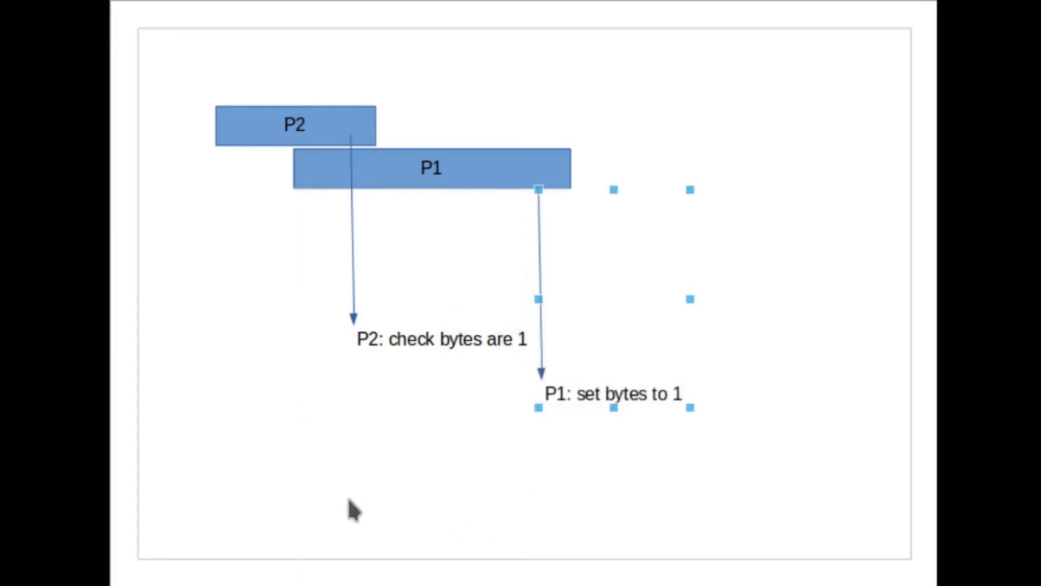
pyautogui.click(352, 515)
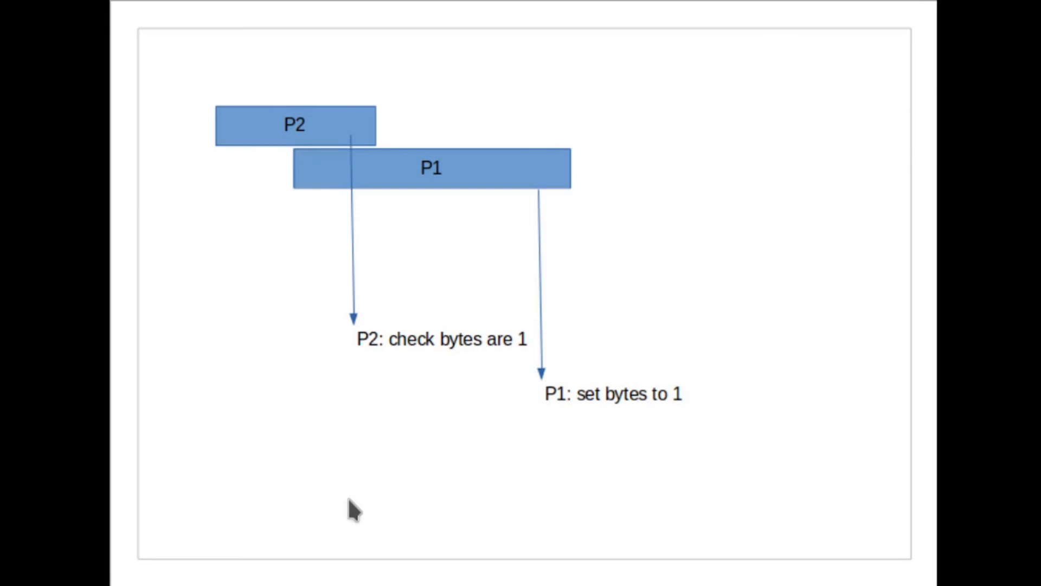
pyautogui.moveTo(365, 529)
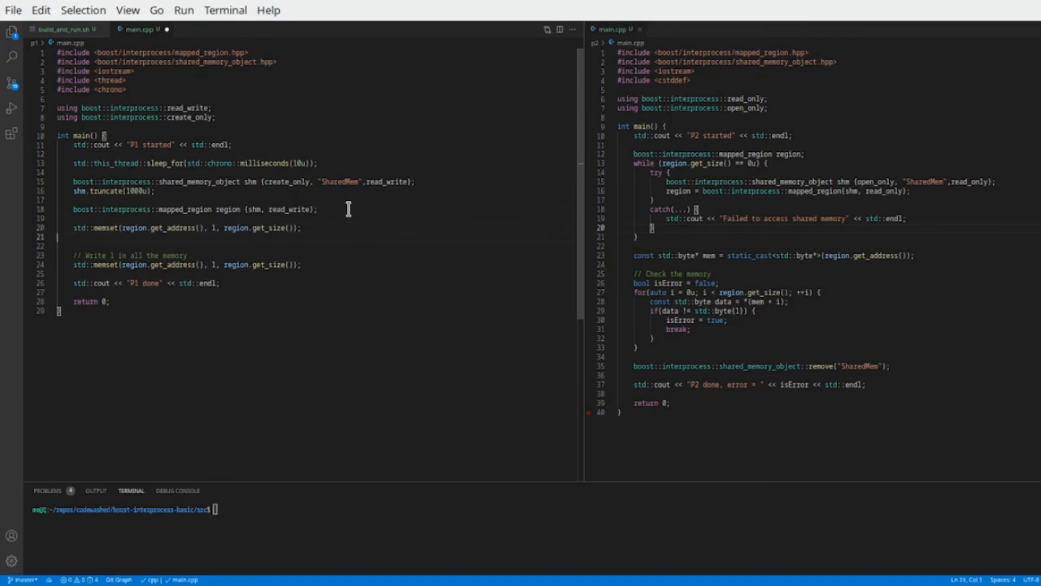
pyautogui.moveTo(344, 163)
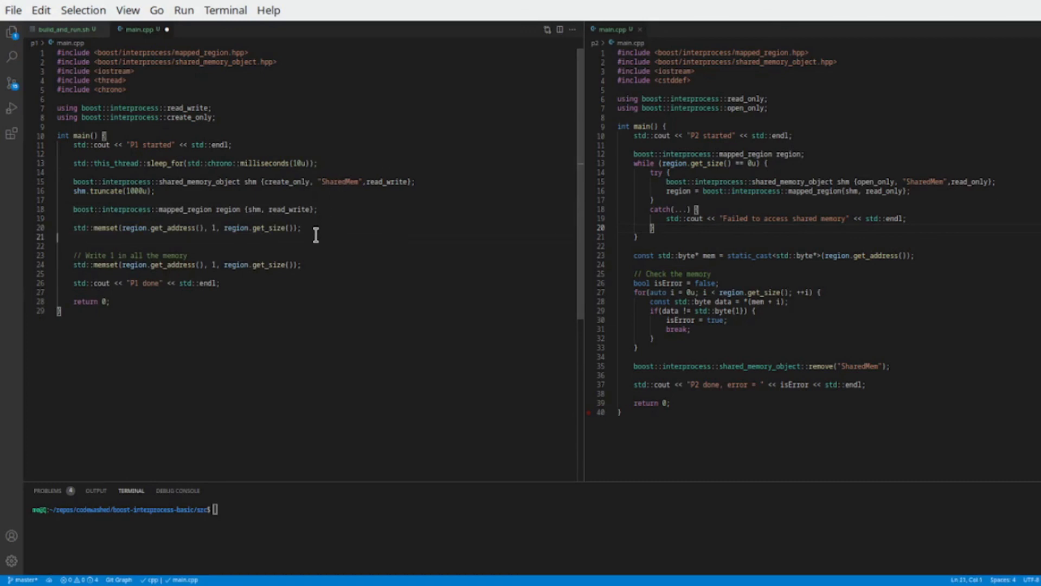
# Insert std::this_thread::sleep_for(std::chrono::milliseconds(10u)); after p1's memset call
pyautogui.write('std::this_thread::sleep_for(std::chrono::milliseconds(10u));')
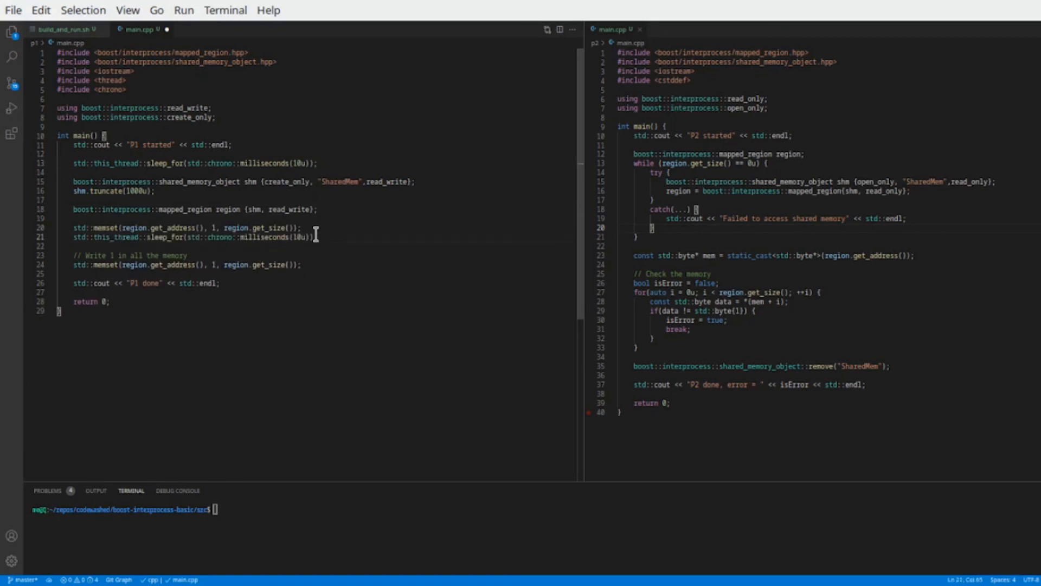
pyautogui.moveTo(215, 227)
pyautogui.write('./build_and_run.sh')
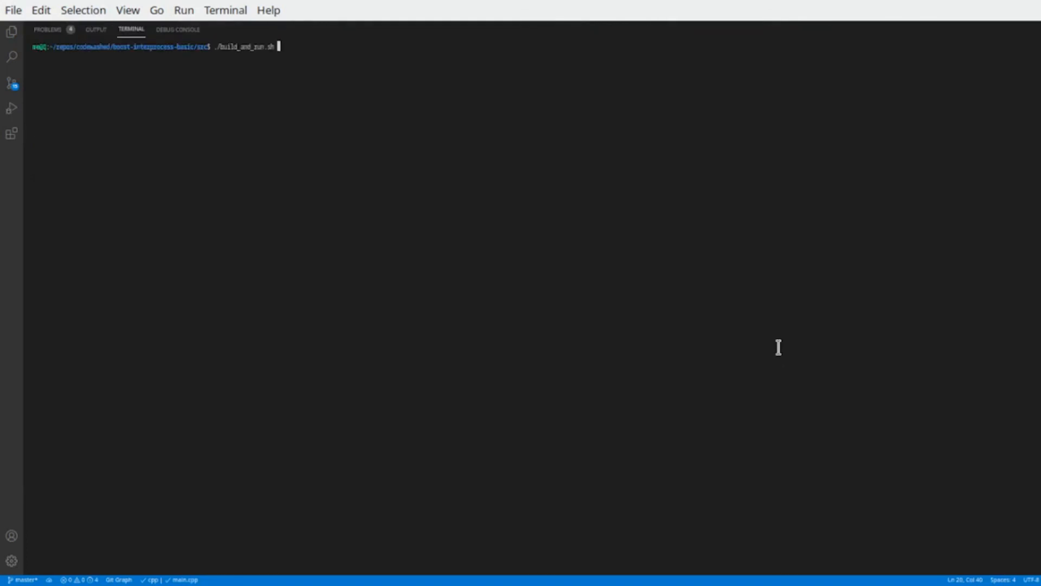
# Run ./build_and_run.sh, which ends with 'P2 done, error = 1' then 'P1 done'
pyautogui.press('Enter')
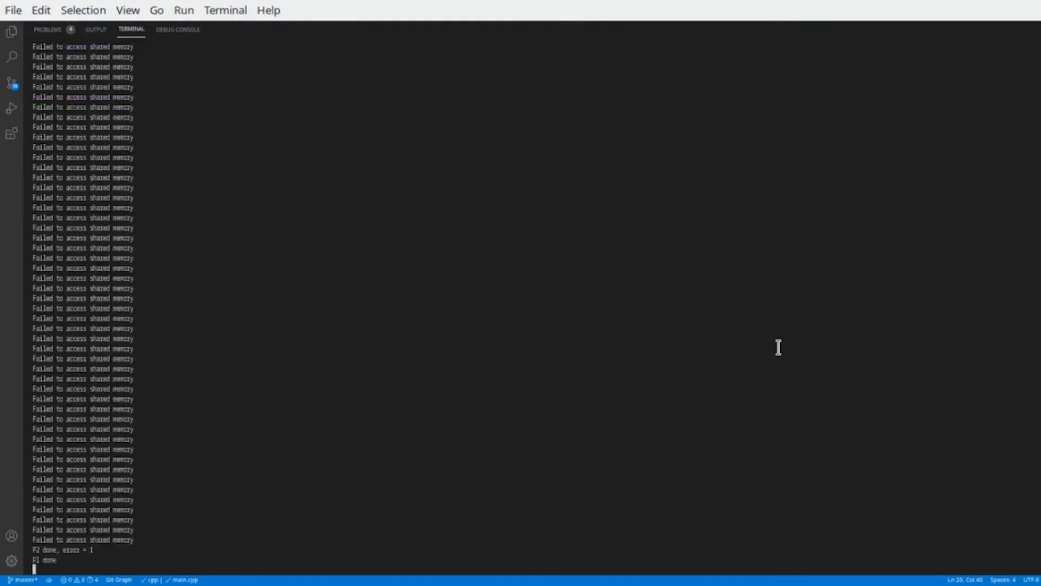
pyautogui.moveTo(356, 437)
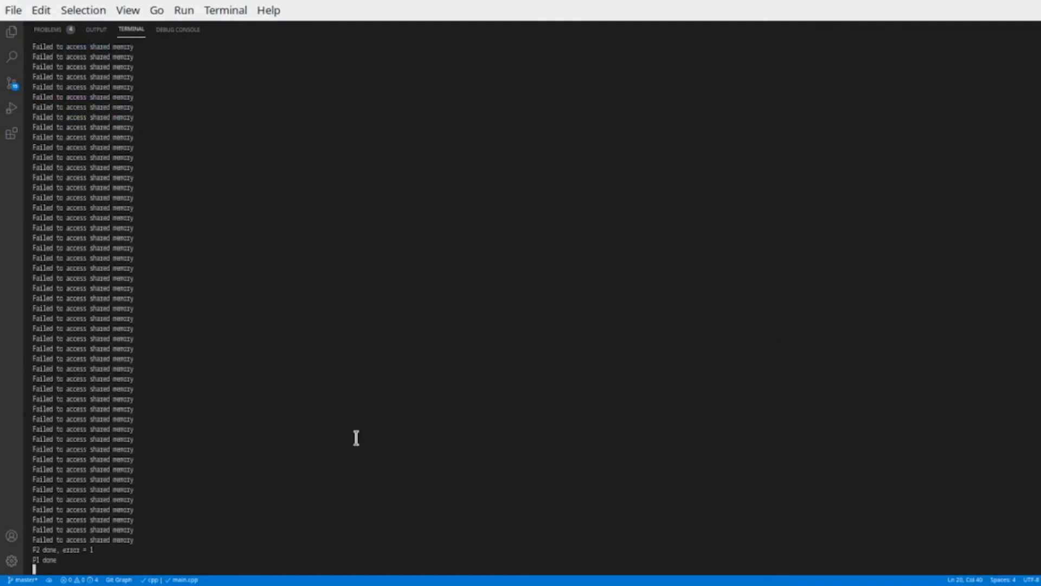